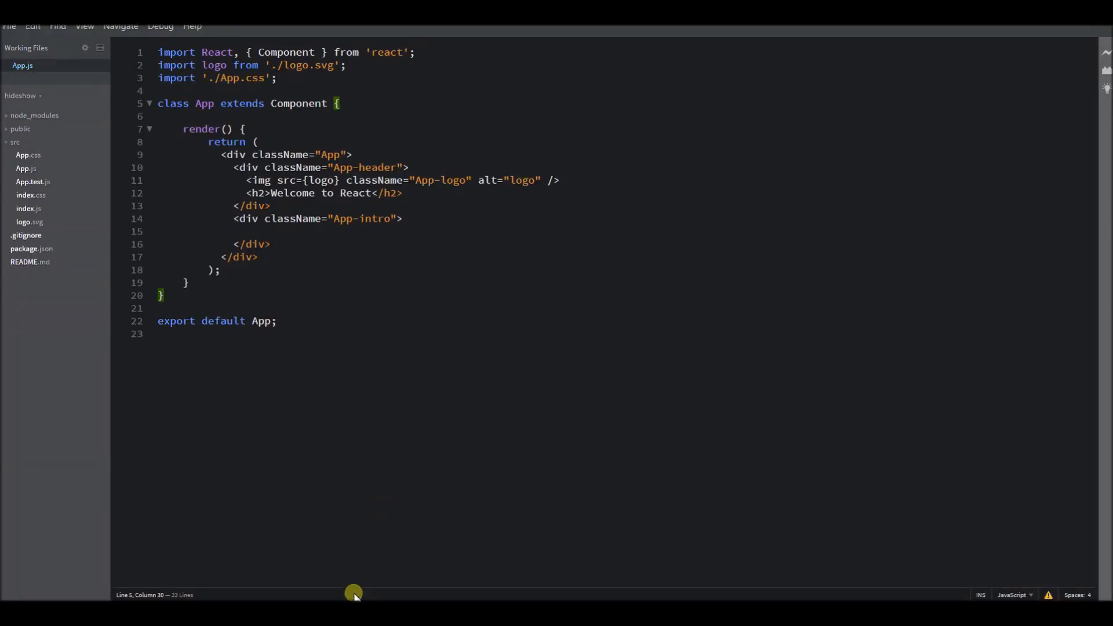
mouse_move(355, 489)
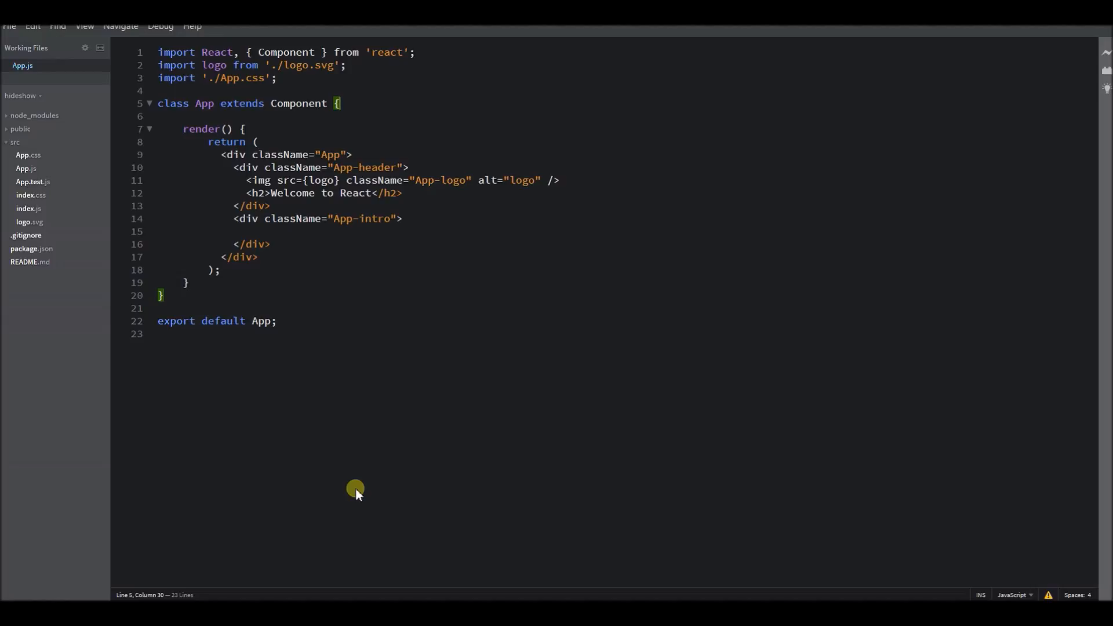
mouse_move(358, 484)
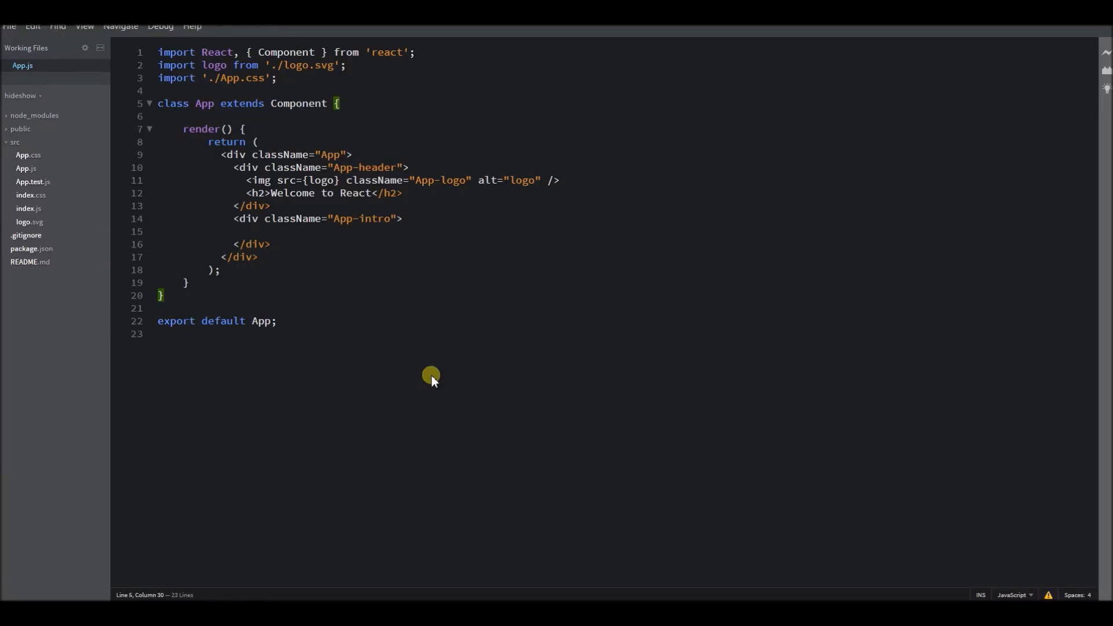
mouse_move(447, 587)
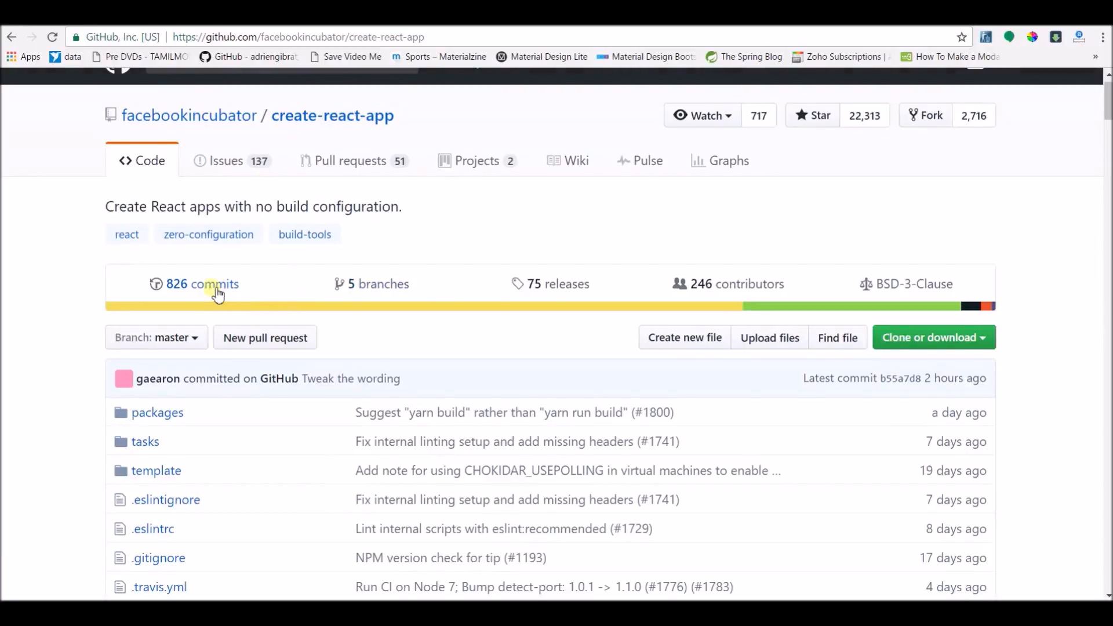
Scroll the create-react-app README to Quick Overview and select 'start' in npm start
scroll(down, 3)
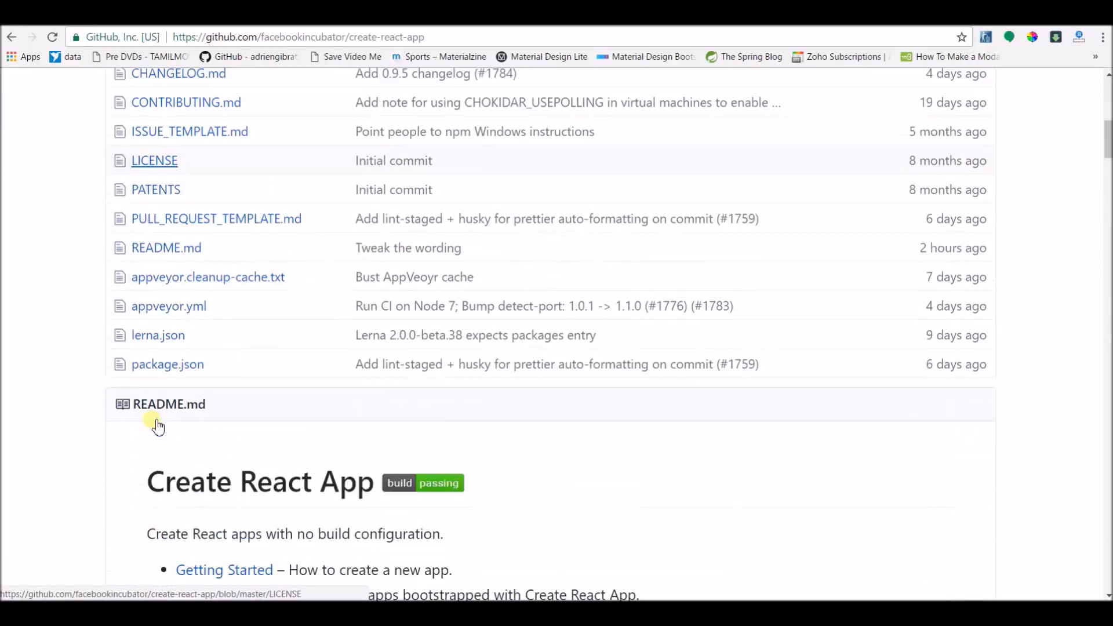
scroll(down, 3)
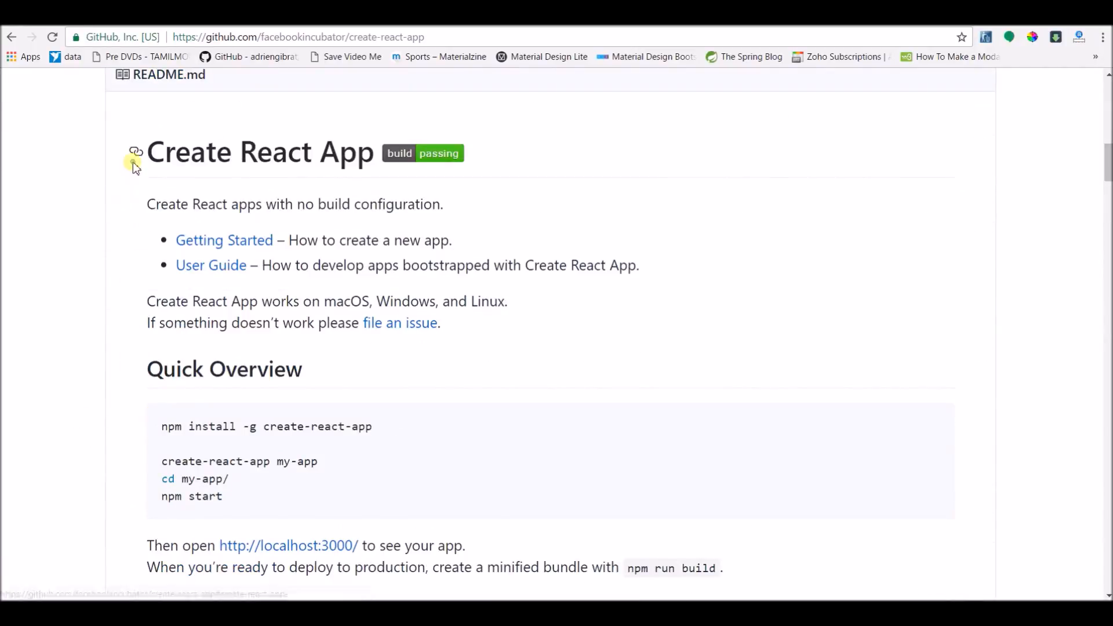
mouse_move(688, 327)
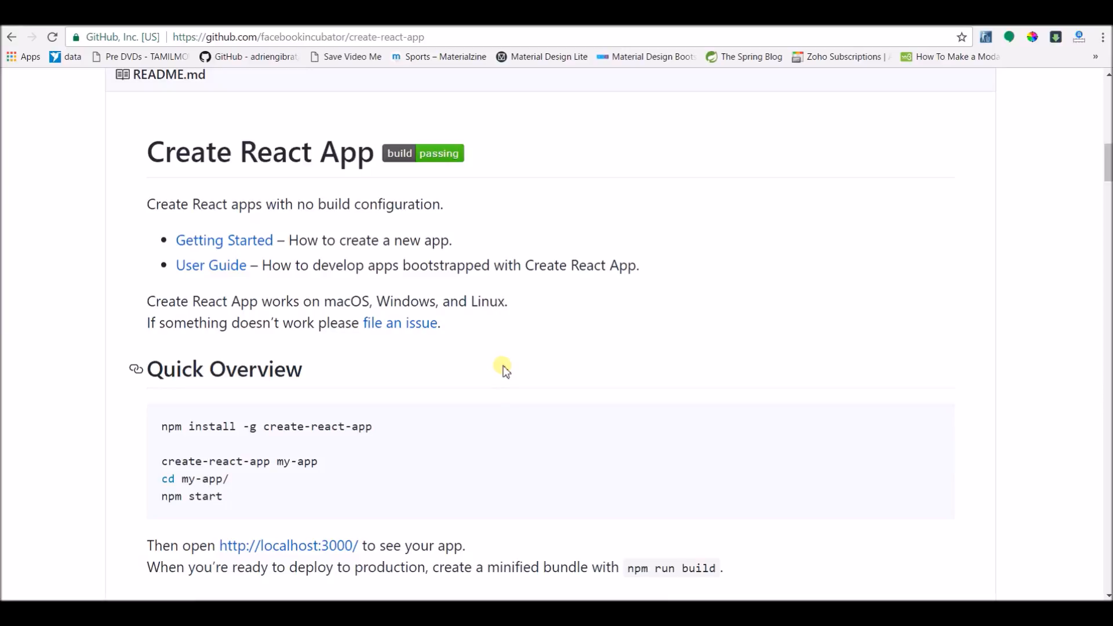
mouse_move(493, 410)
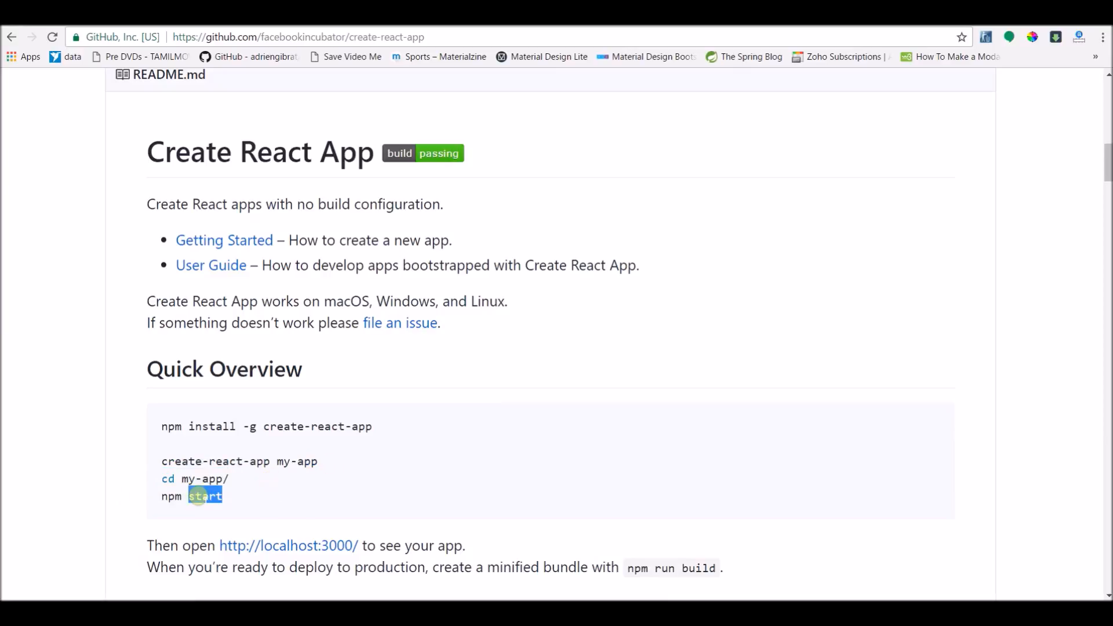
double_click(204, 495)
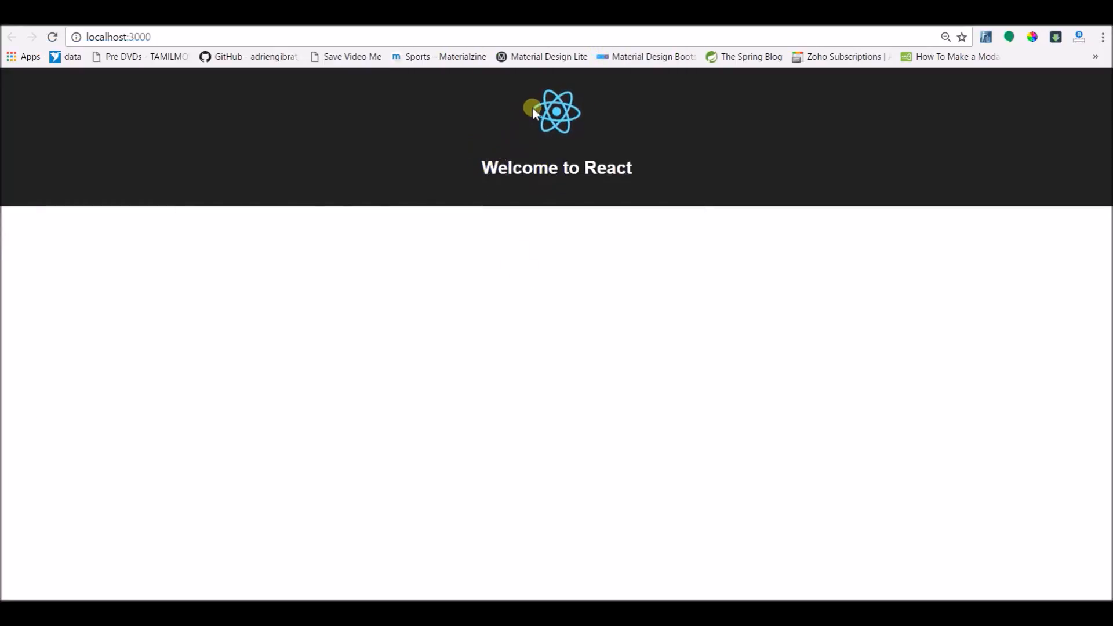
mouse_move(343, 592)
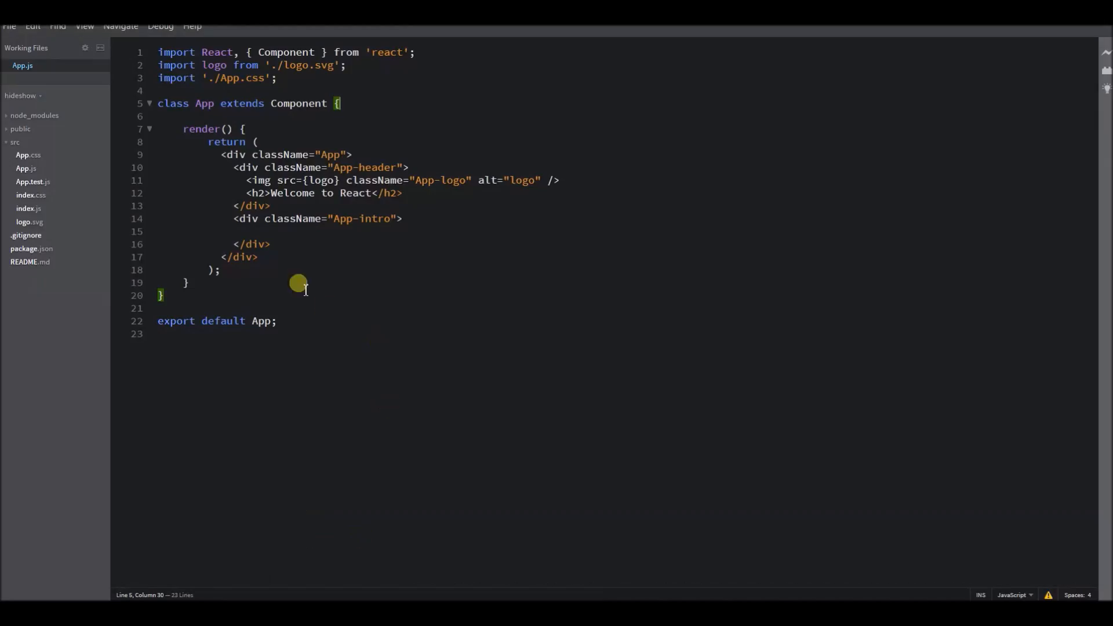
mouse_move(291, 263)
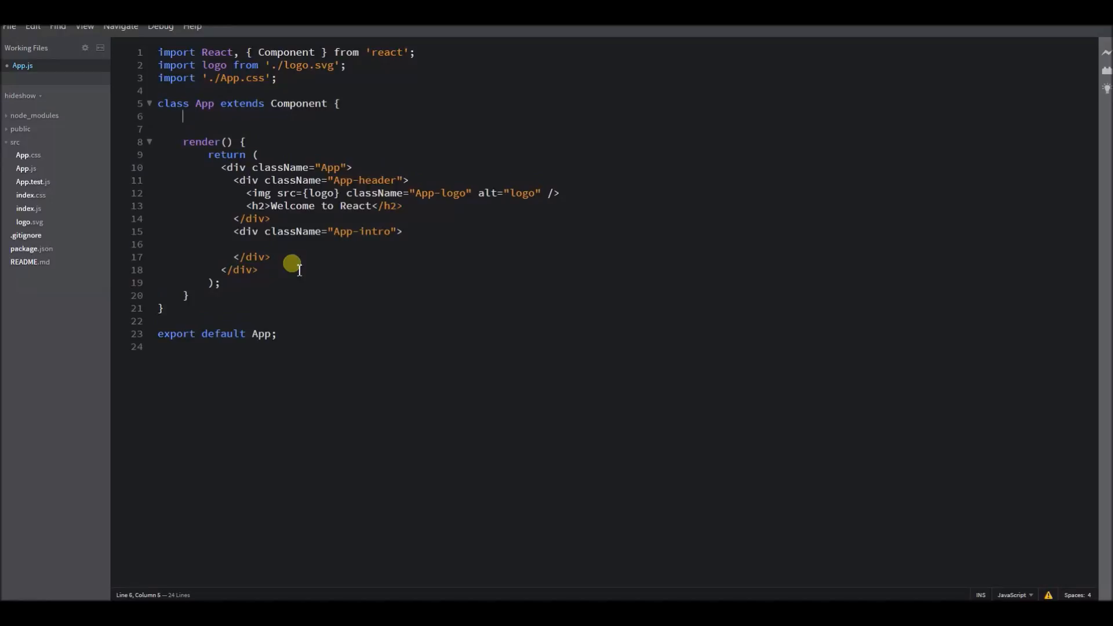
Write constructor( props ){ this.state = { show : true }; } inside the App class above render()
key(enter)
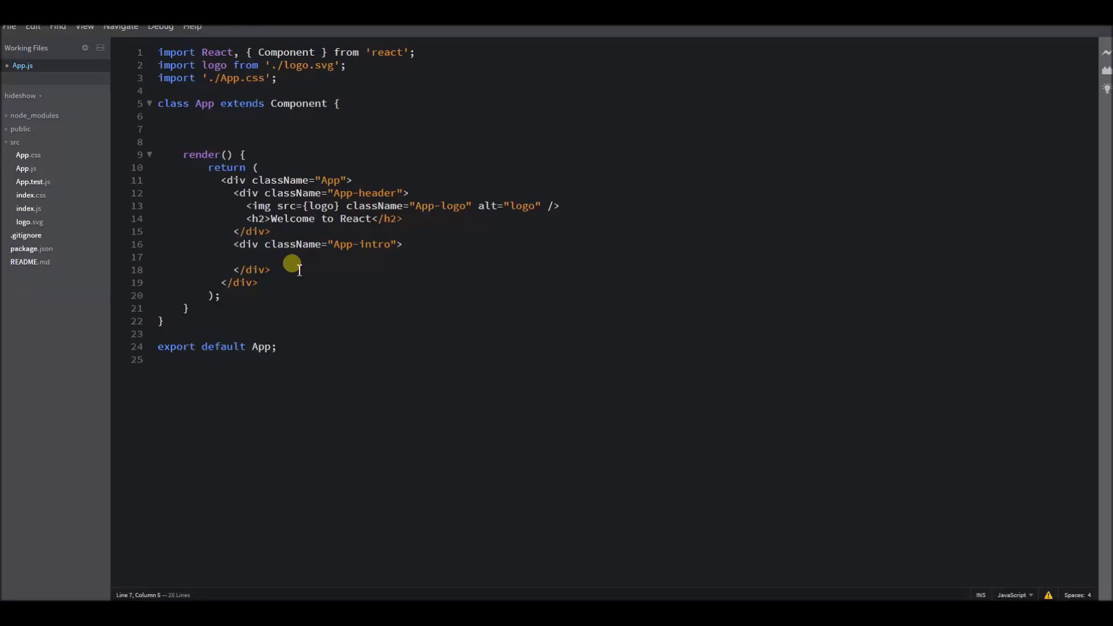
text(constructor)
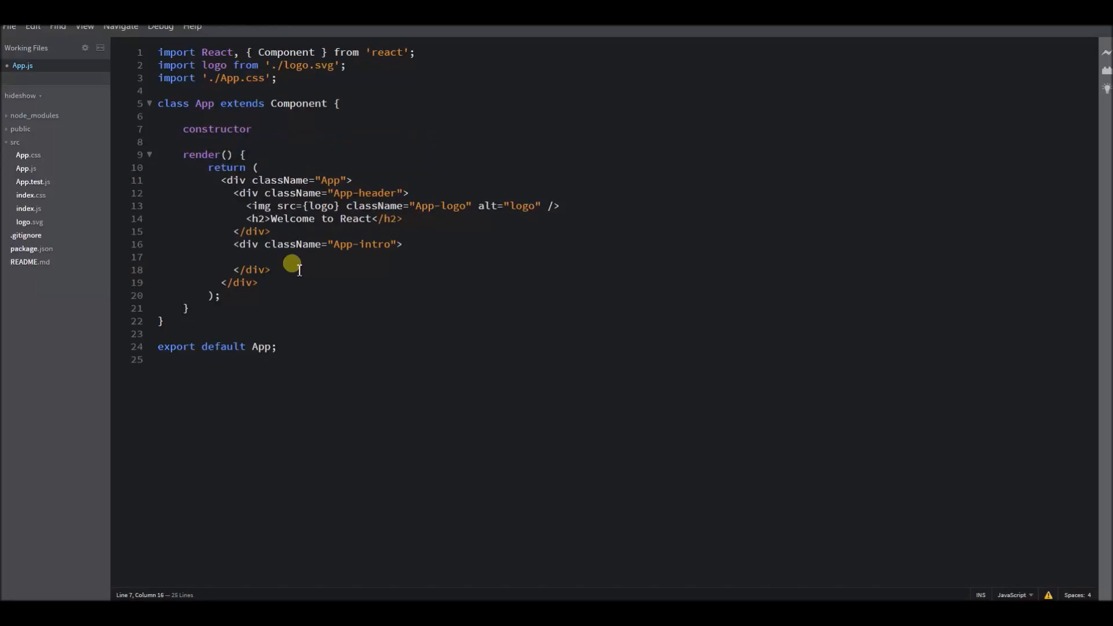
text((){)
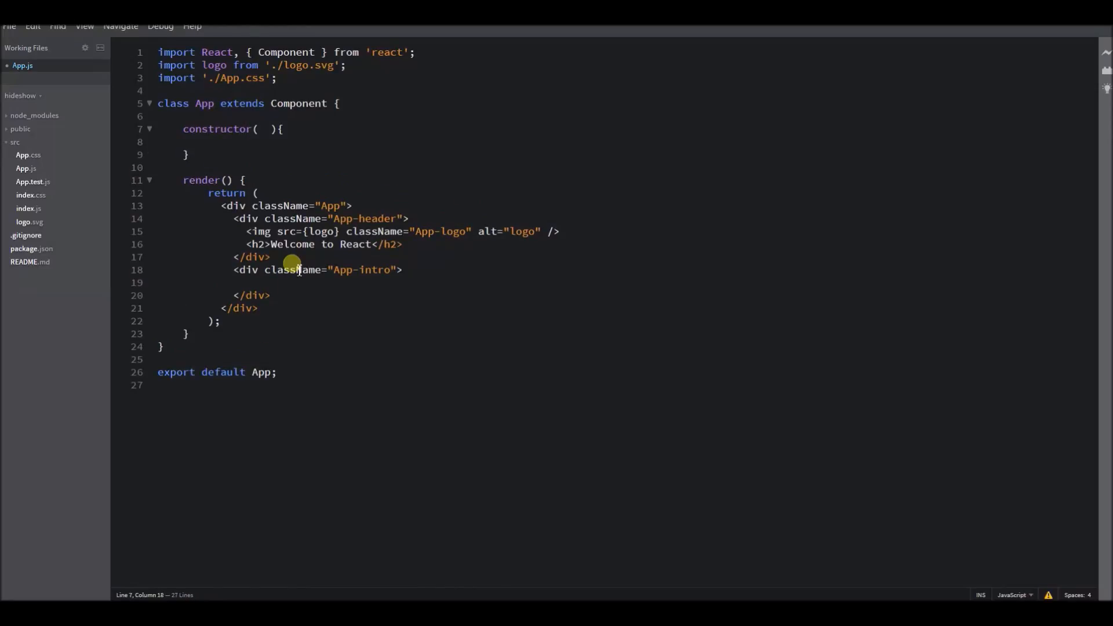
text(props)
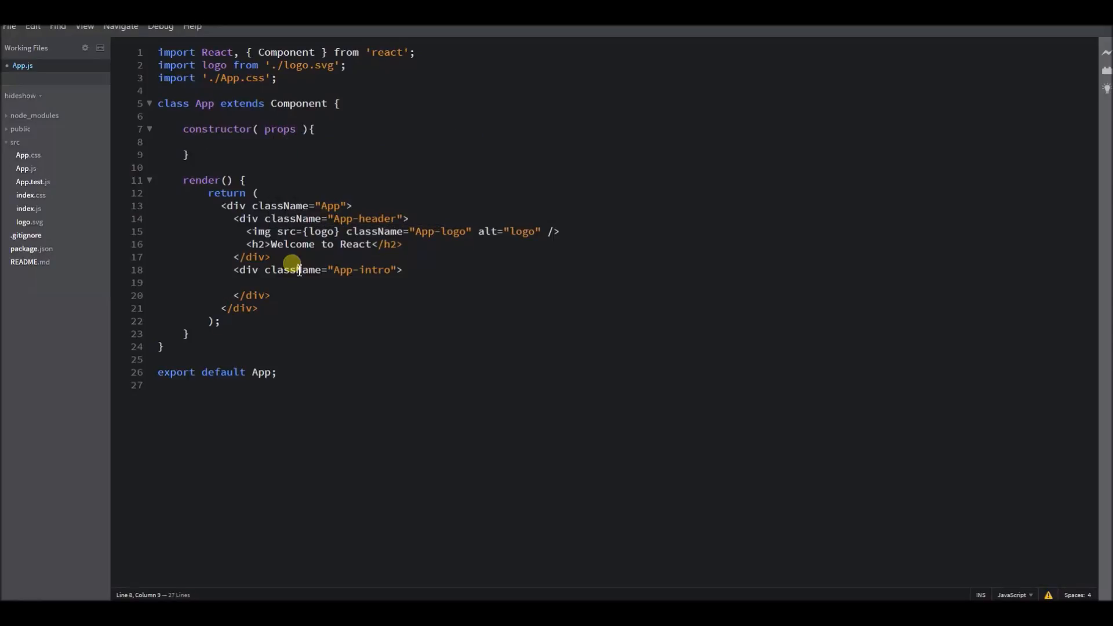
text(this)
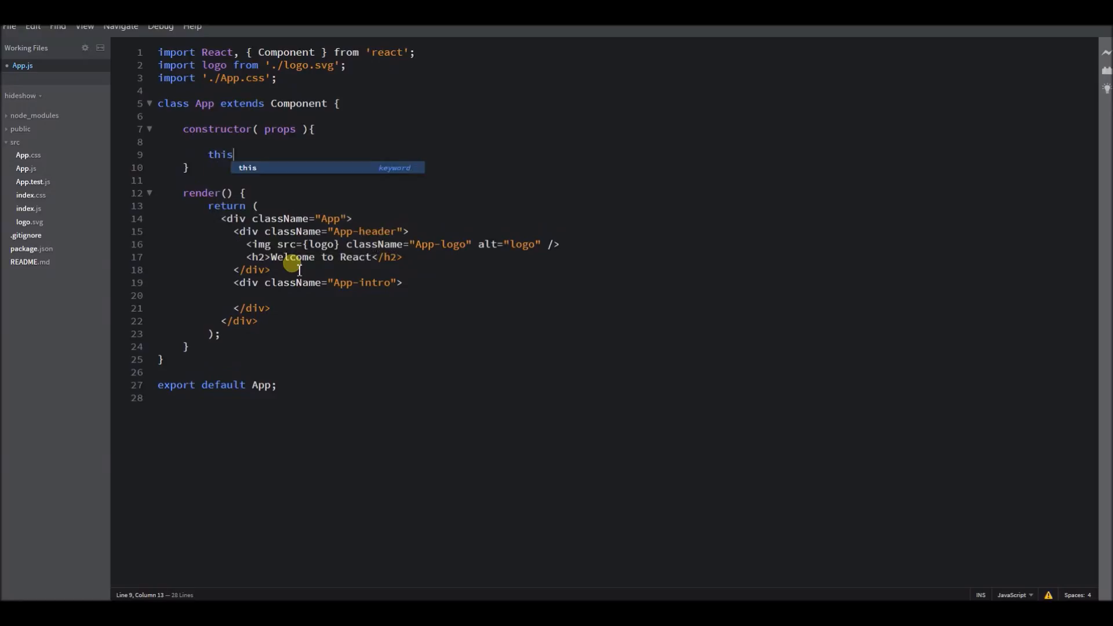
text(.state)
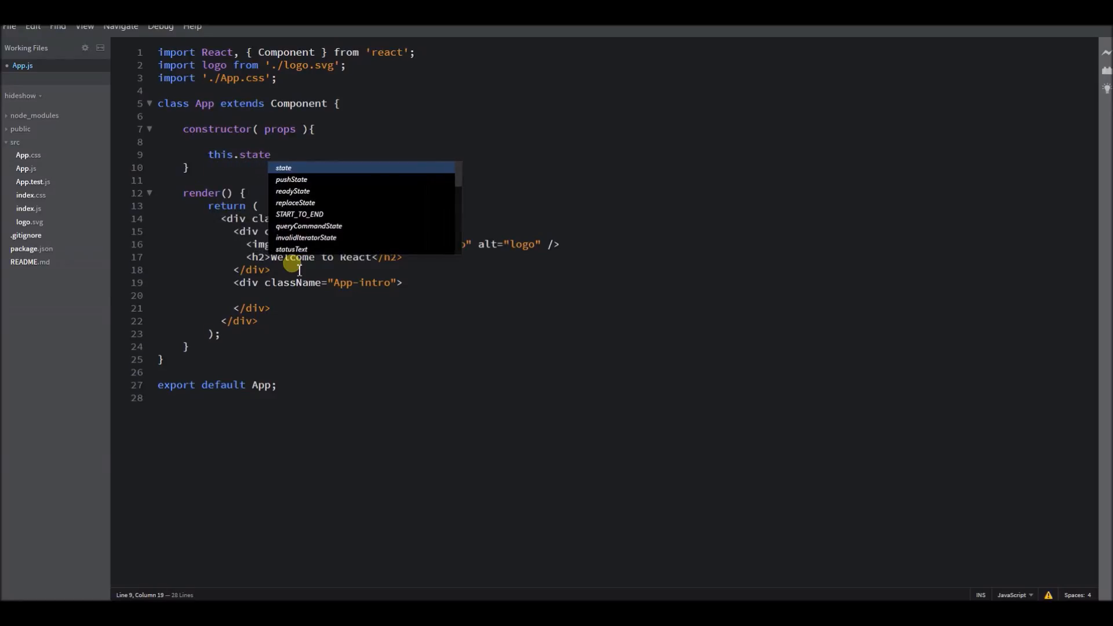
text(= {})
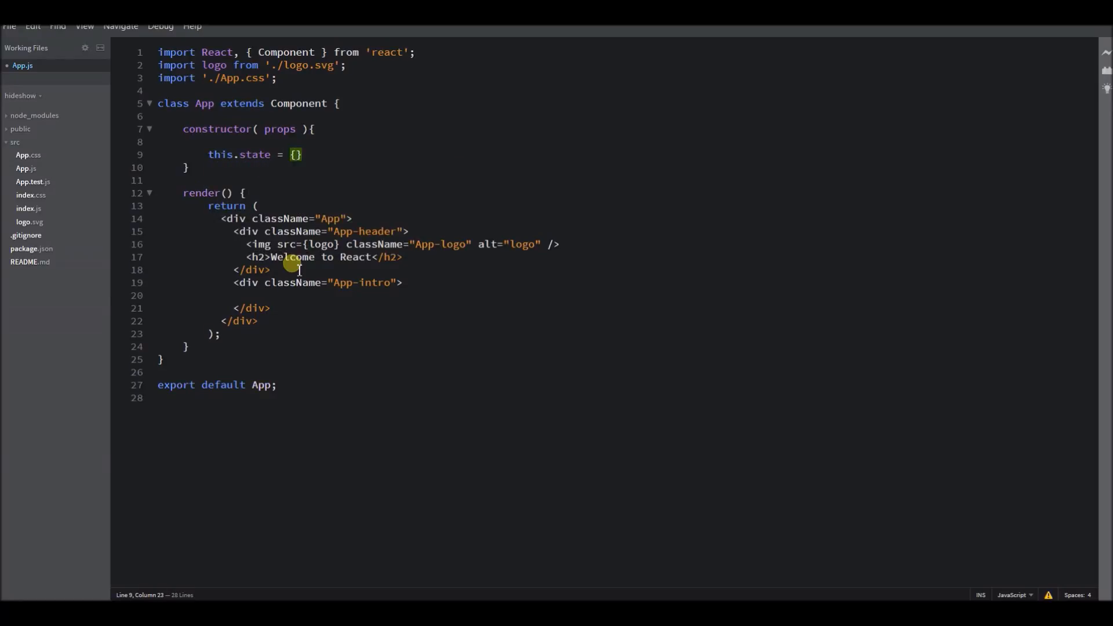
text(s)
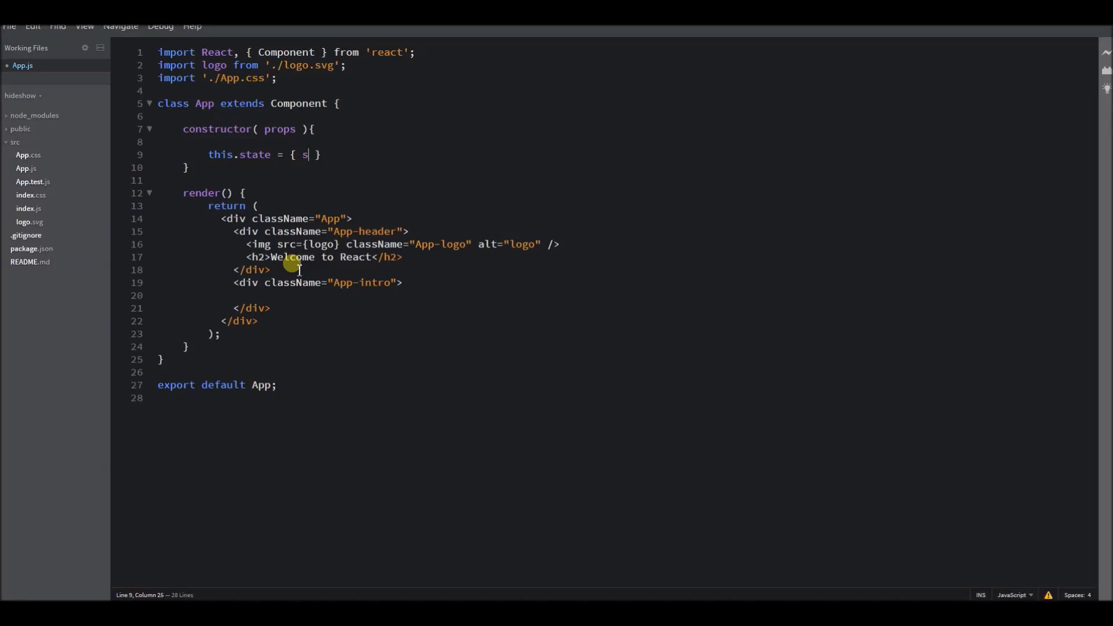
text(how :)
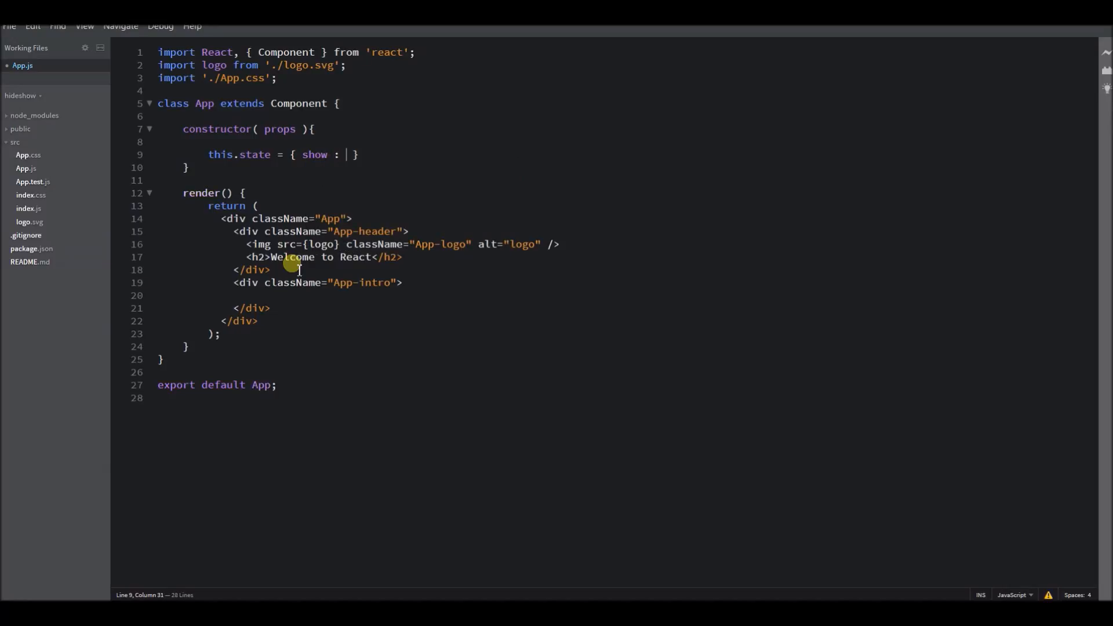
text(true)
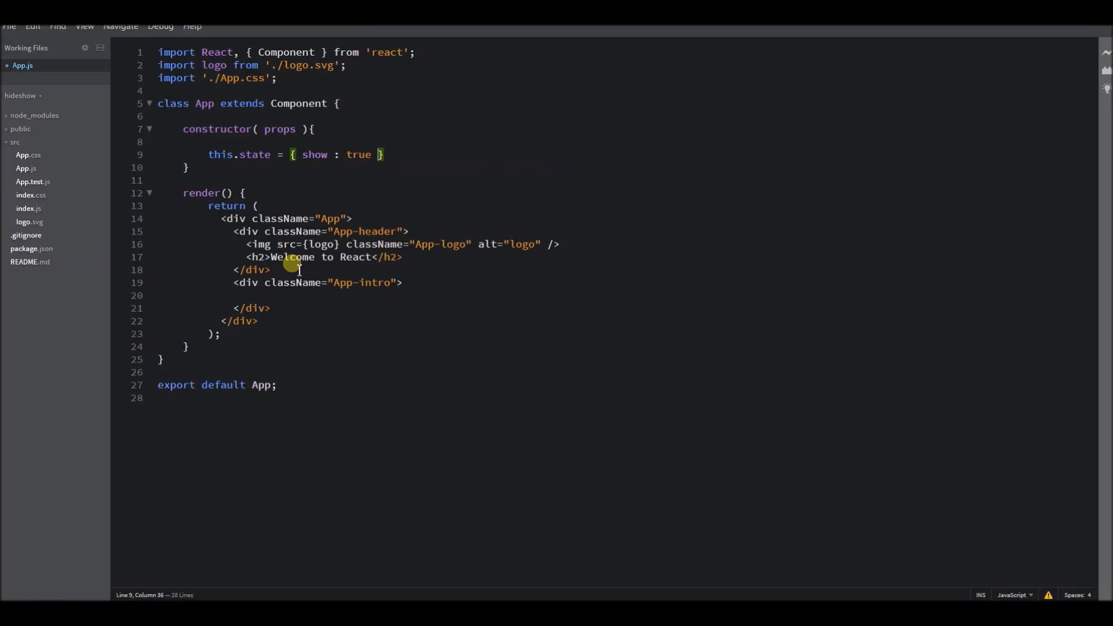
text(;)
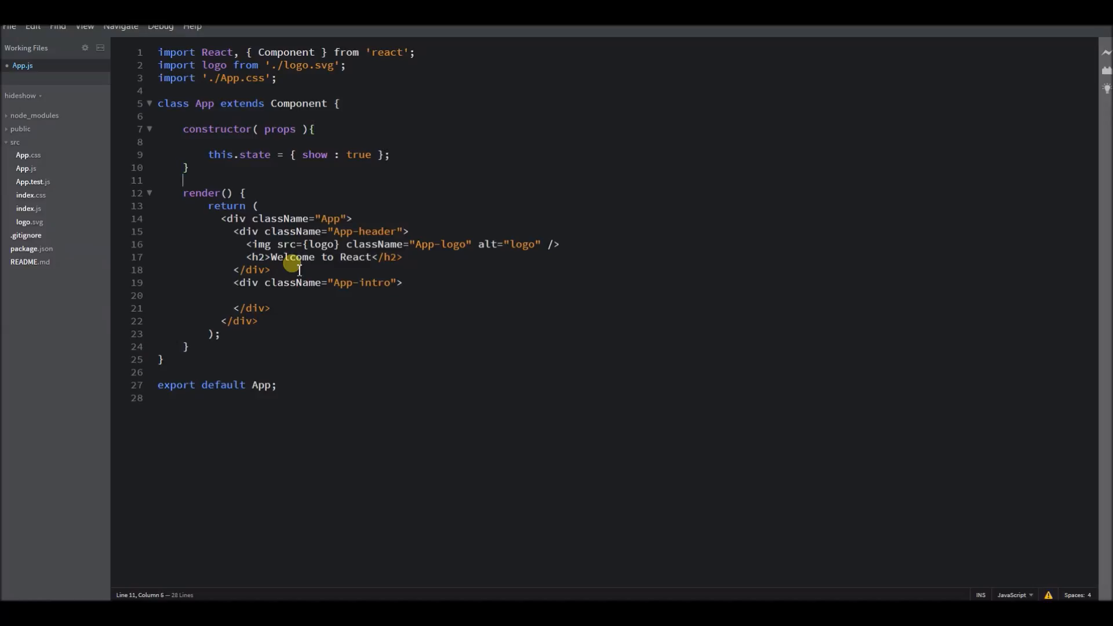
Insert a <br /> line break inside the App-intro div and start a new line below it
click(389, 257)
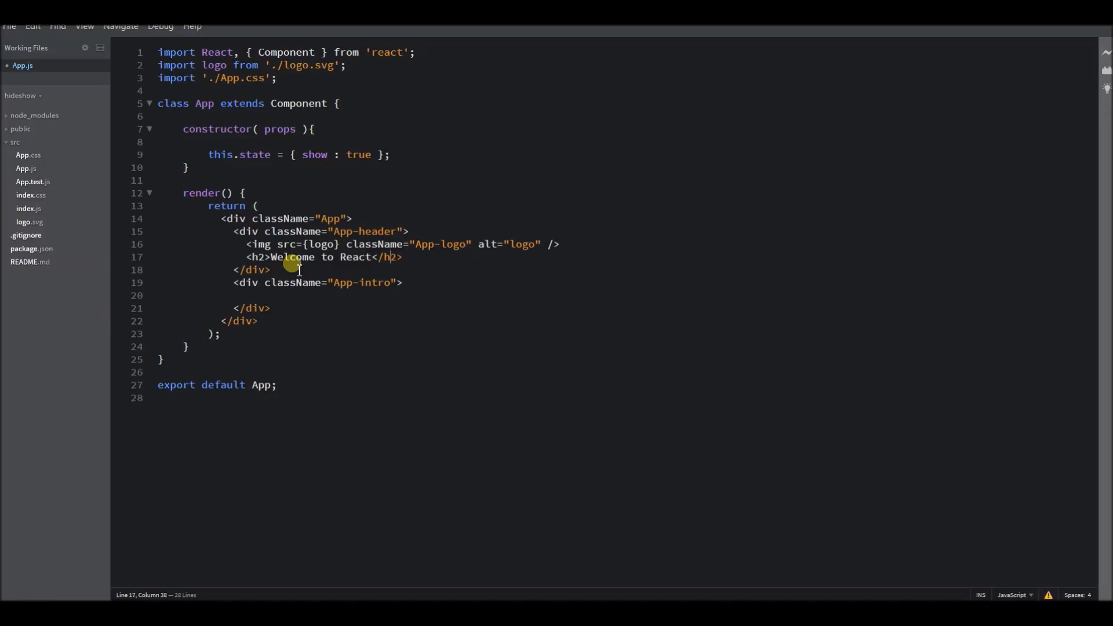
click(258, 296)
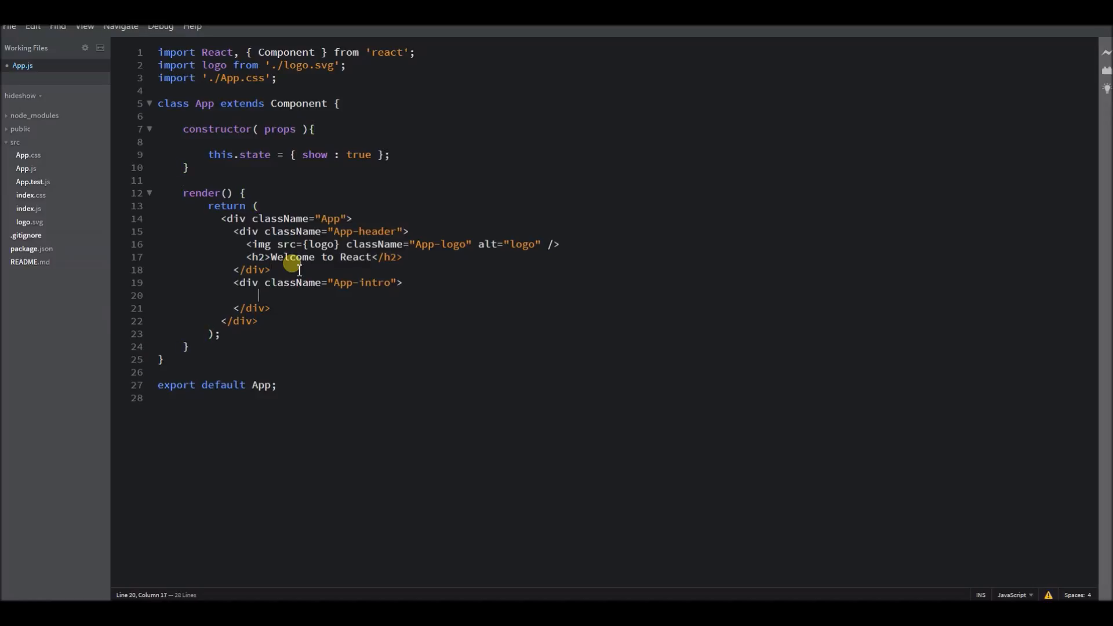
text(<b)
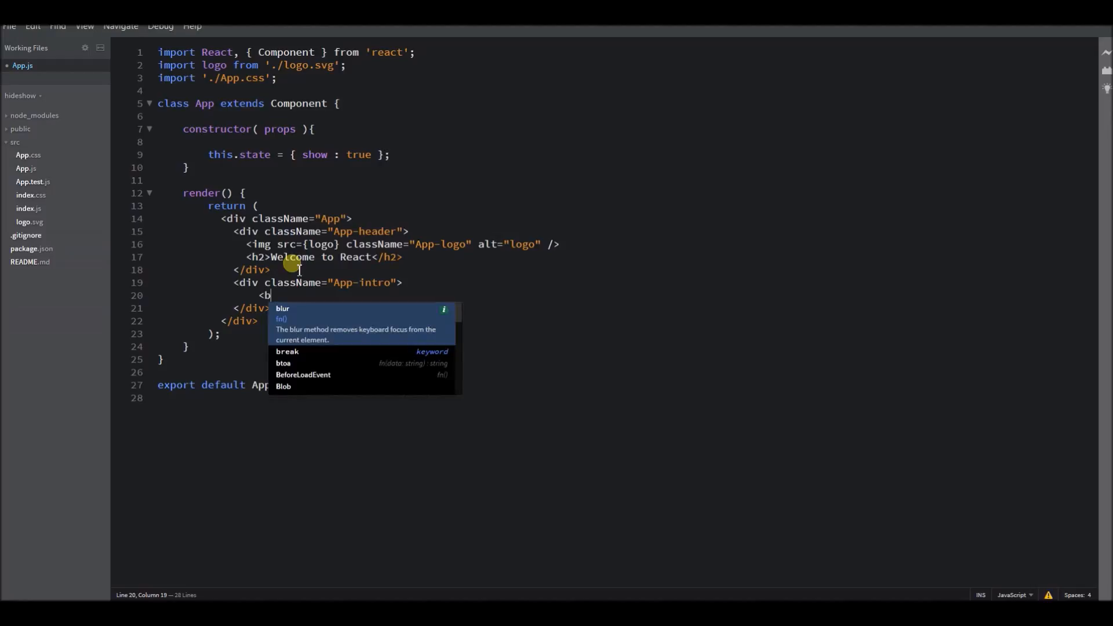
text(r)
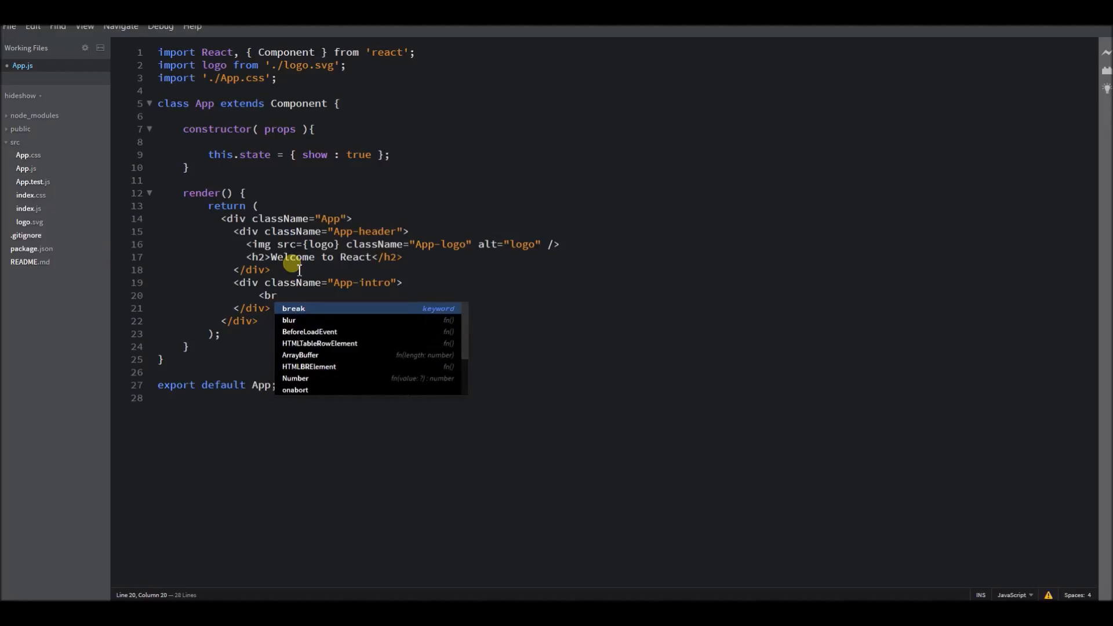
key(enter)
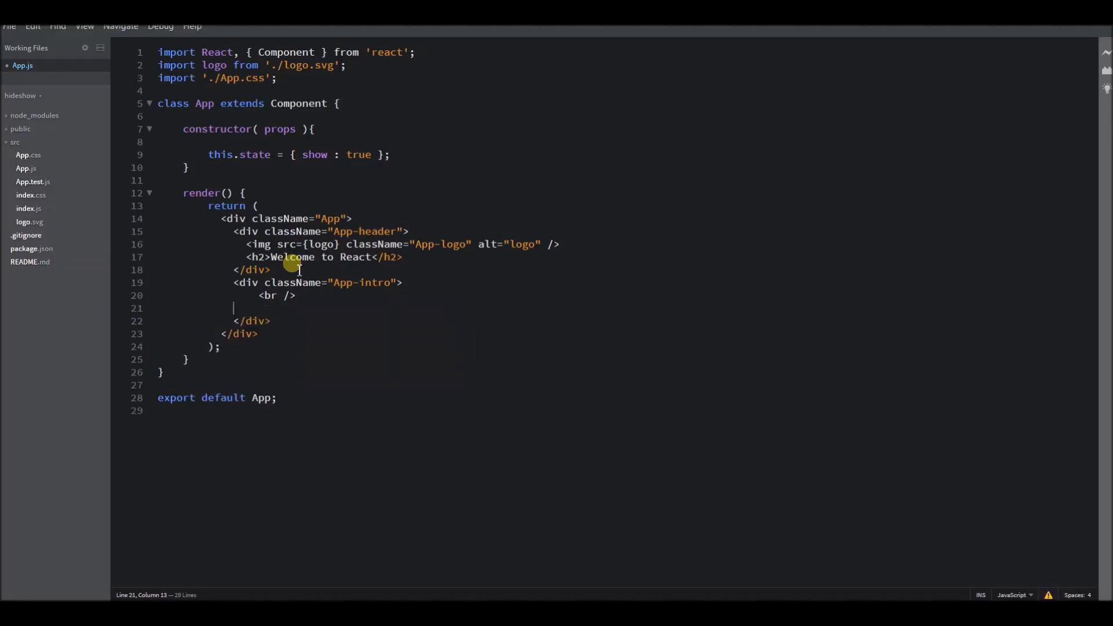
Write <button>Toggle div</button> on the new line under the line break
text(<)
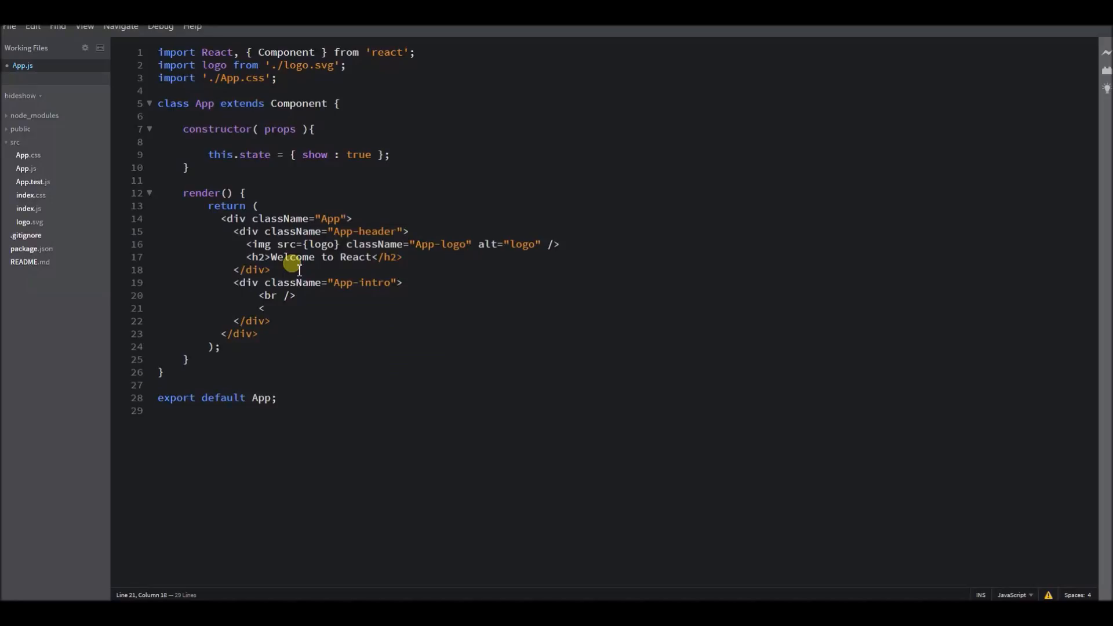
text(button>)
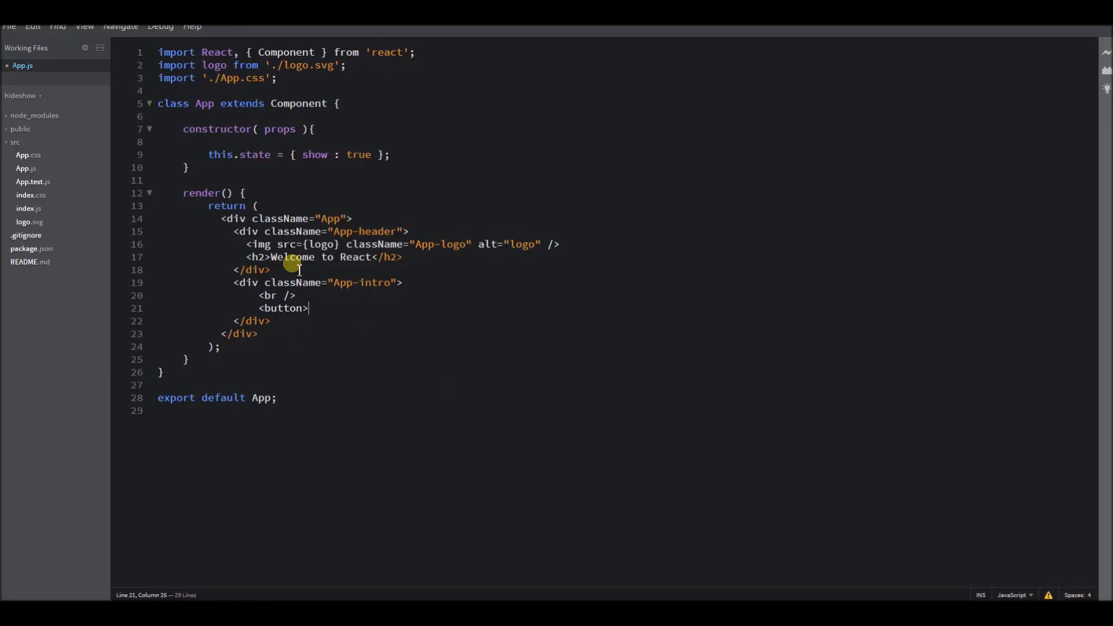
text(</bu)
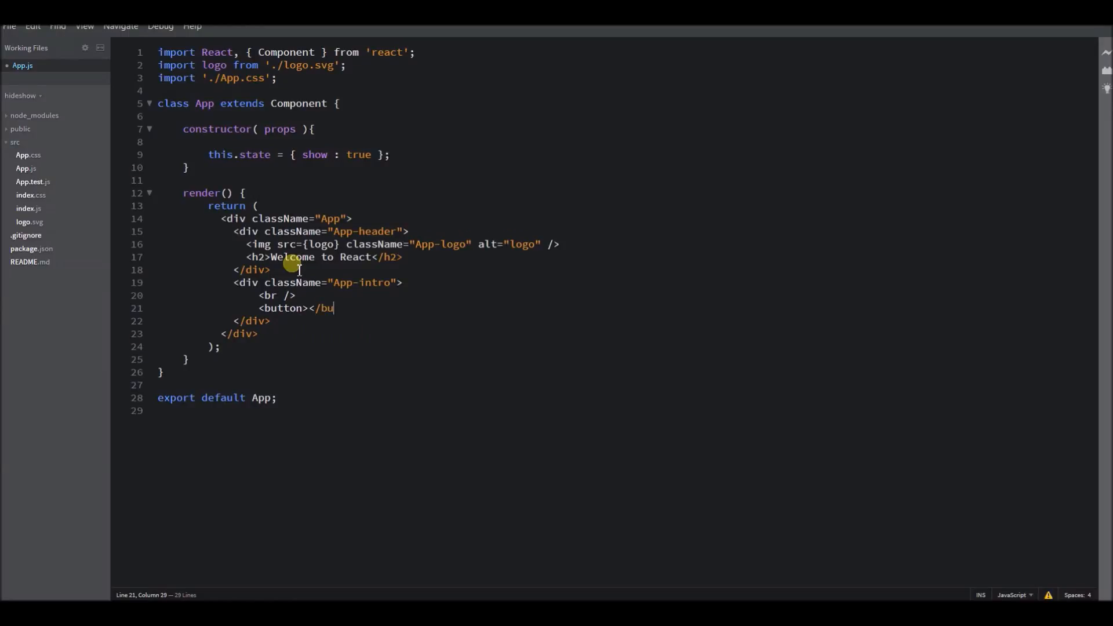
text(tton>)
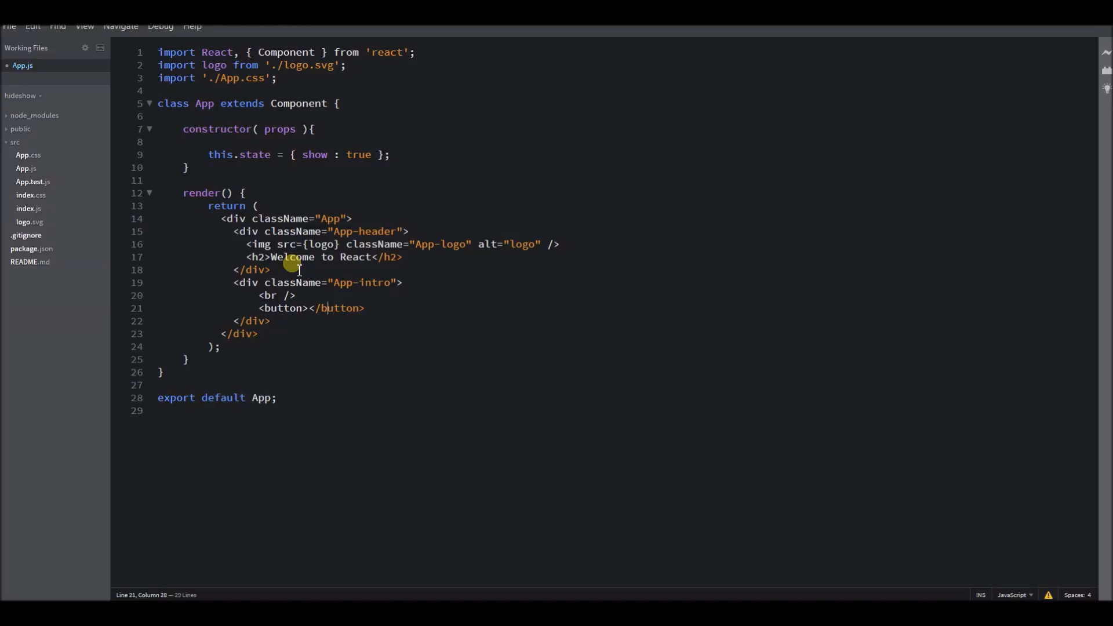
text(To)
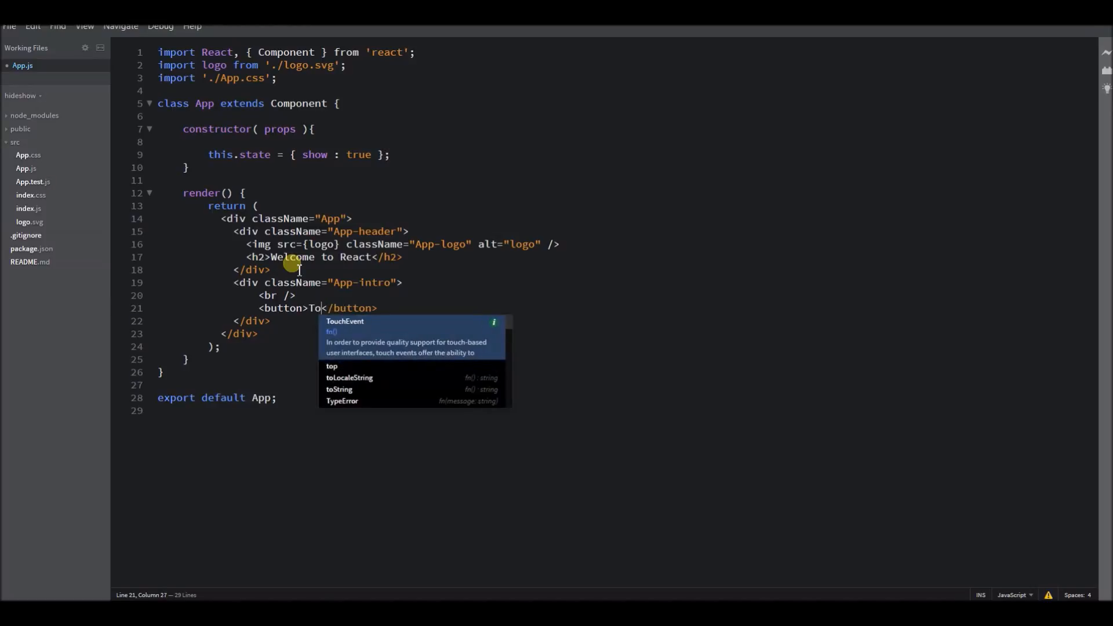
text(ggle)
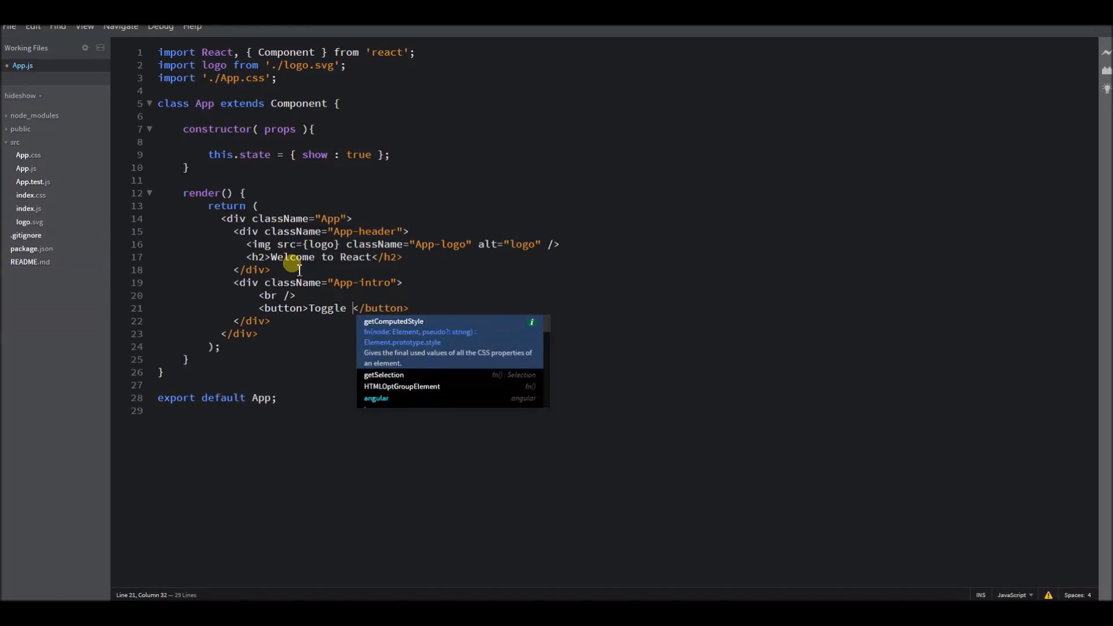
text(din)
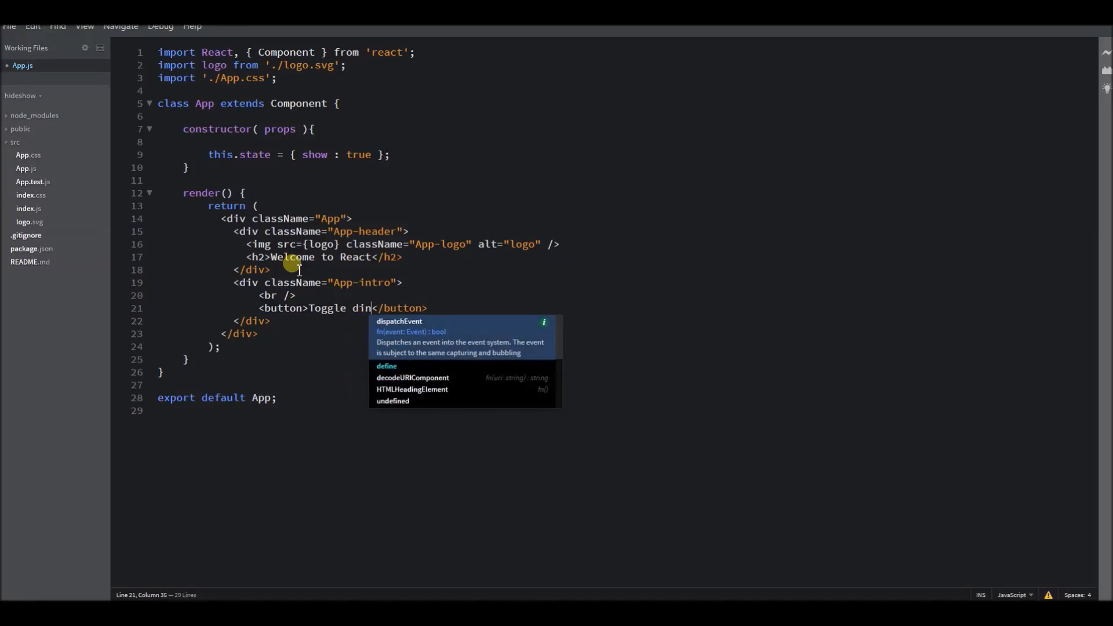
text(v)
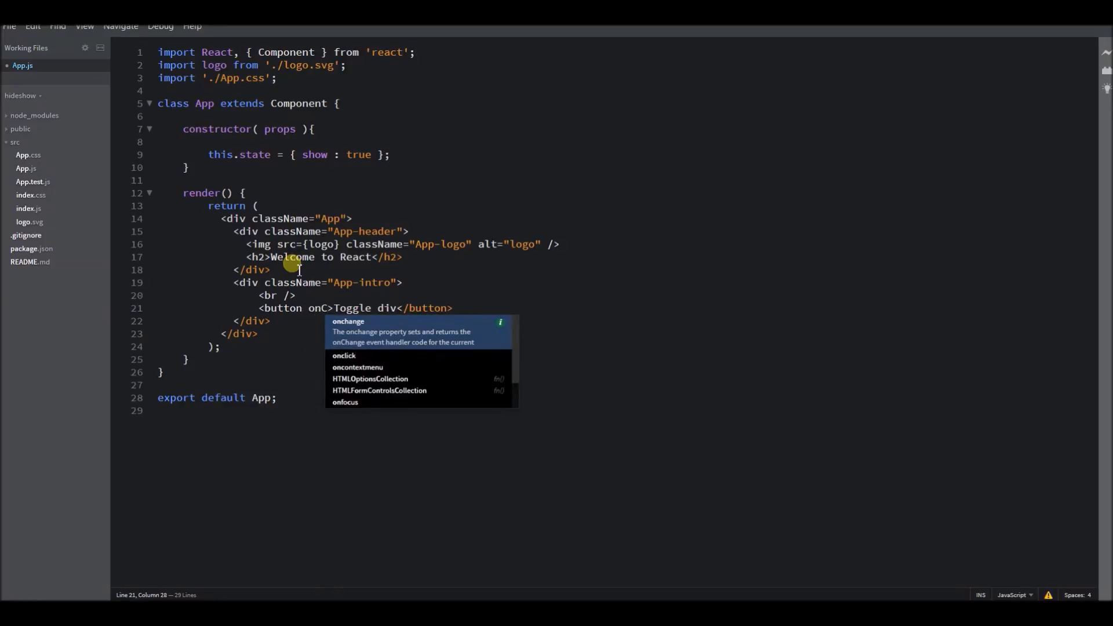
Give the Toggle div button the attribute onClick={ this.toggleDiv }
text(l)
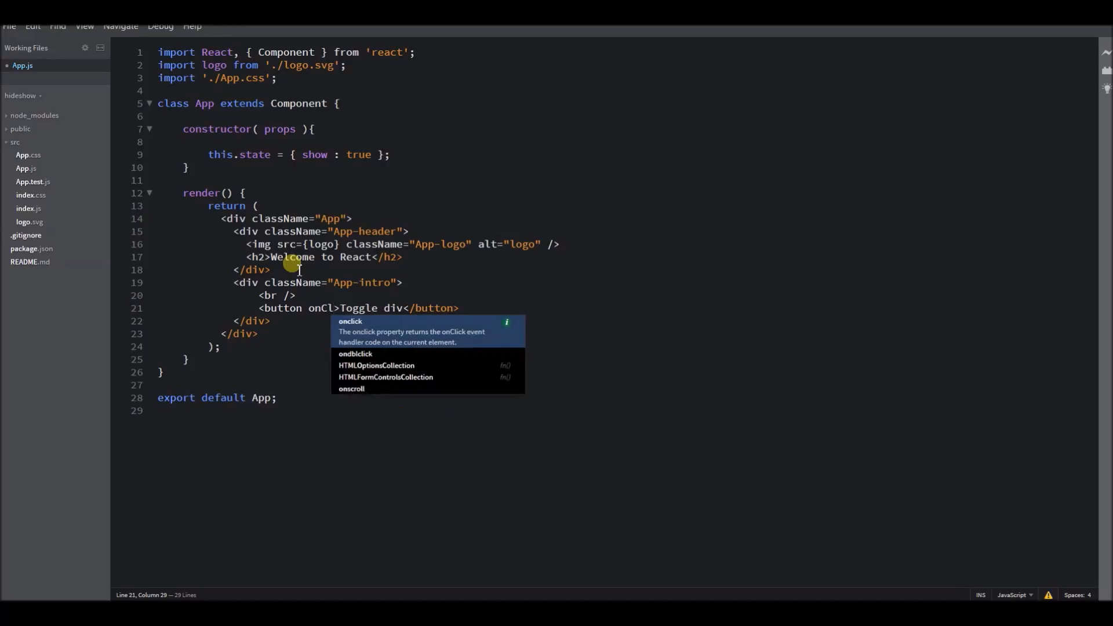
text(ick)
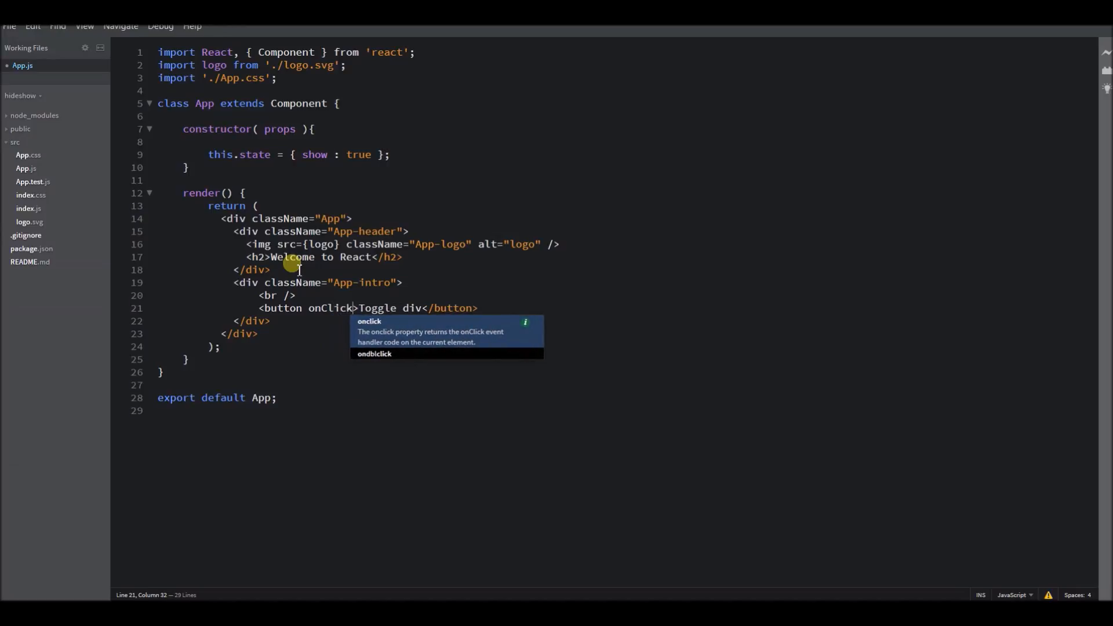
text(={})
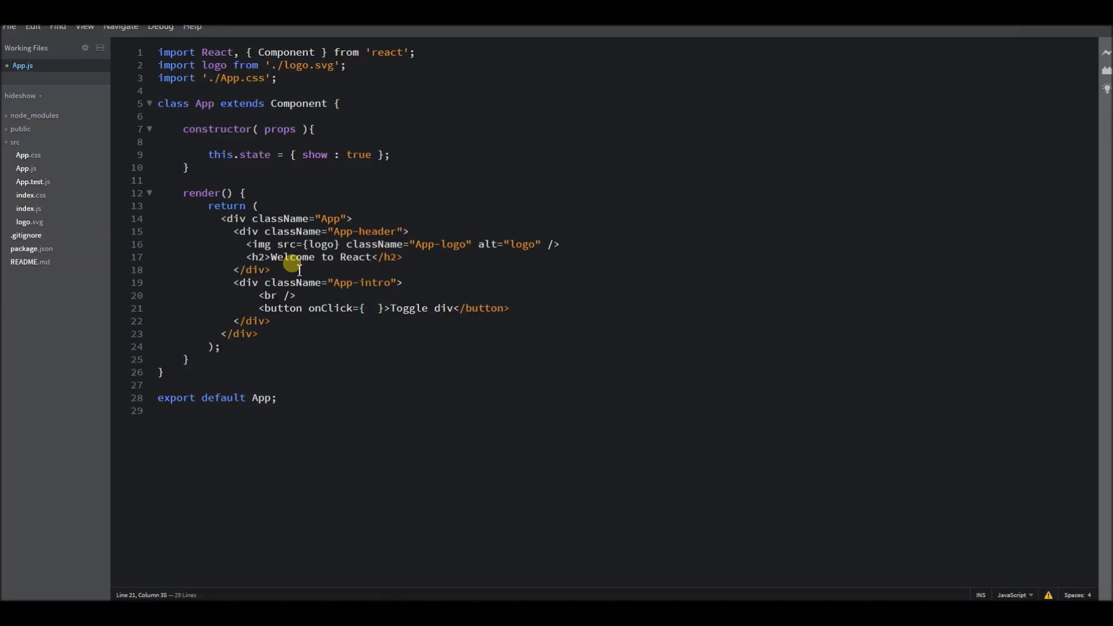
text(this)
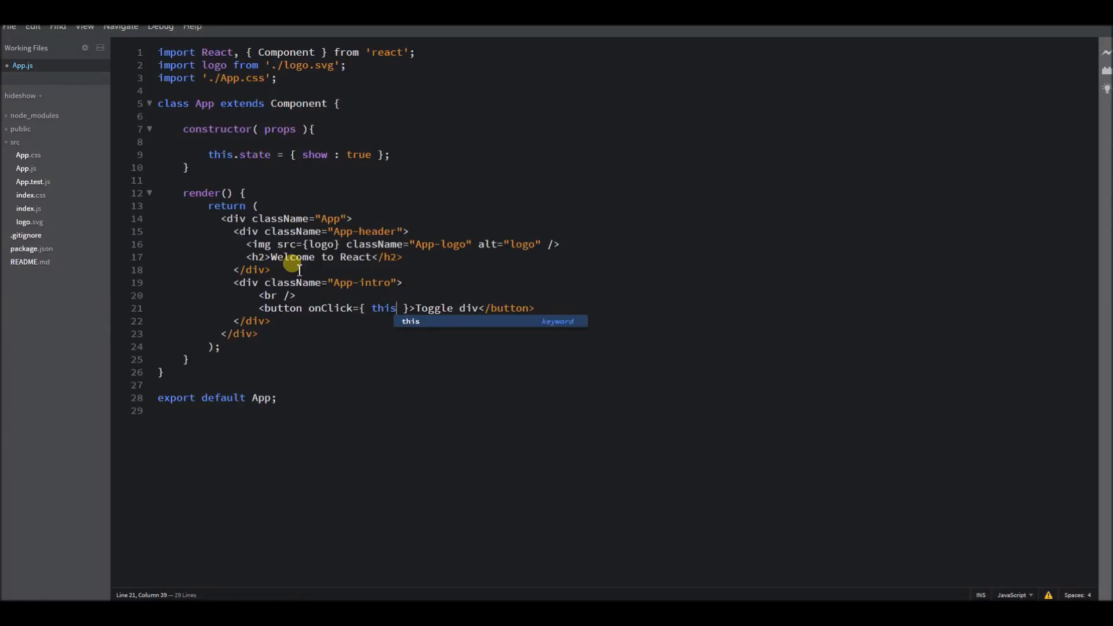
text(.tog)
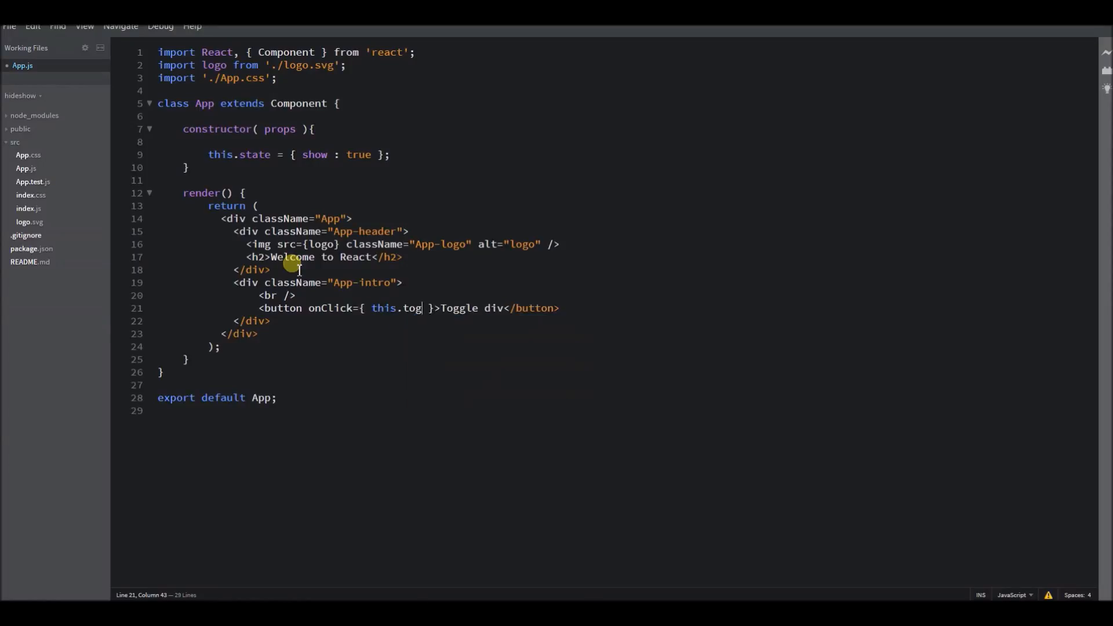
text(gleDi)
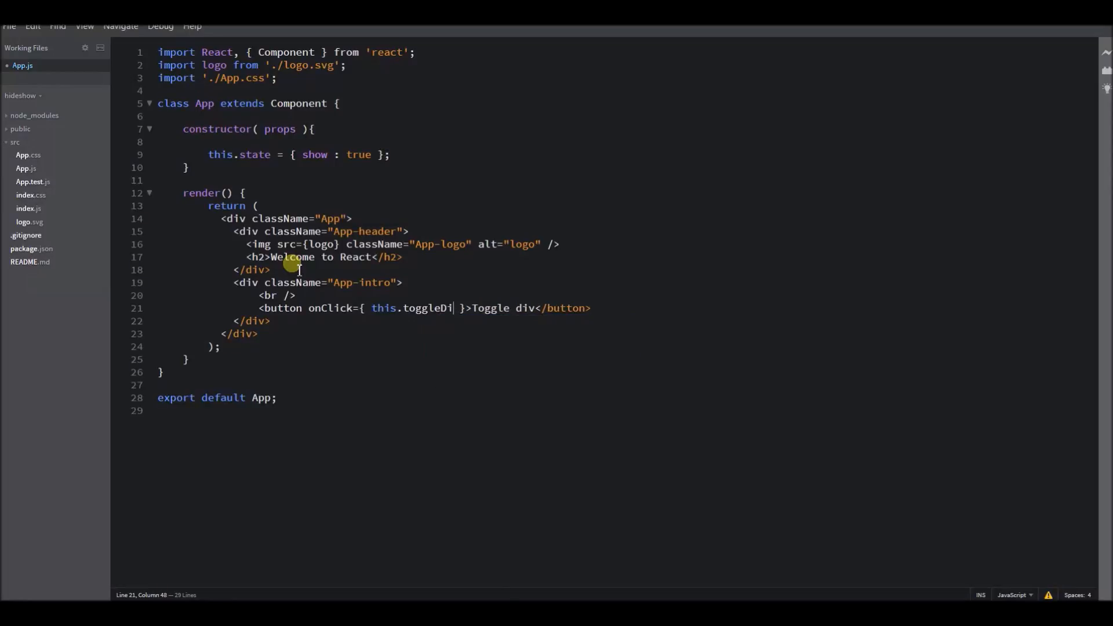
text(v)
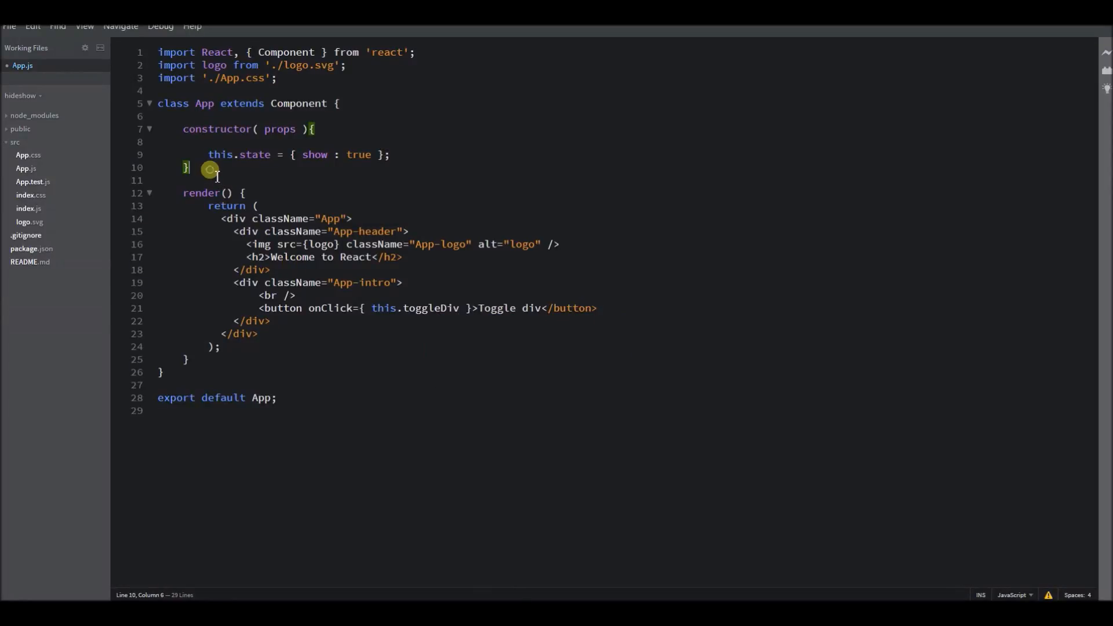
Start a toggleDiv = () => { arrow function after the constructor with a const { show } destructuring
text(t)
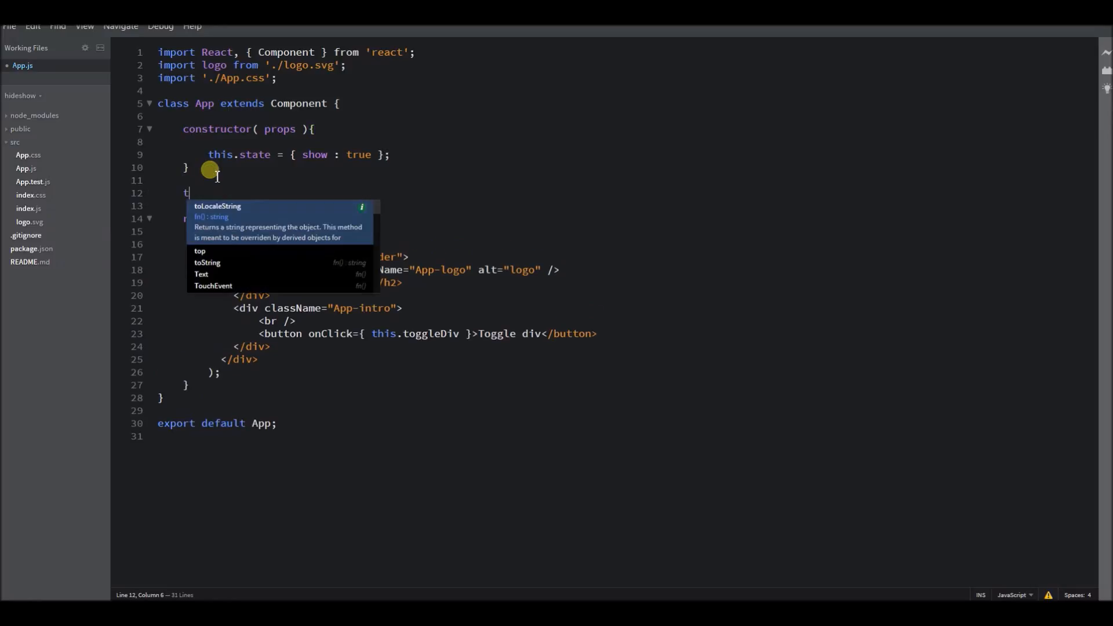
text(oggleD)
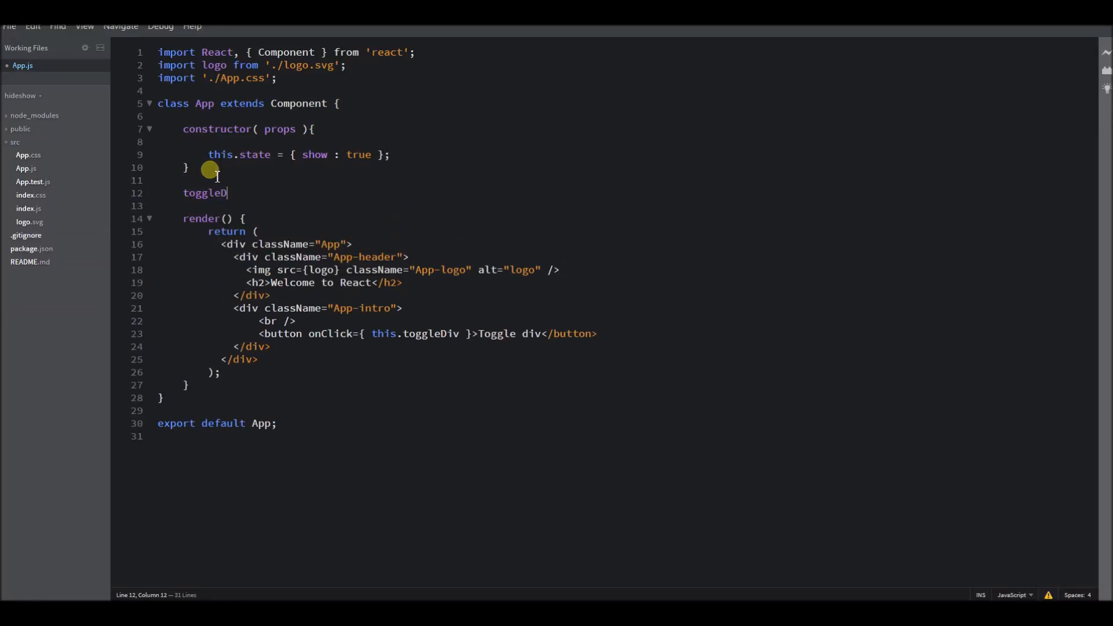
text(iv = ()
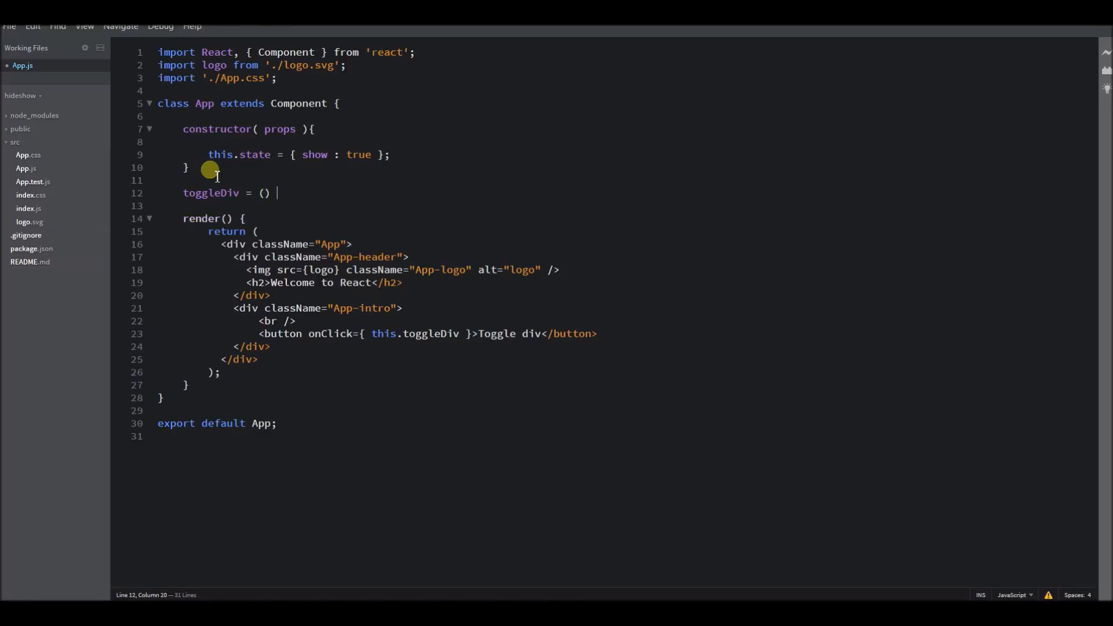
text(=> {)
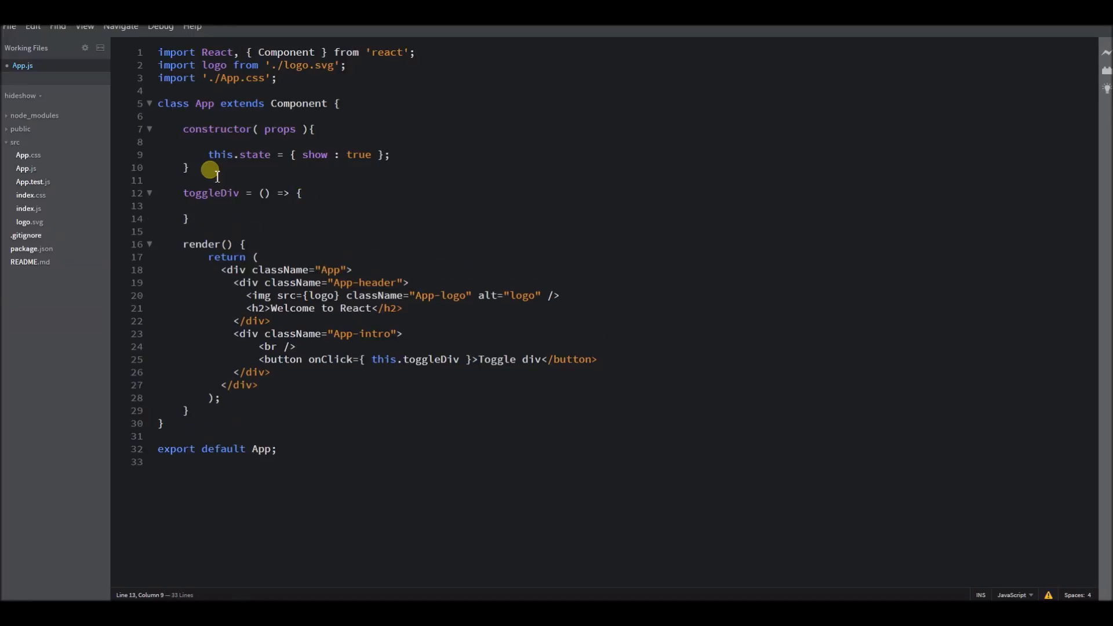
text(const)
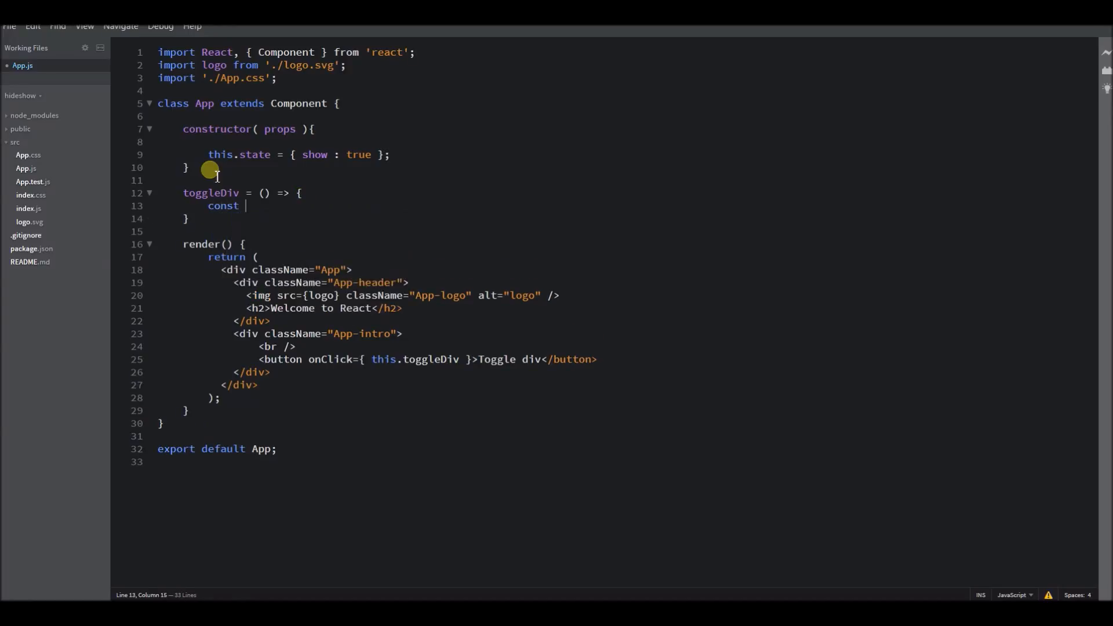
text({})
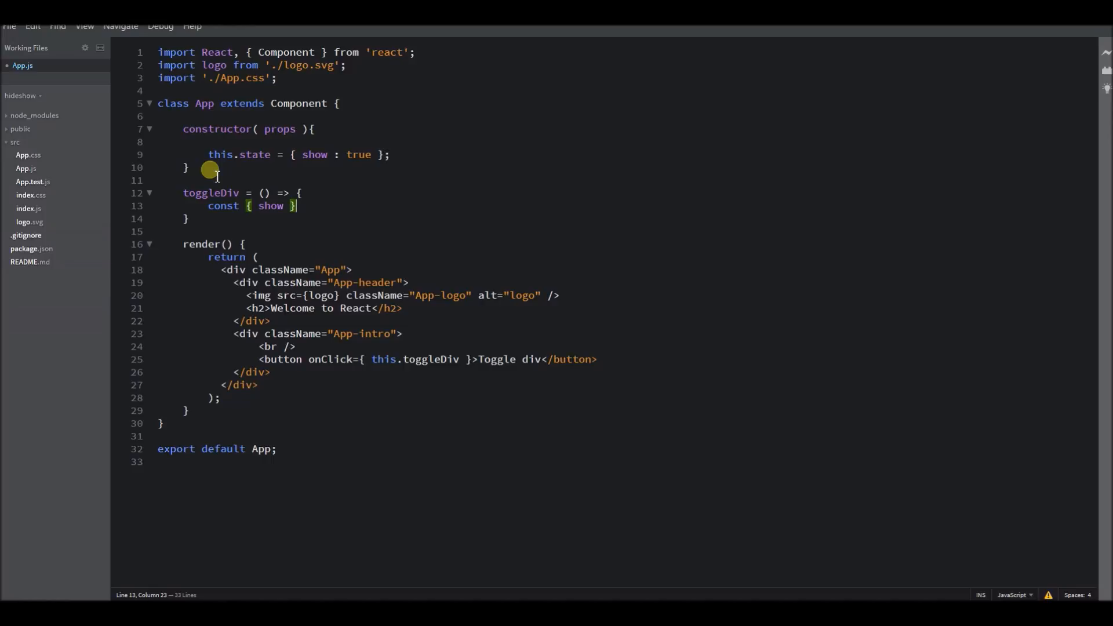
Complete the destructuring as const { show } = this.state, correcting the mistyped assignment
text(= this)
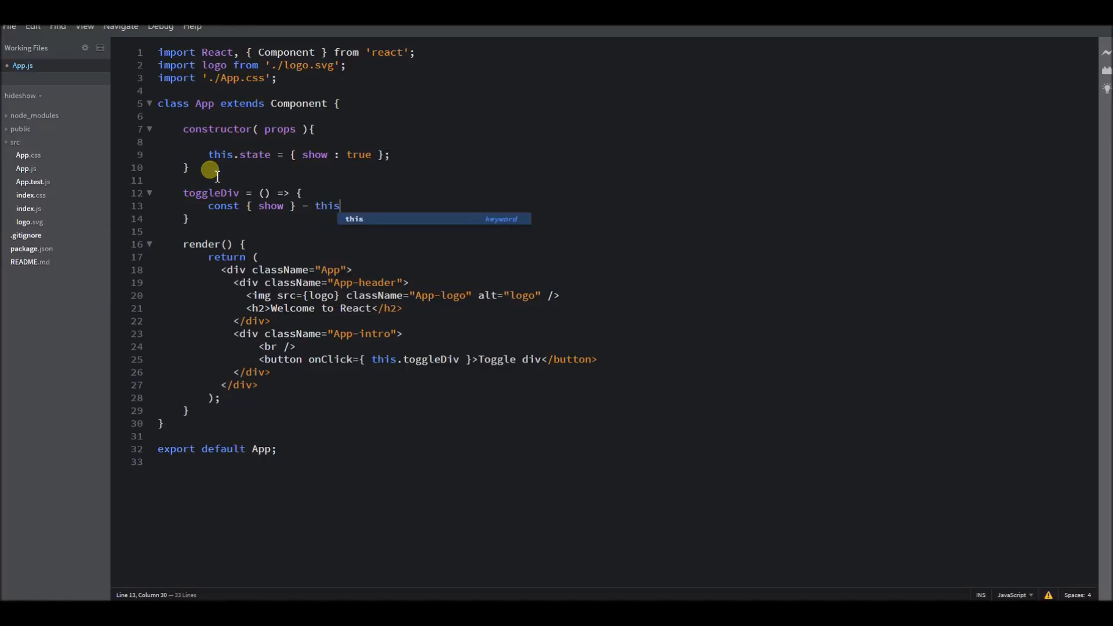
key(BackSpace)
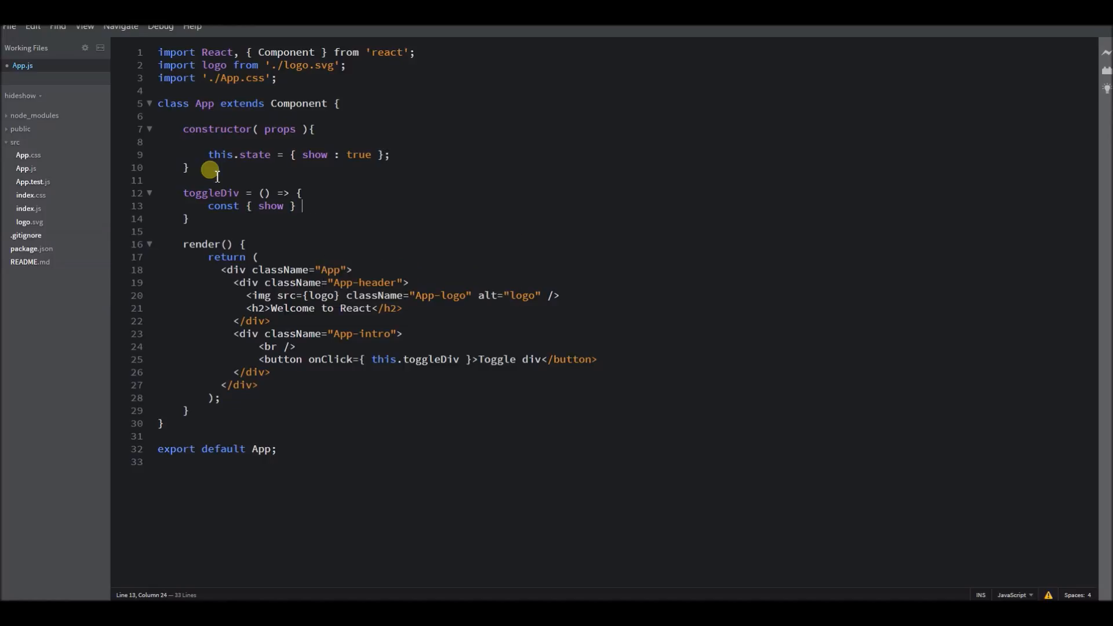
text(= this)
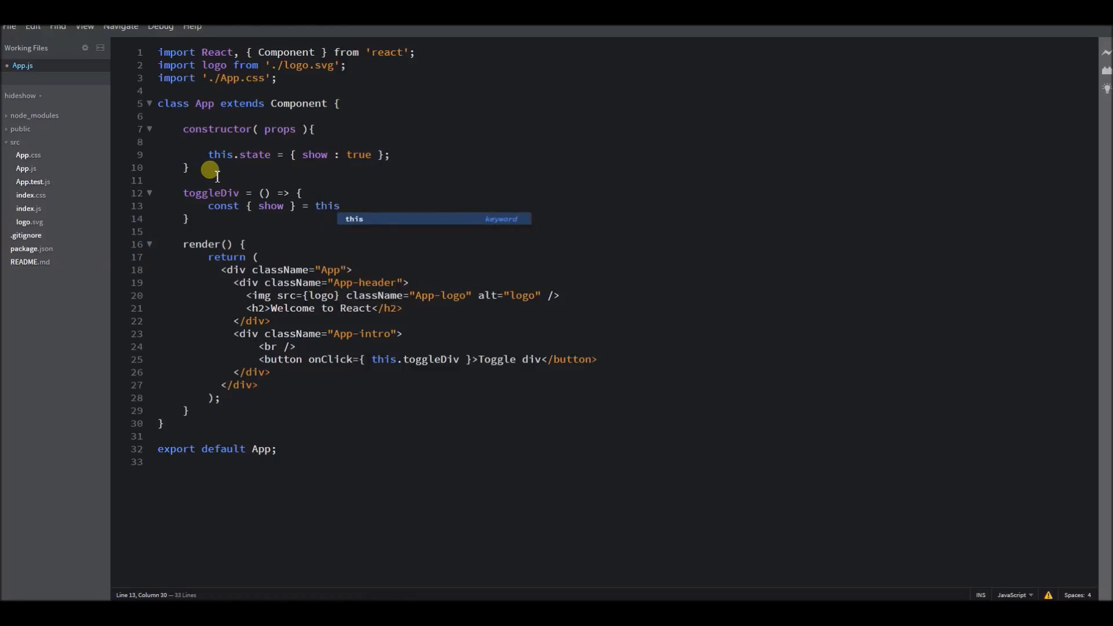
text(.sta)
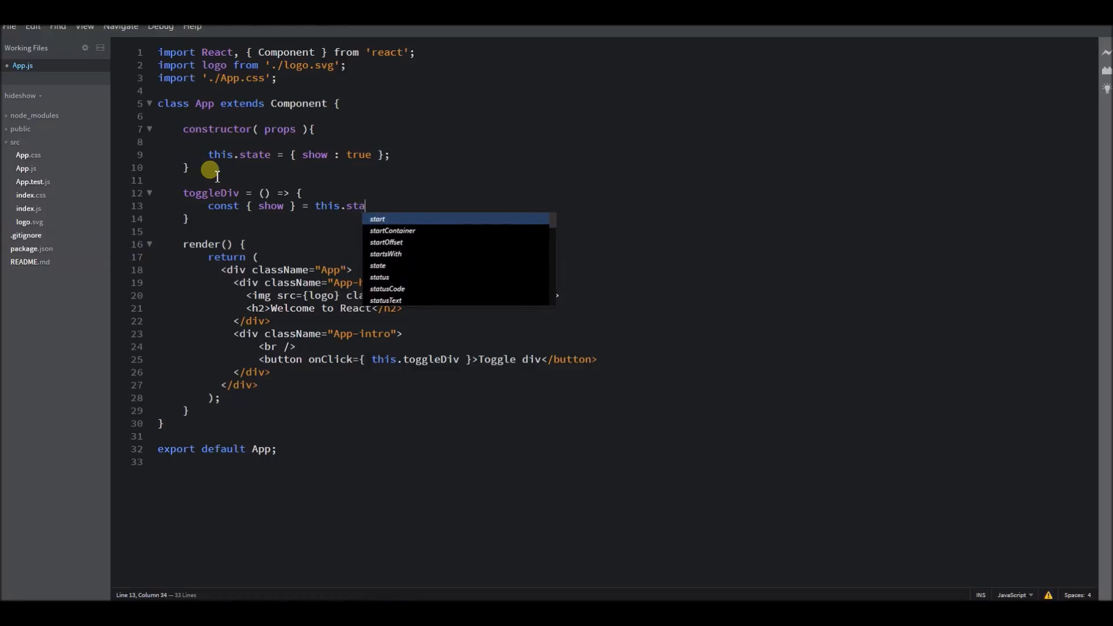
key(Enter)
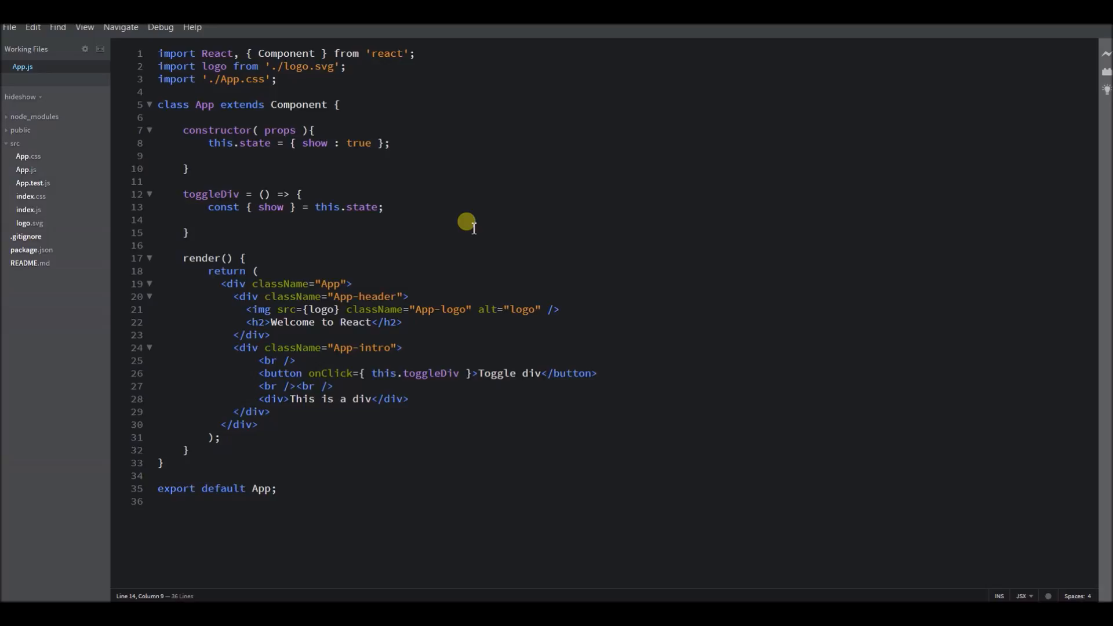
mouse_move(294, 229)
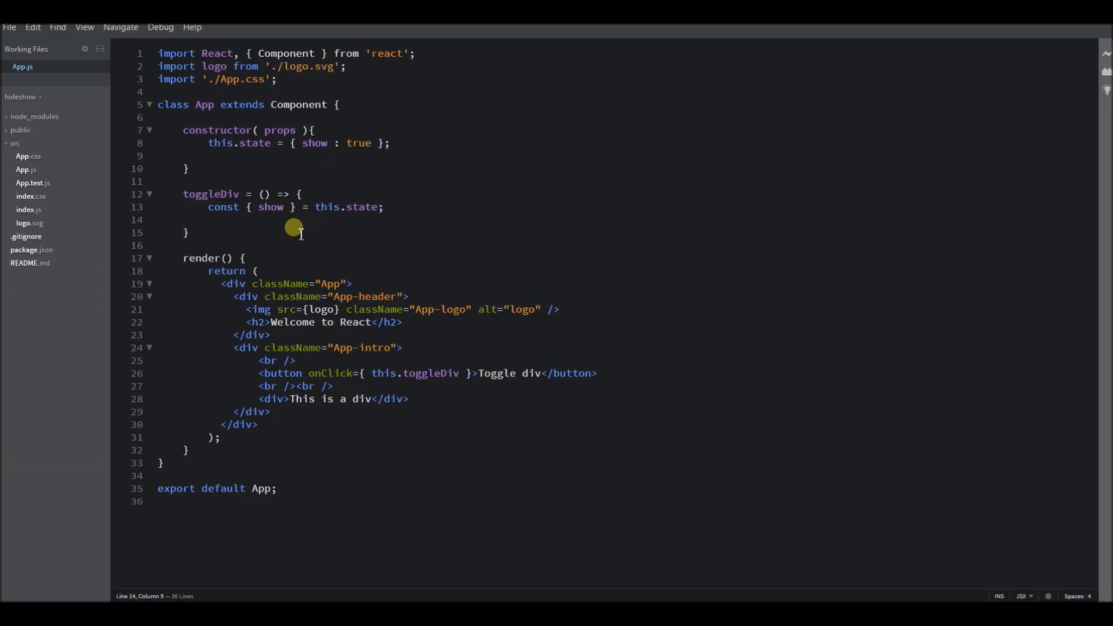
Add this.setState( { show : !show } ) inside toggleDiv to flip the show flag
text(t)
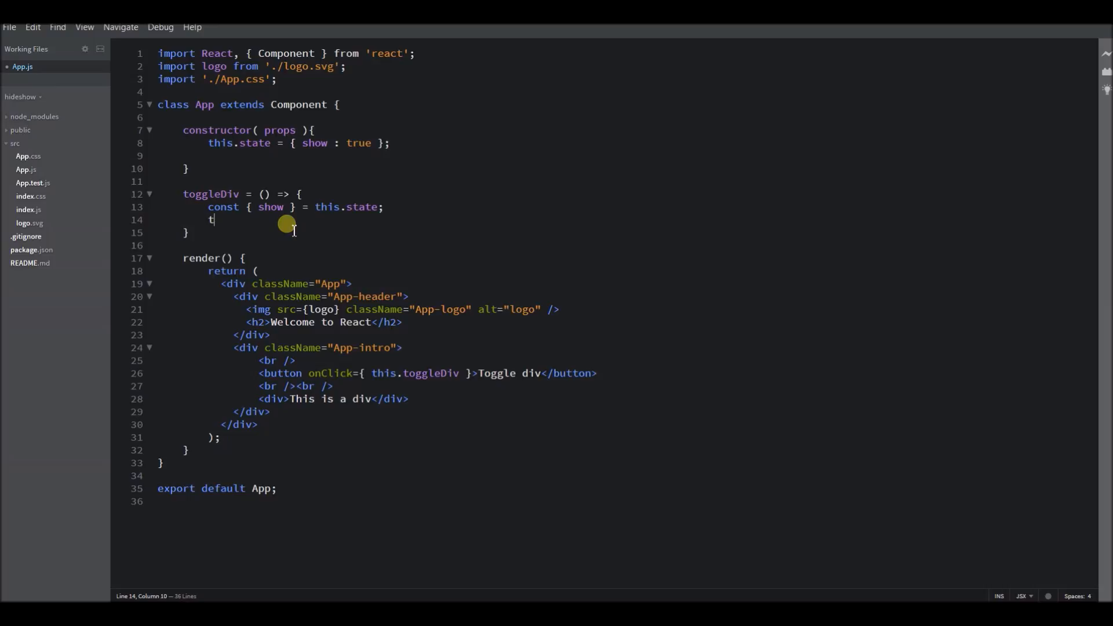
text(his.)
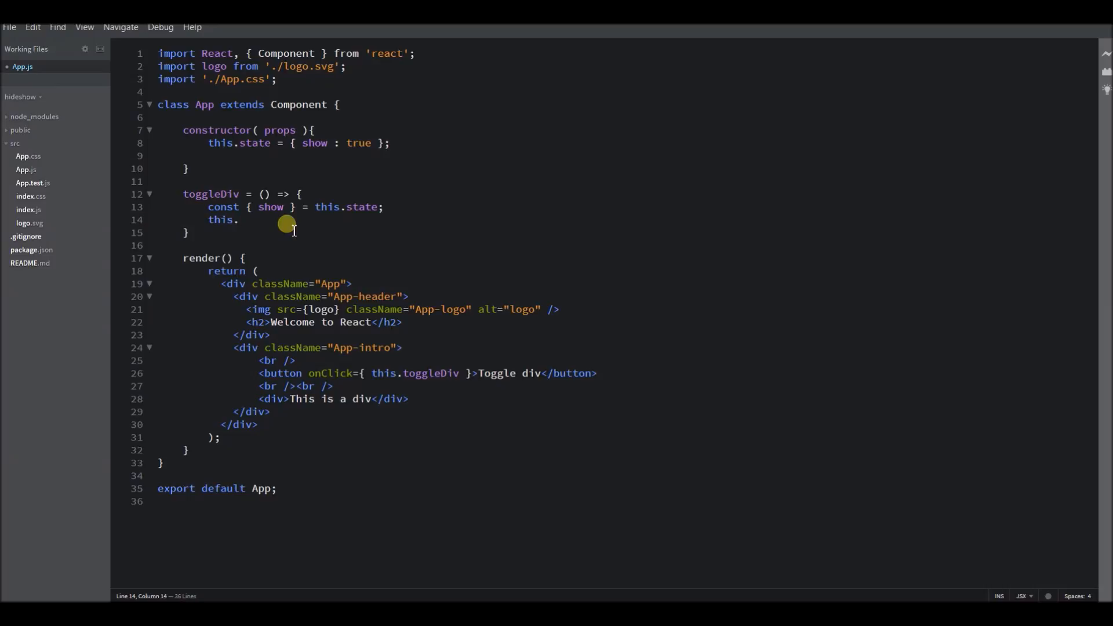
text(set)
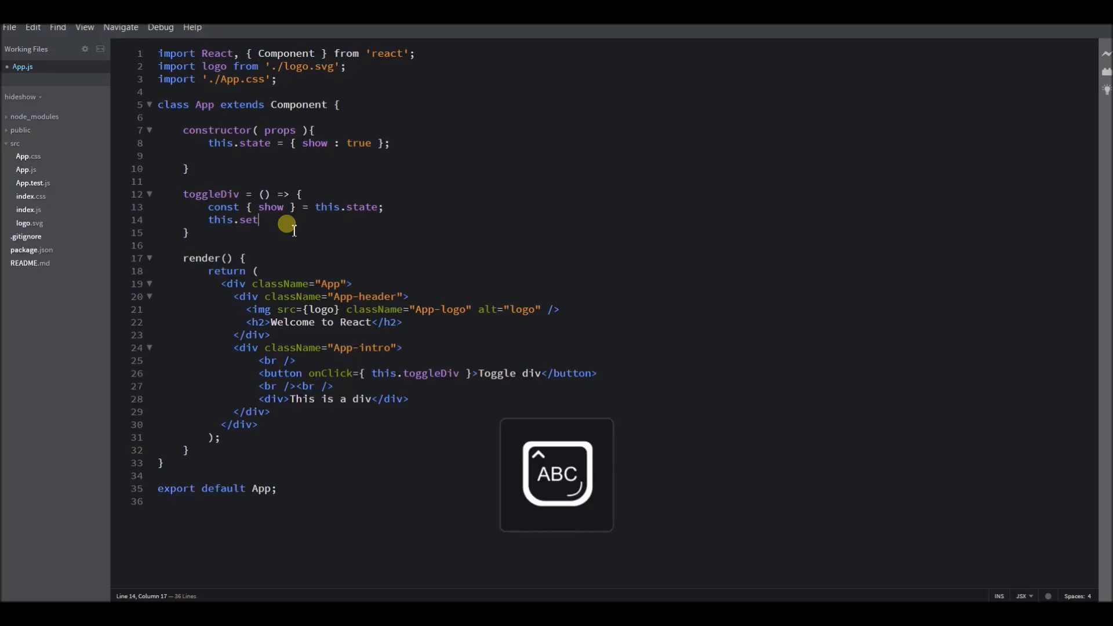
text(State()
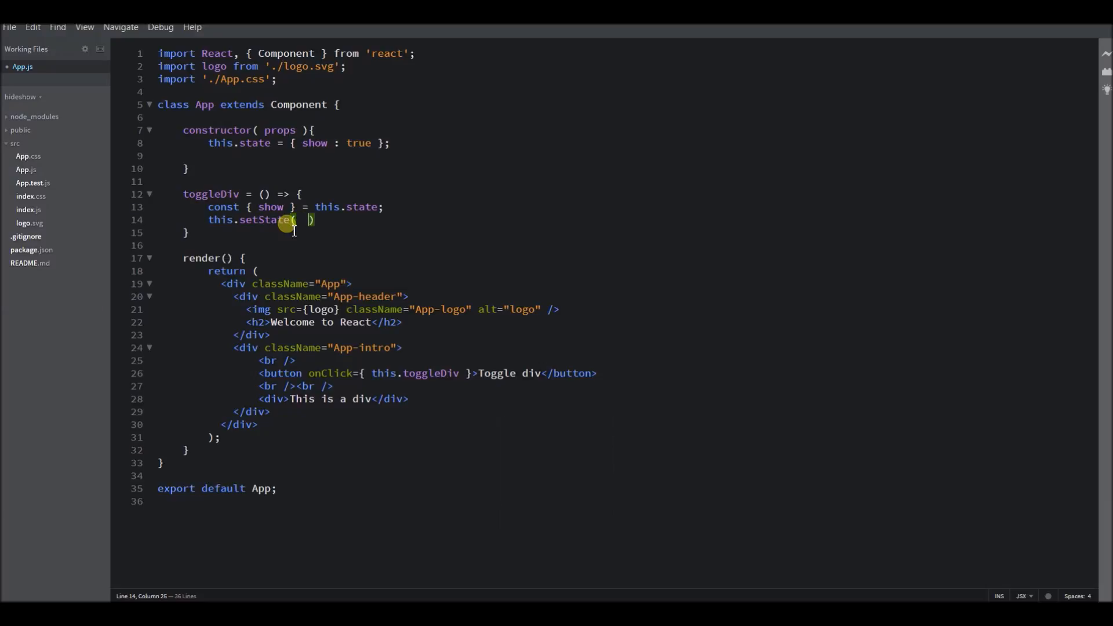
text({ })
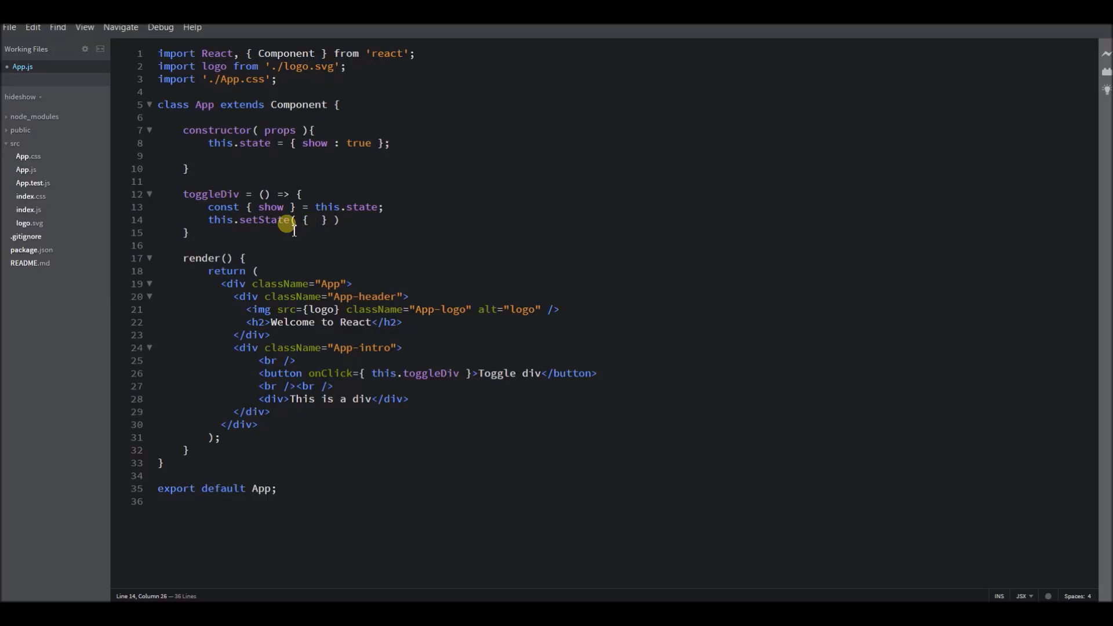
text(show :)
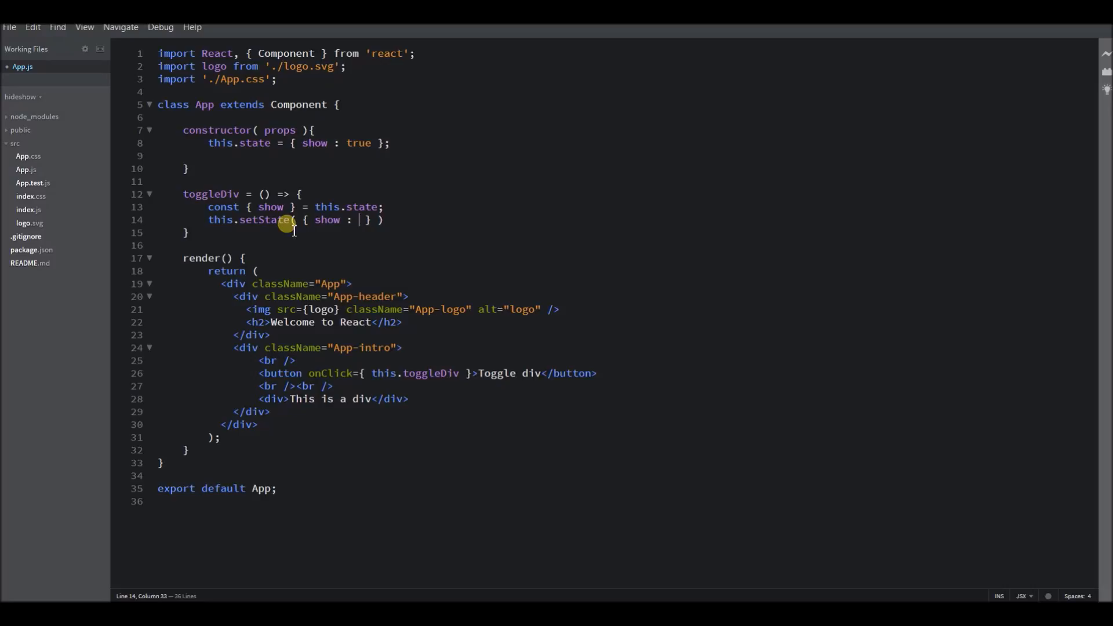
text(!sho)
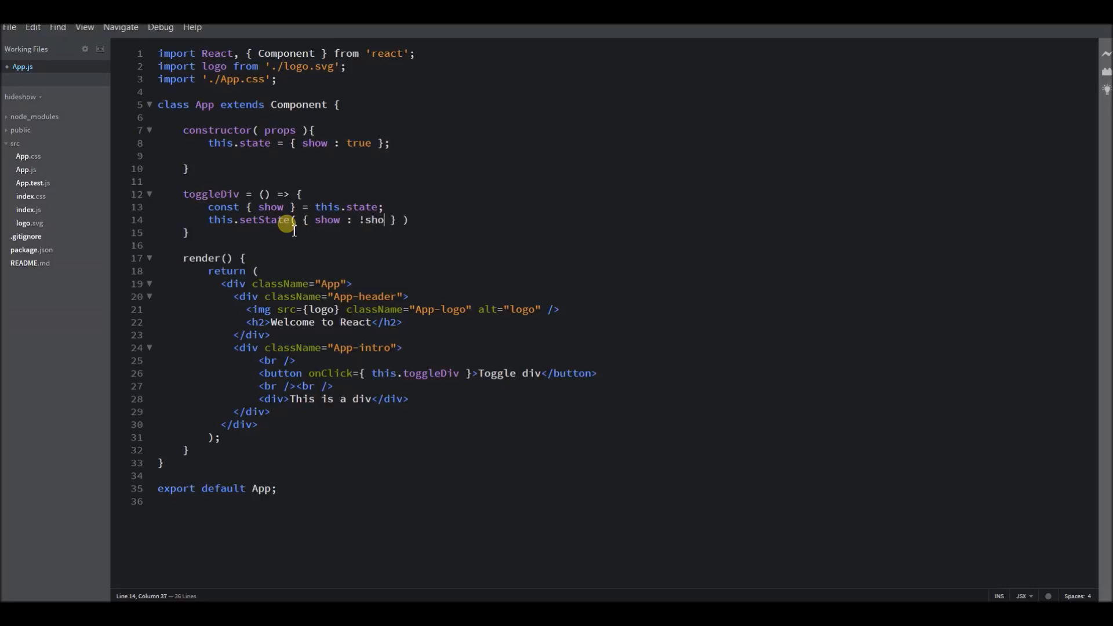
text(w)
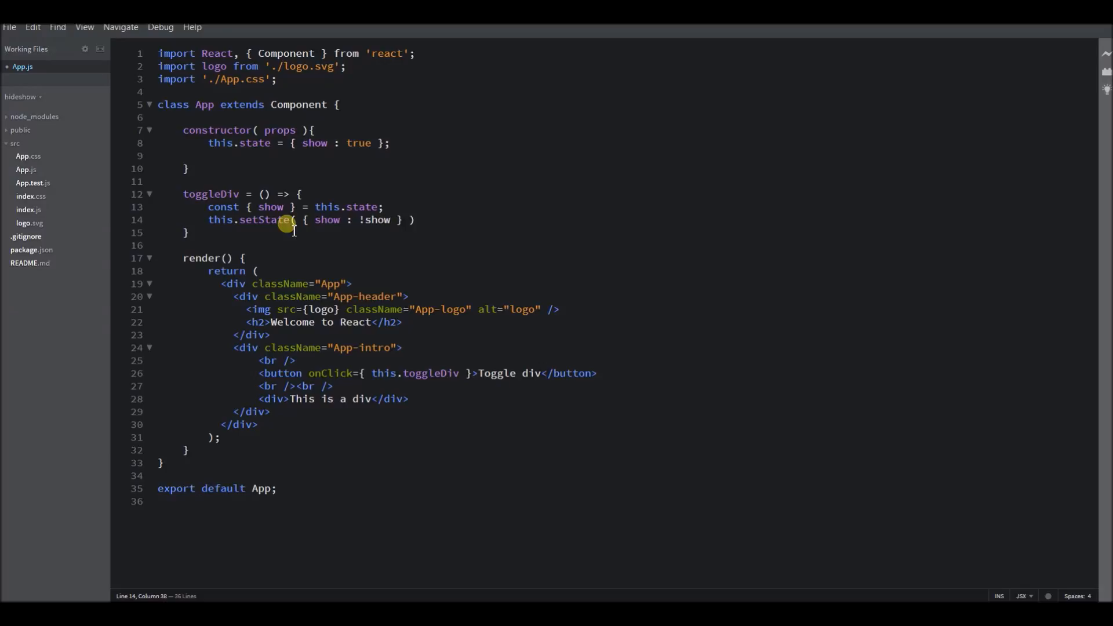
mouse_move(306, 220)
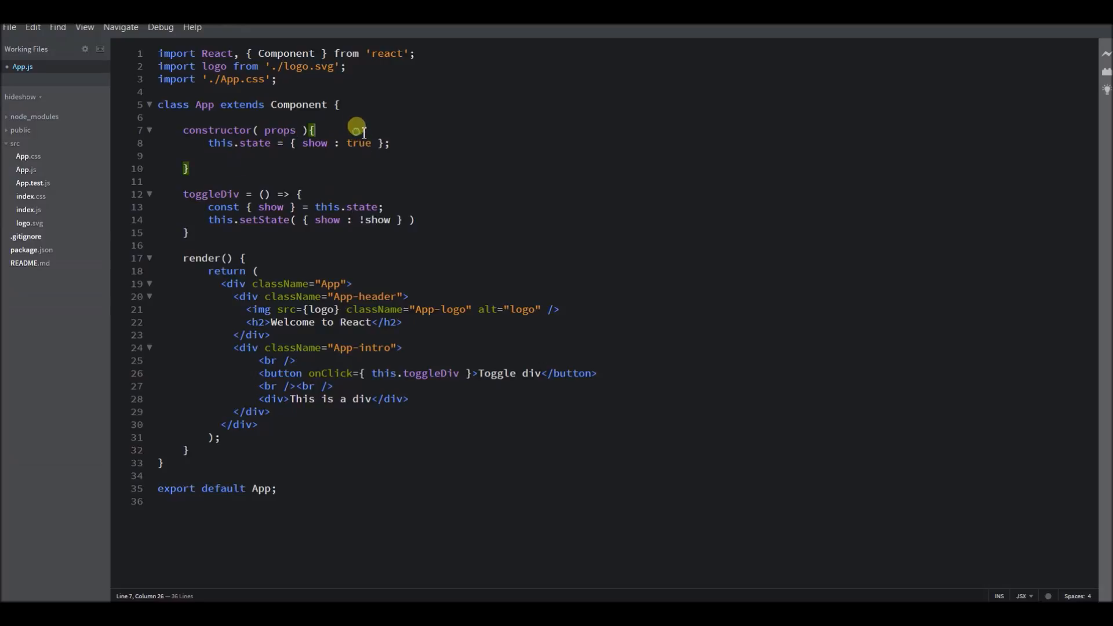
Write super( props ) at the start of the constructor, above this.state
text(sup)
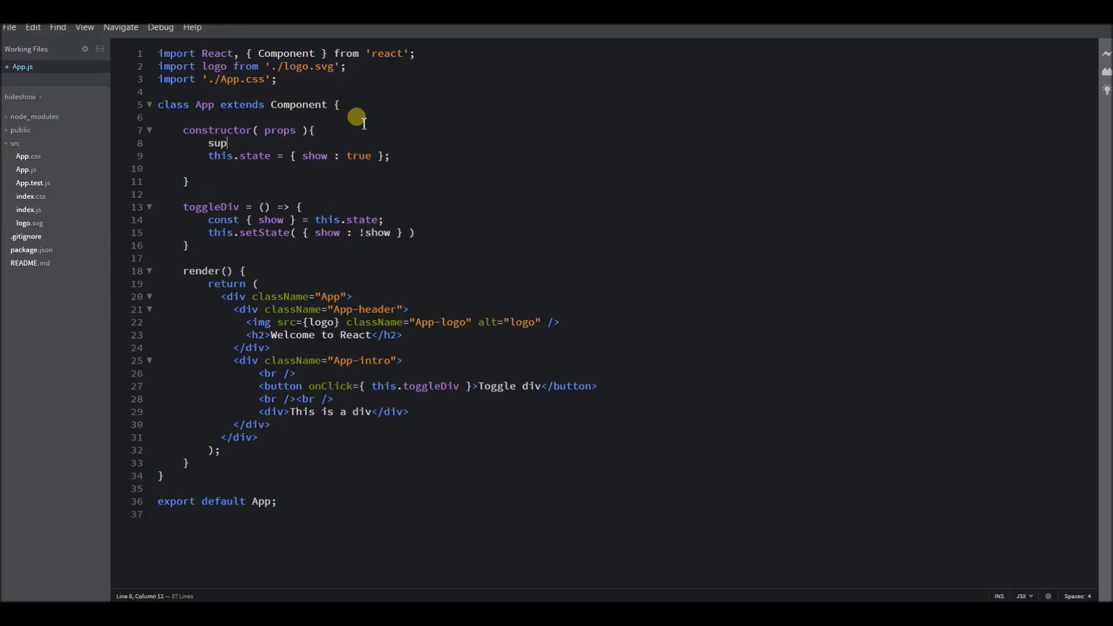
text(er())
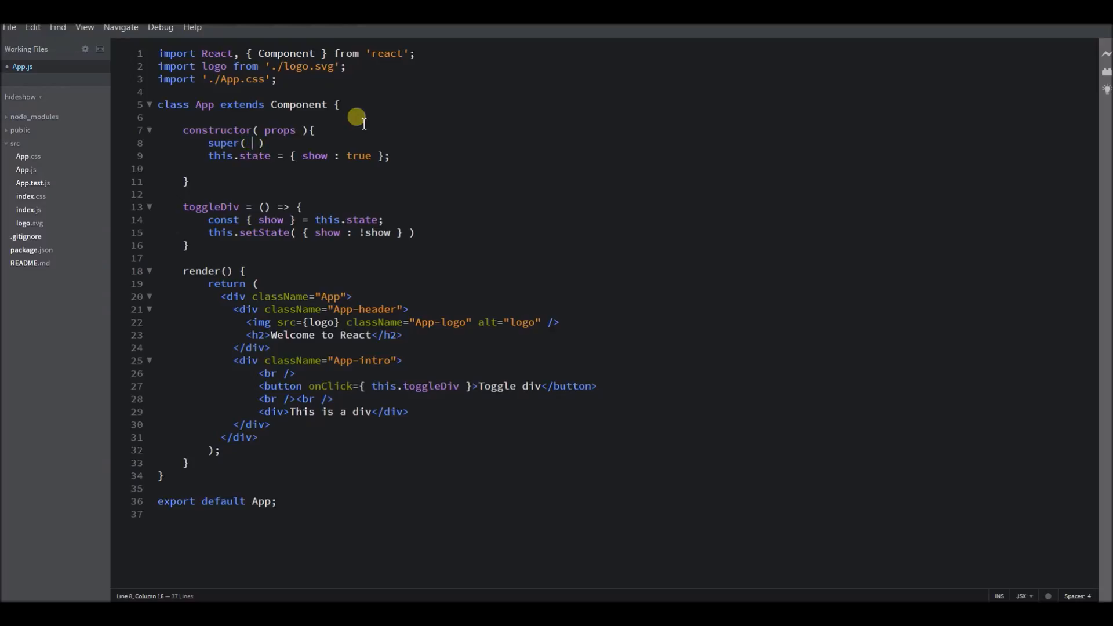
text(props)
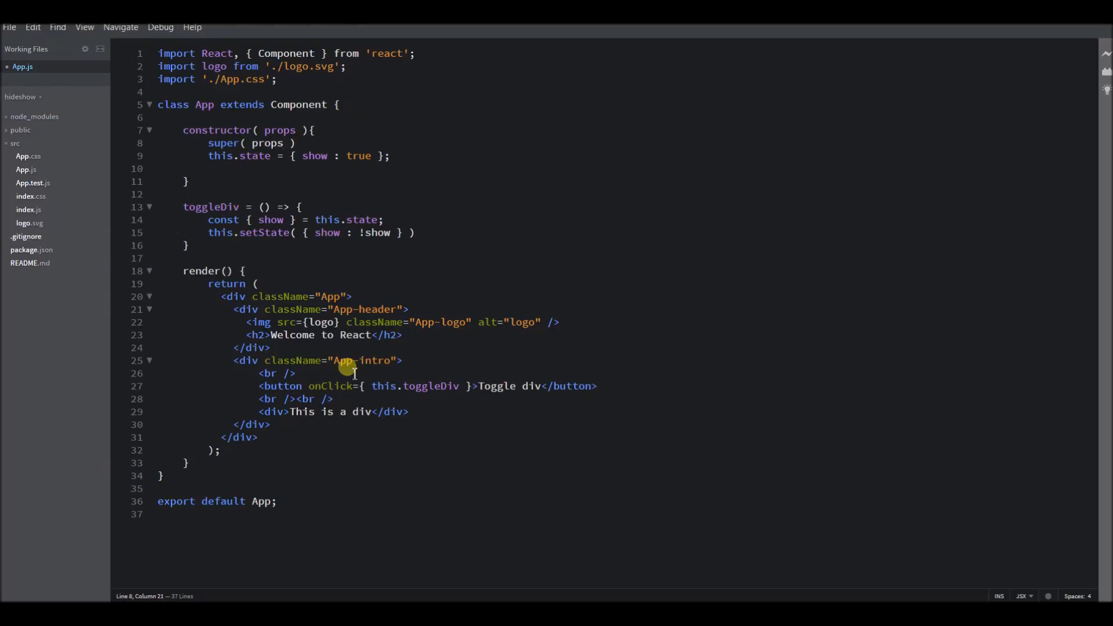
mouse_move(446, 171)
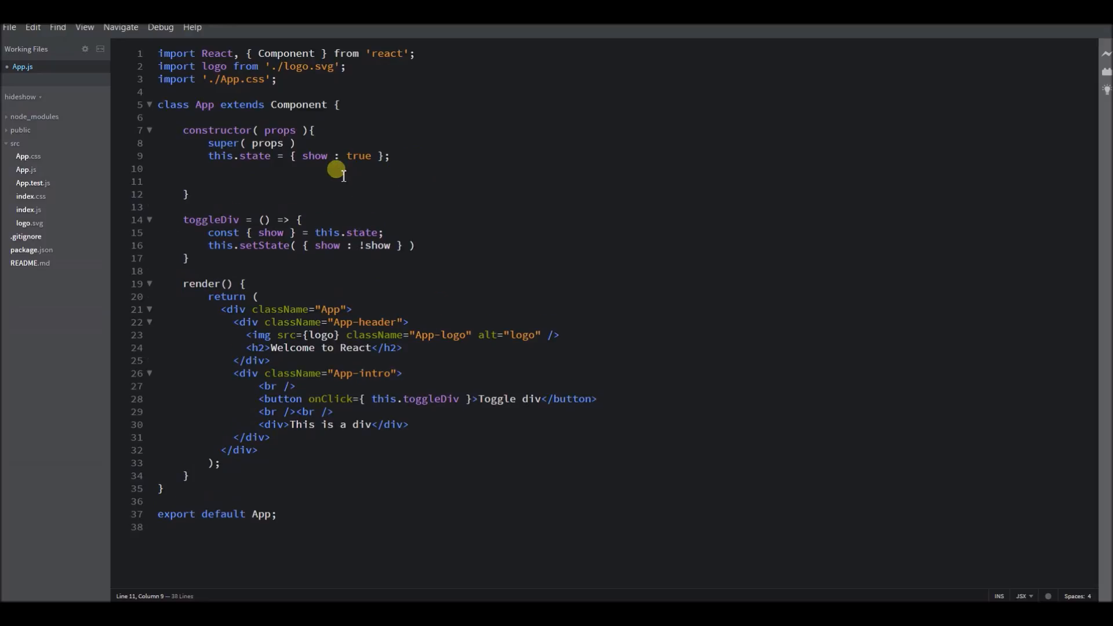
mouse_move(224, 219)
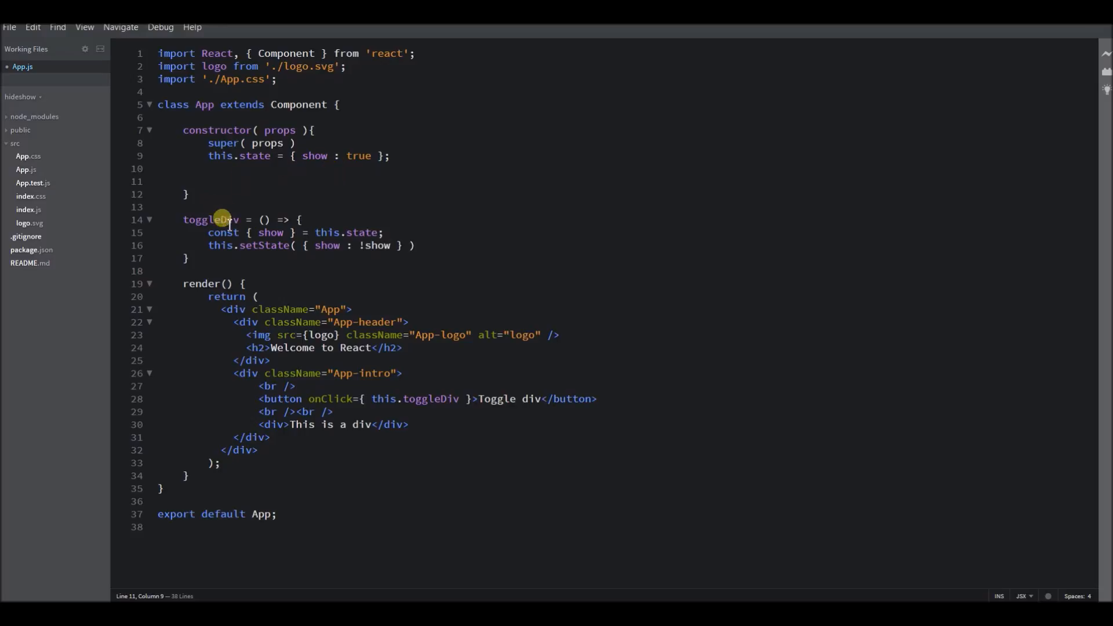
mouse_move(221, 178)
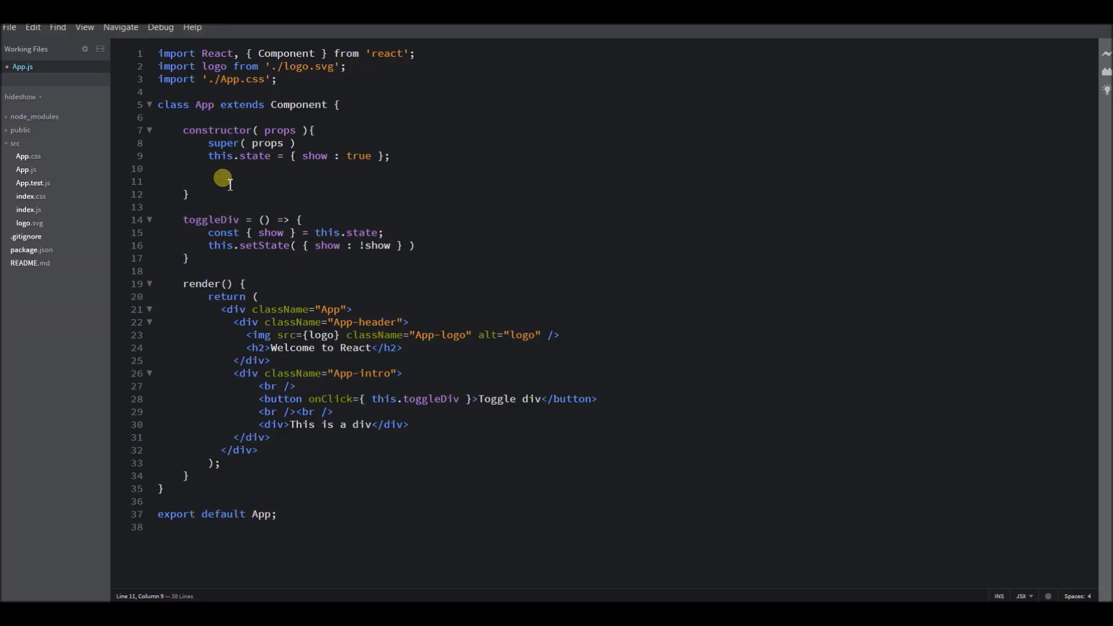
Write this.toggleDiv = this.toggleDiv.bind(this) on line 11 of the constructor
text(this.)
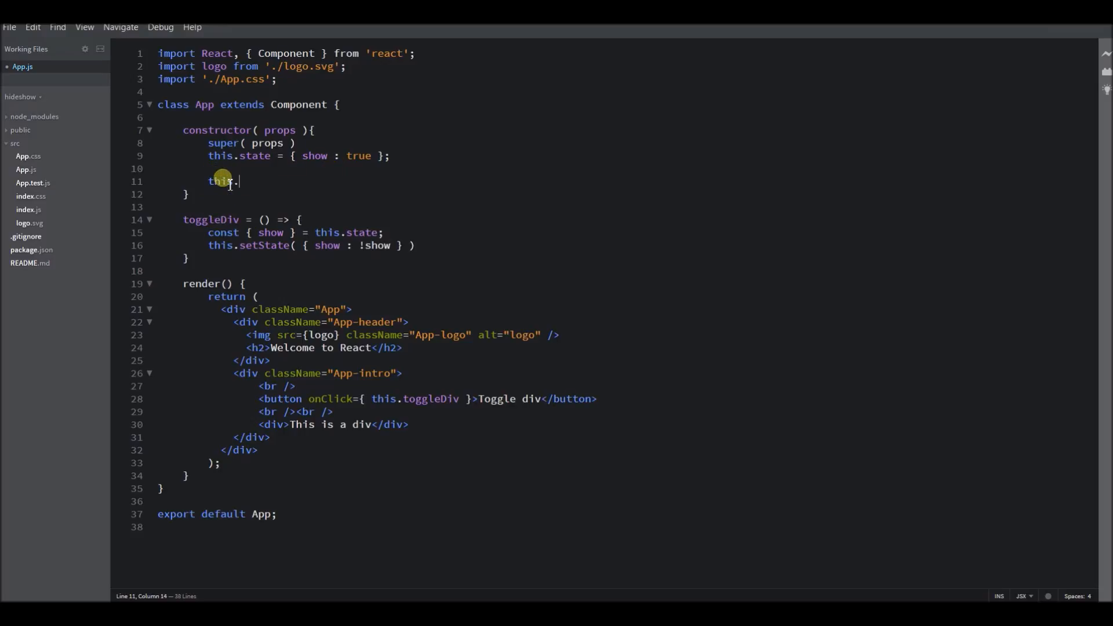
text(togg)
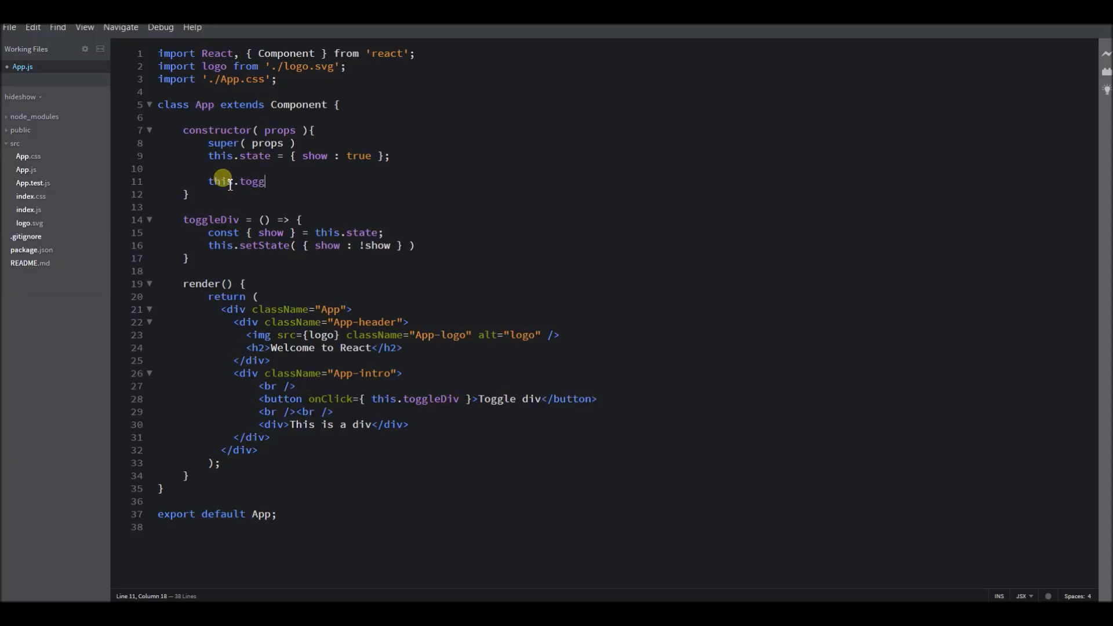
text(leDiv)
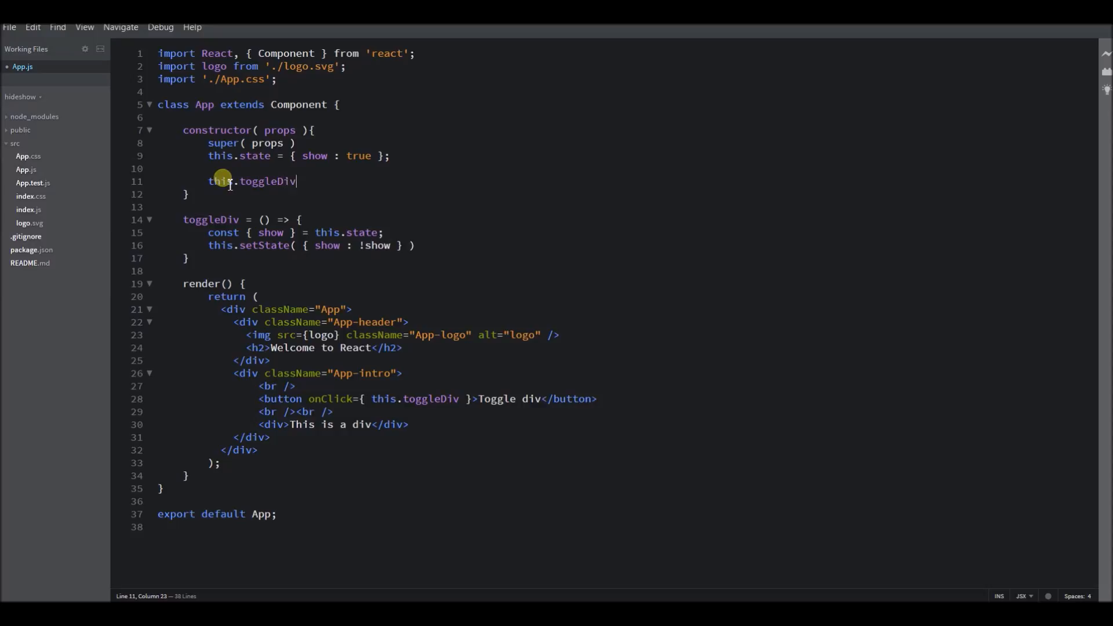
text(= th)
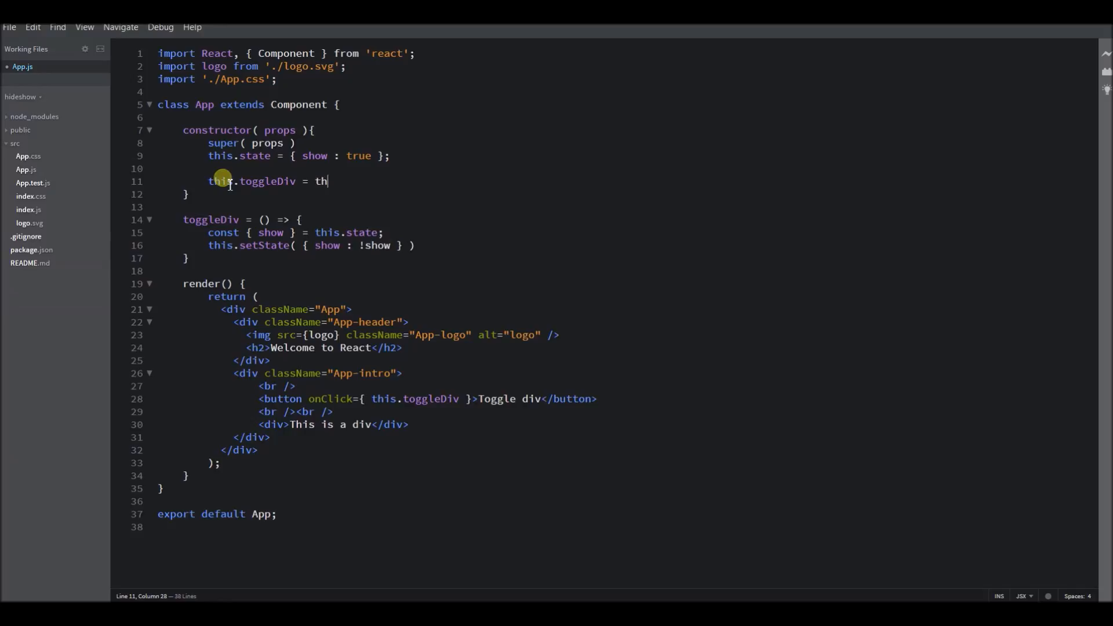
text(is.)
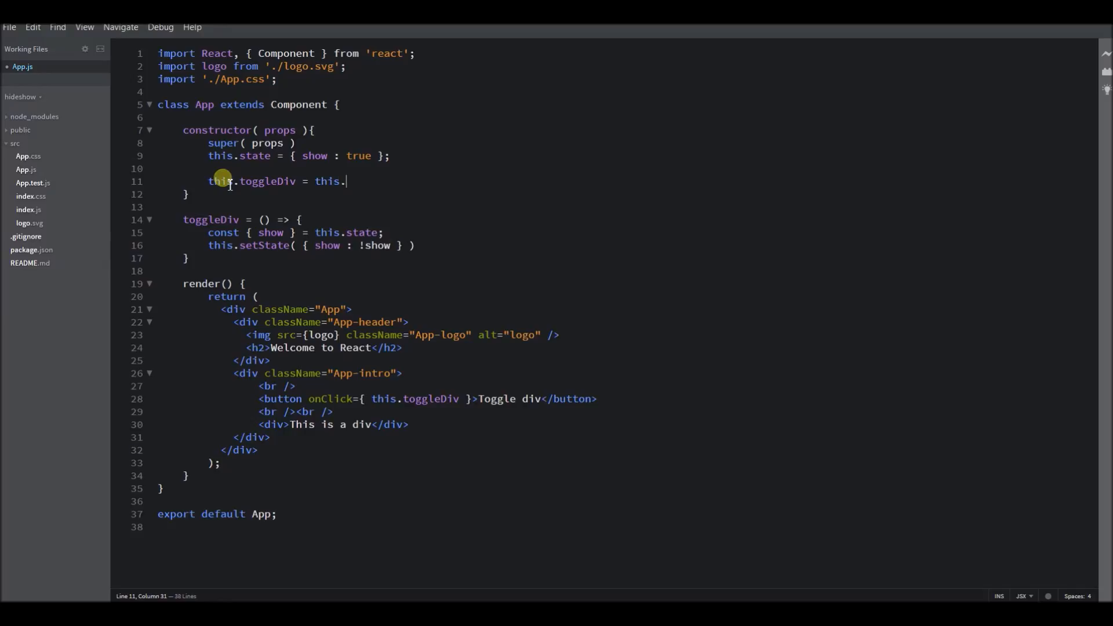
text(toggle)
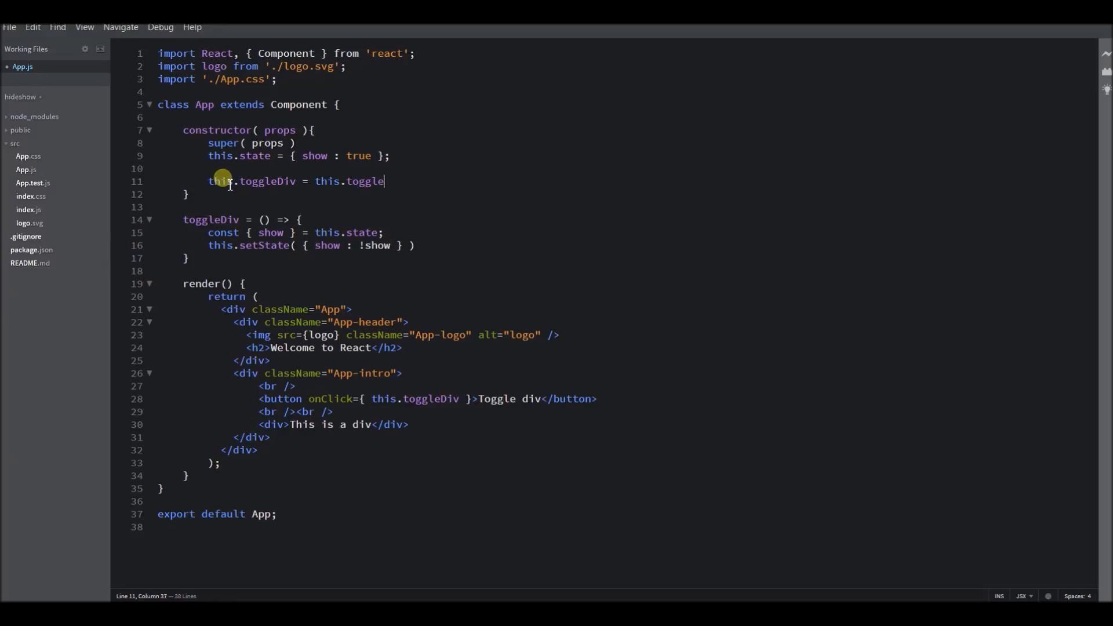
text(D)
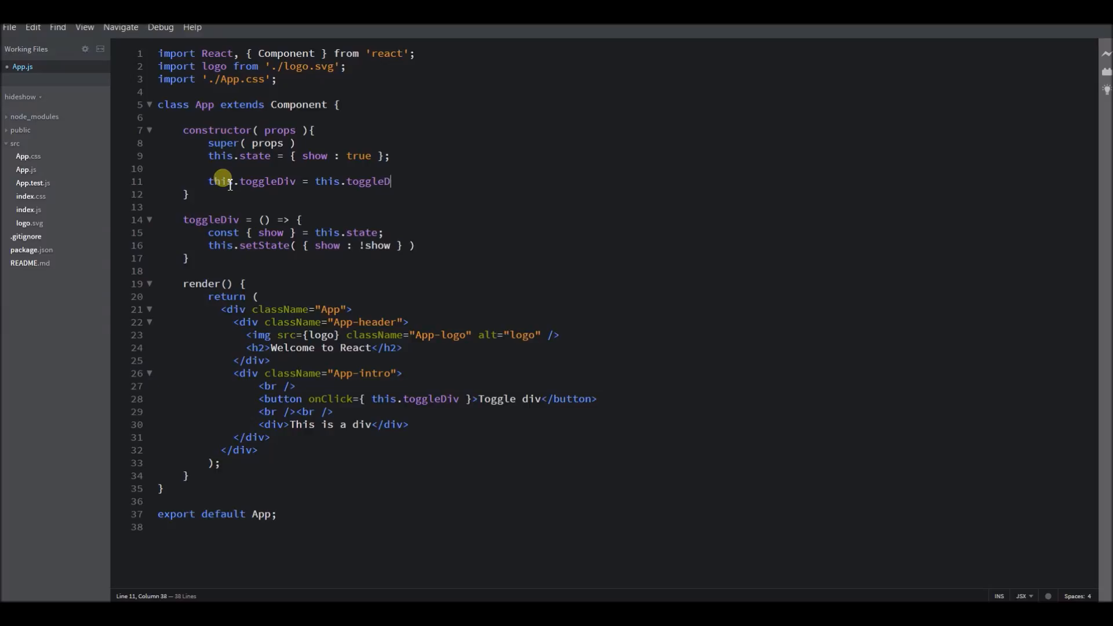
text(iv.)
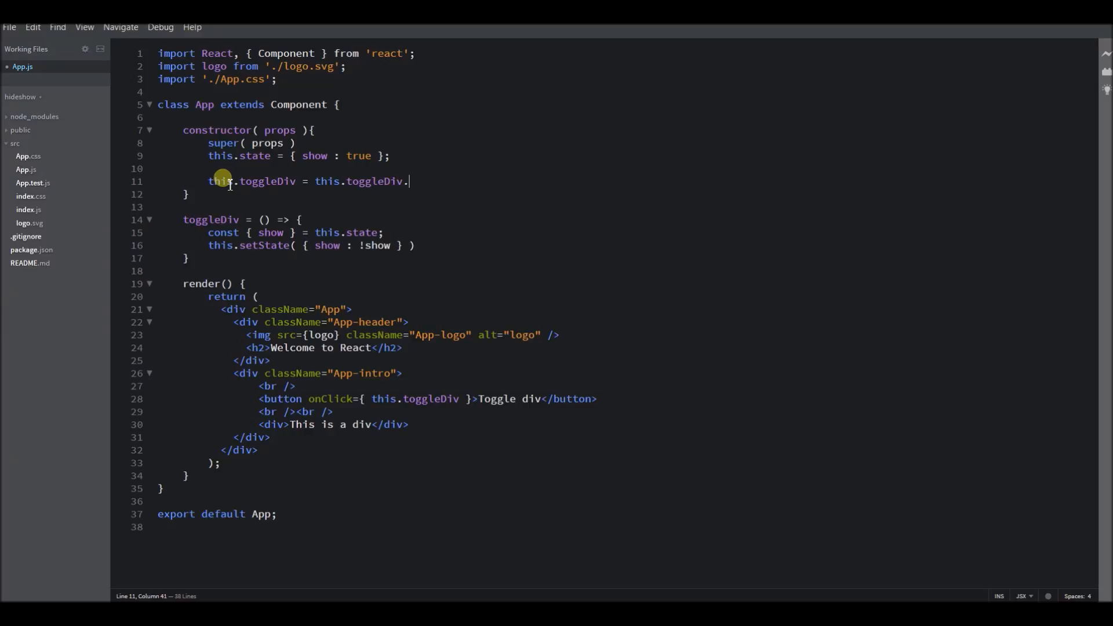
text(bind)
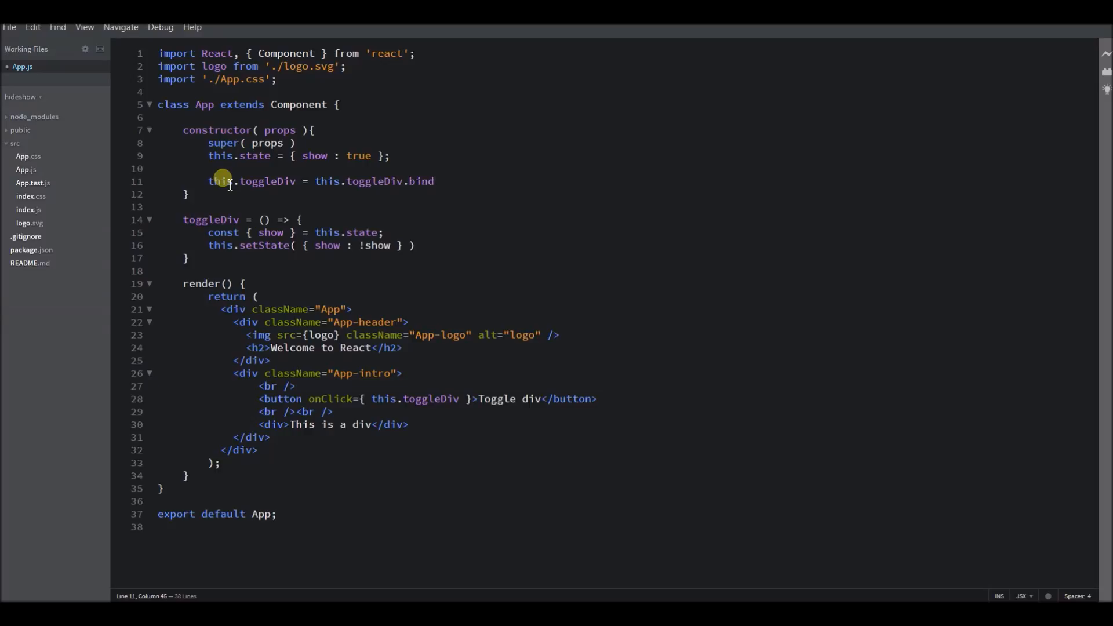
text((t))
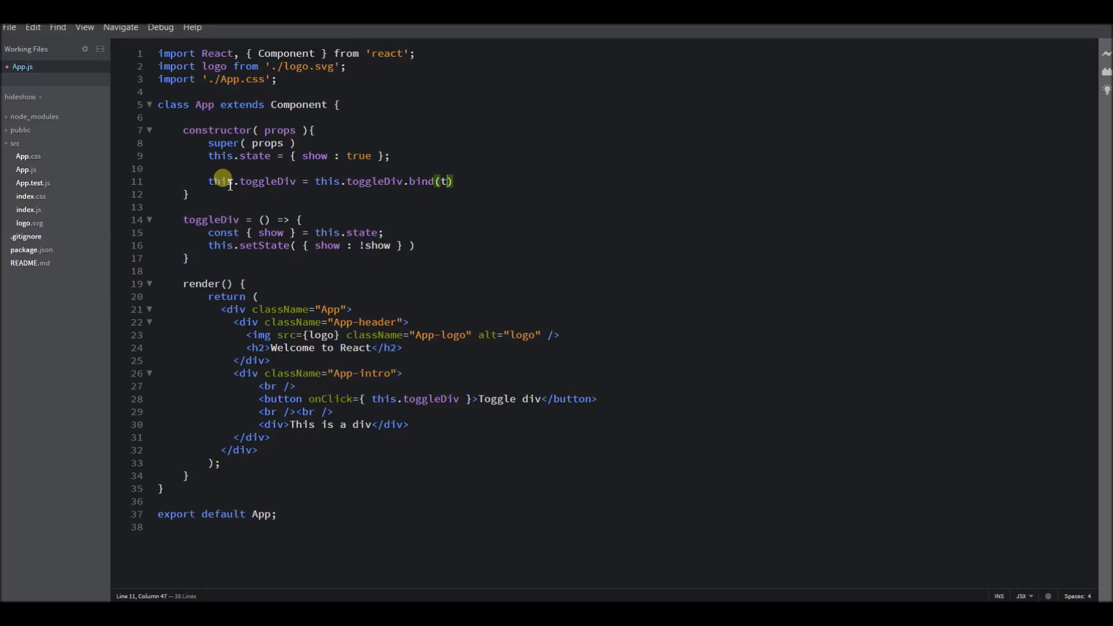
text(his)
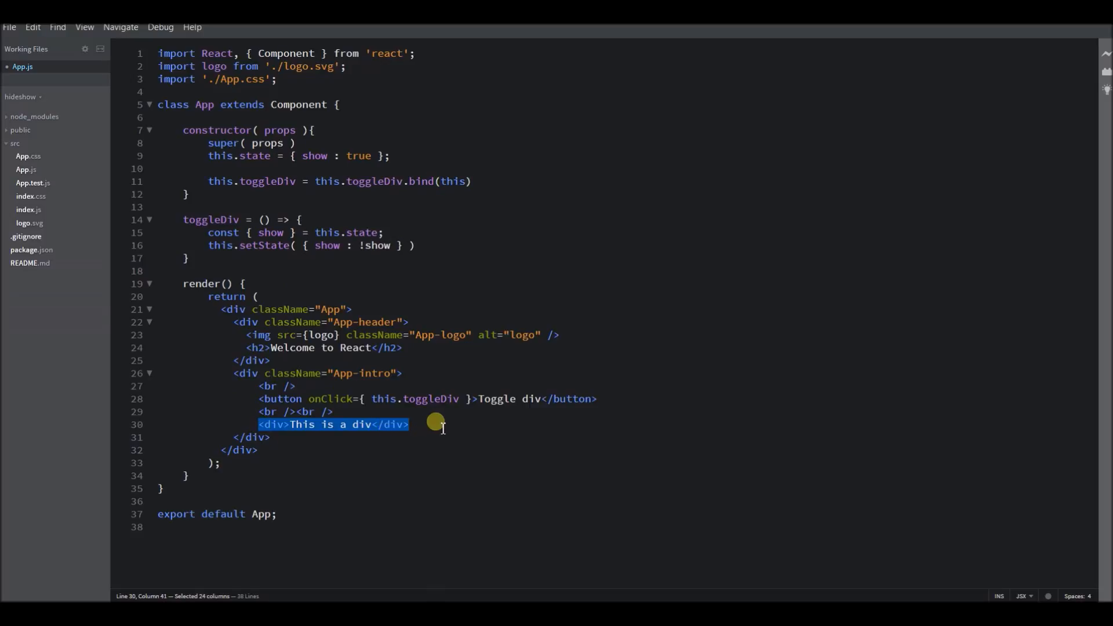
mouse_move(439, 391)
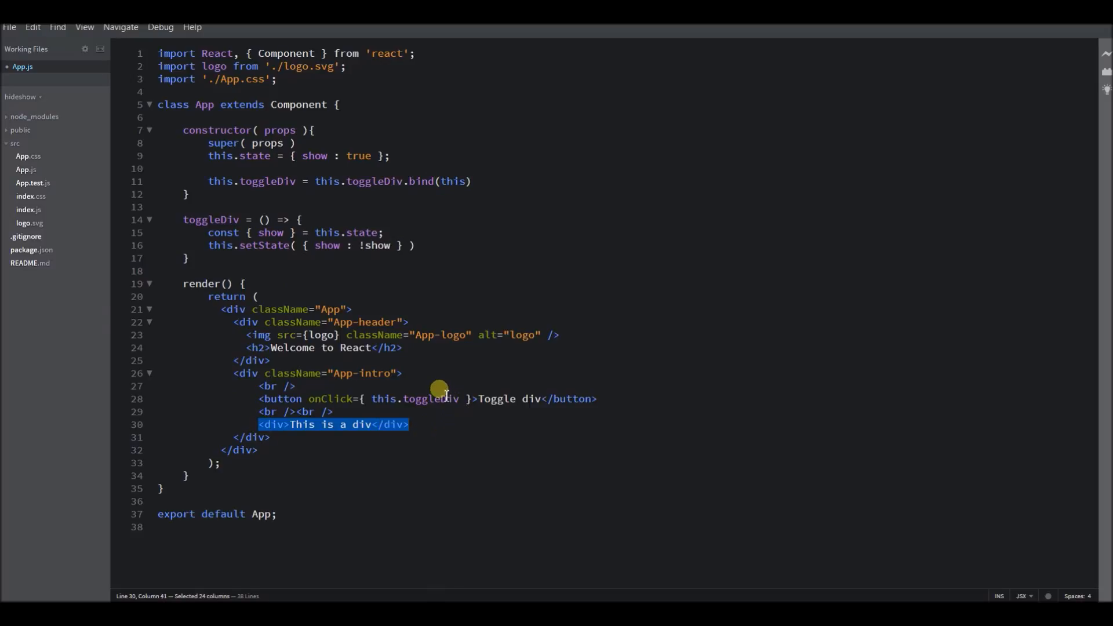
Cut the <div>This is a div</div> line out of App-intro for the new Box component
click(409, 424)
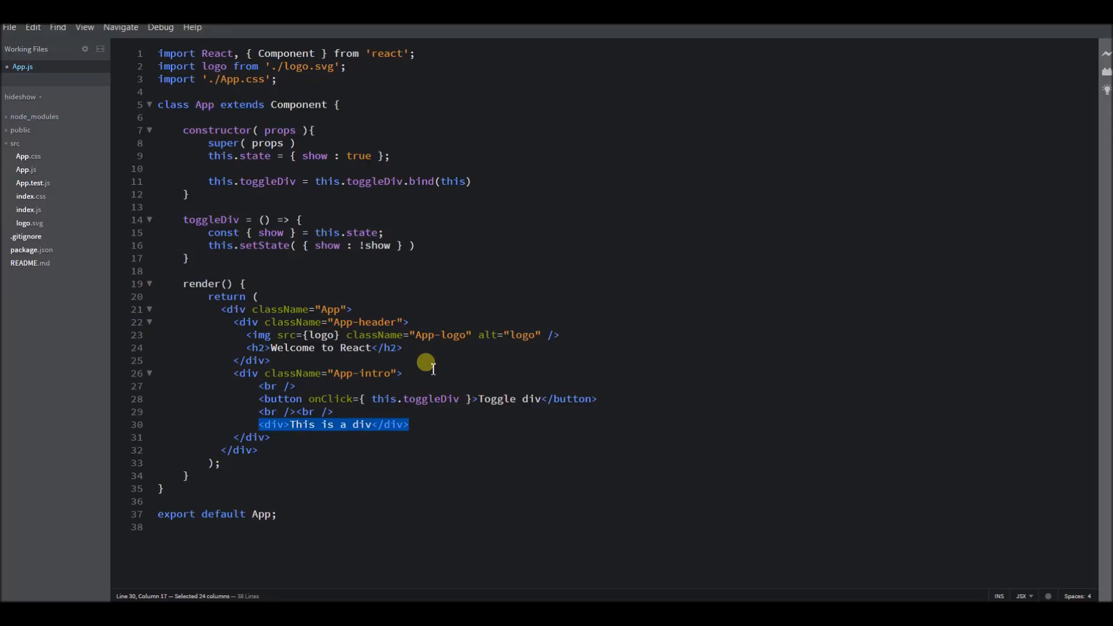
key(Delete)
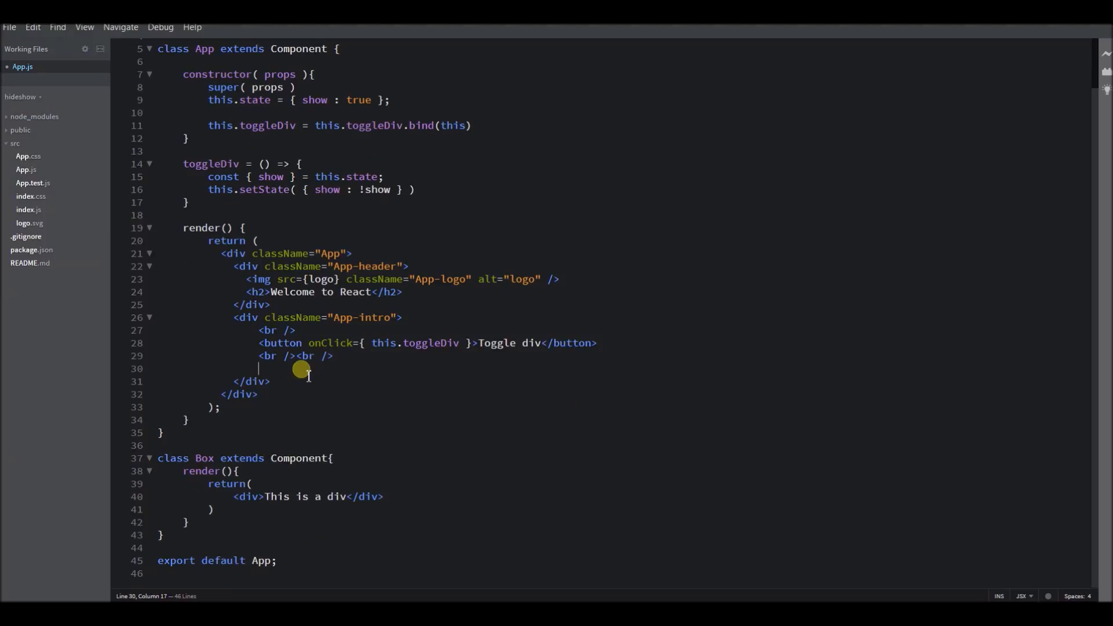
Write { this.state.show && <Box /> } on line 30 inside the App-intro div
text({)
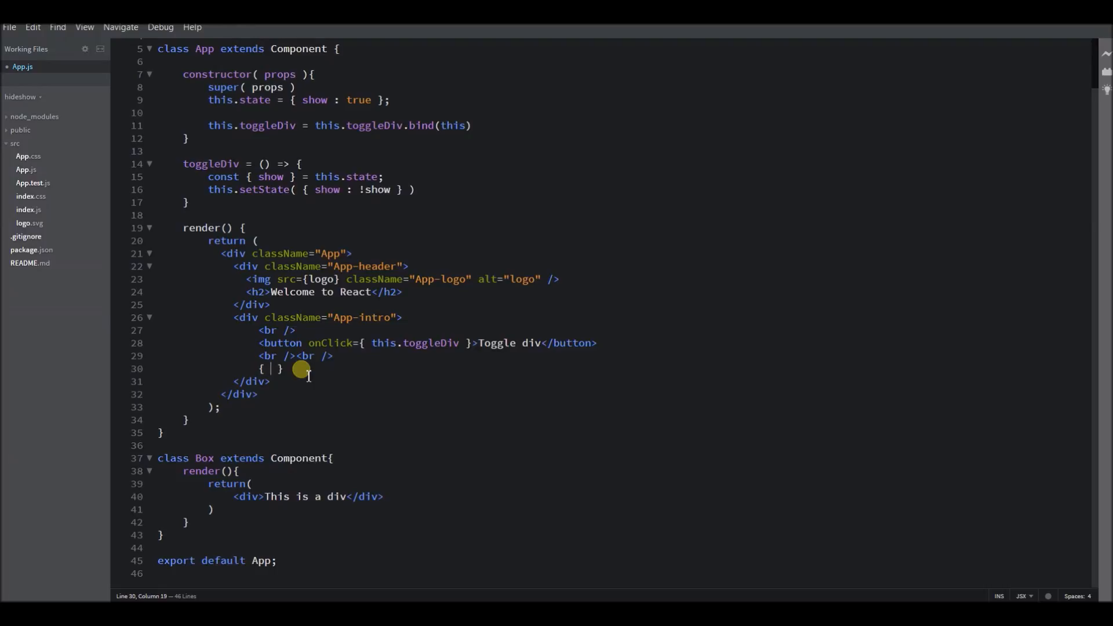
text(y)
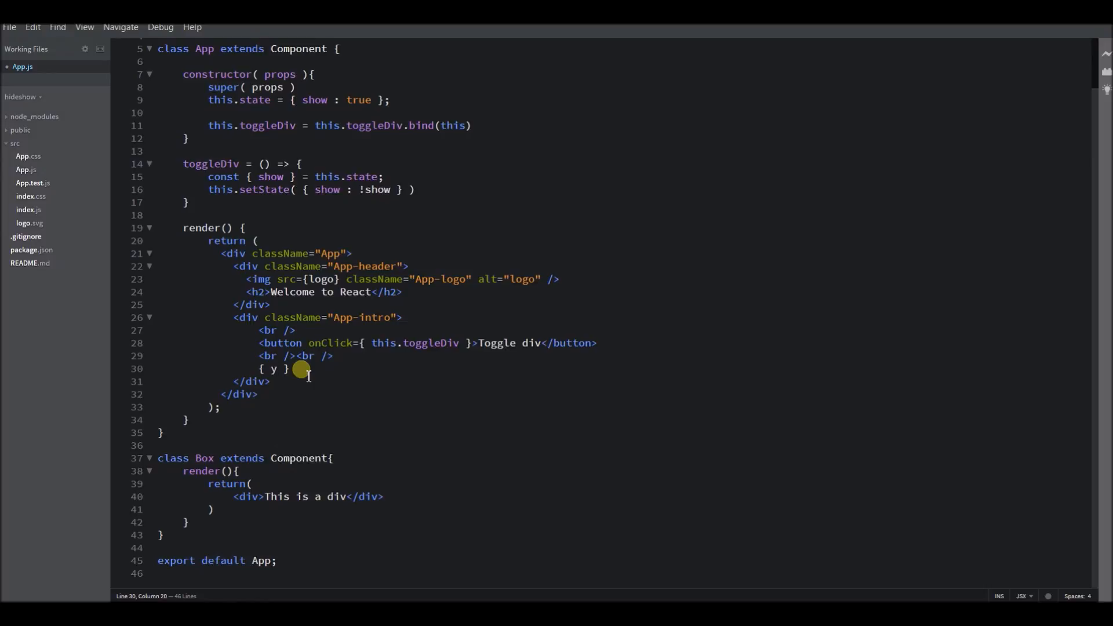
text(this)
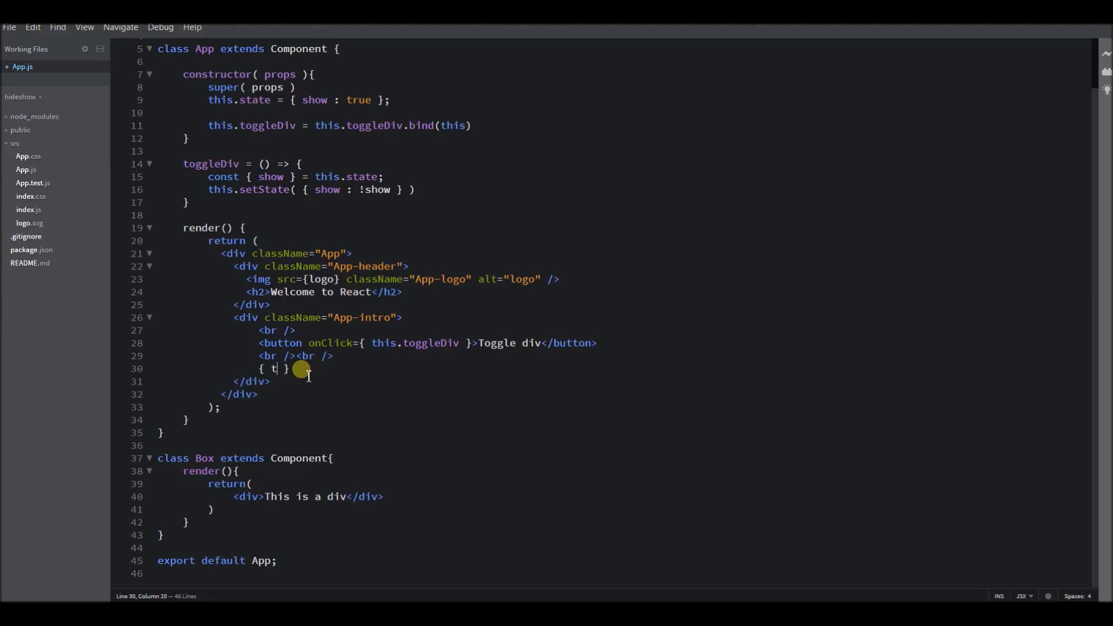
text(his.state)
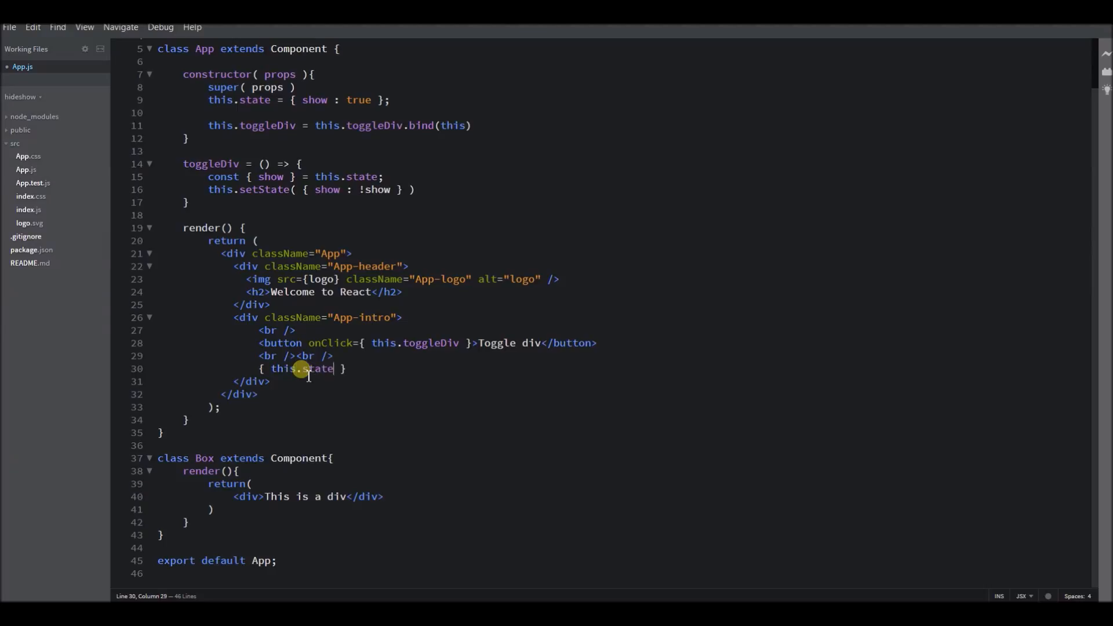
text(.)
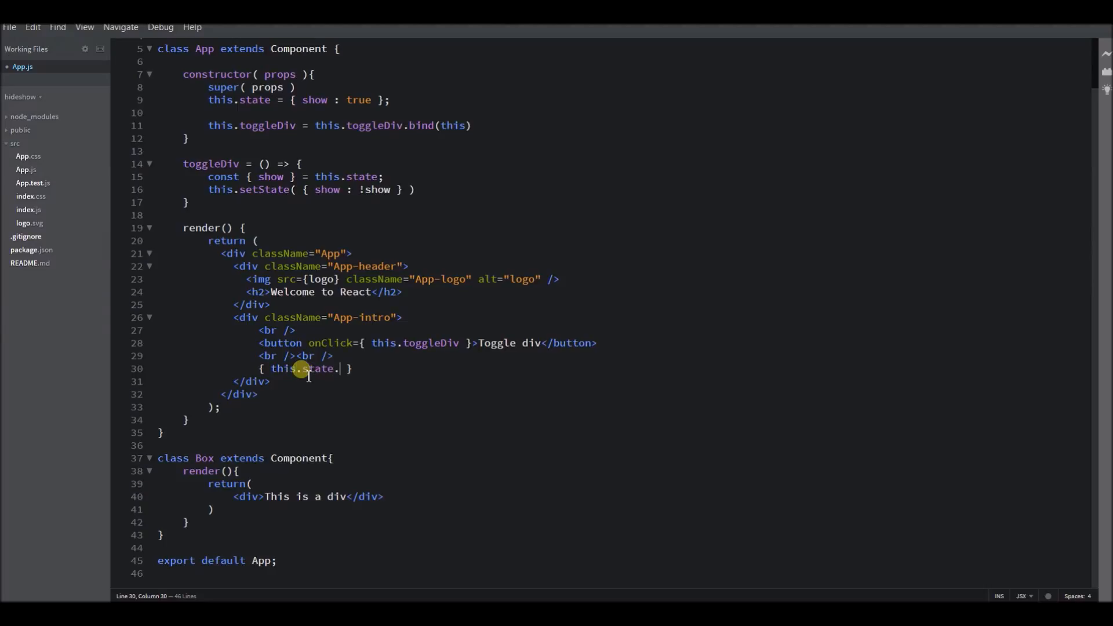
text(show)
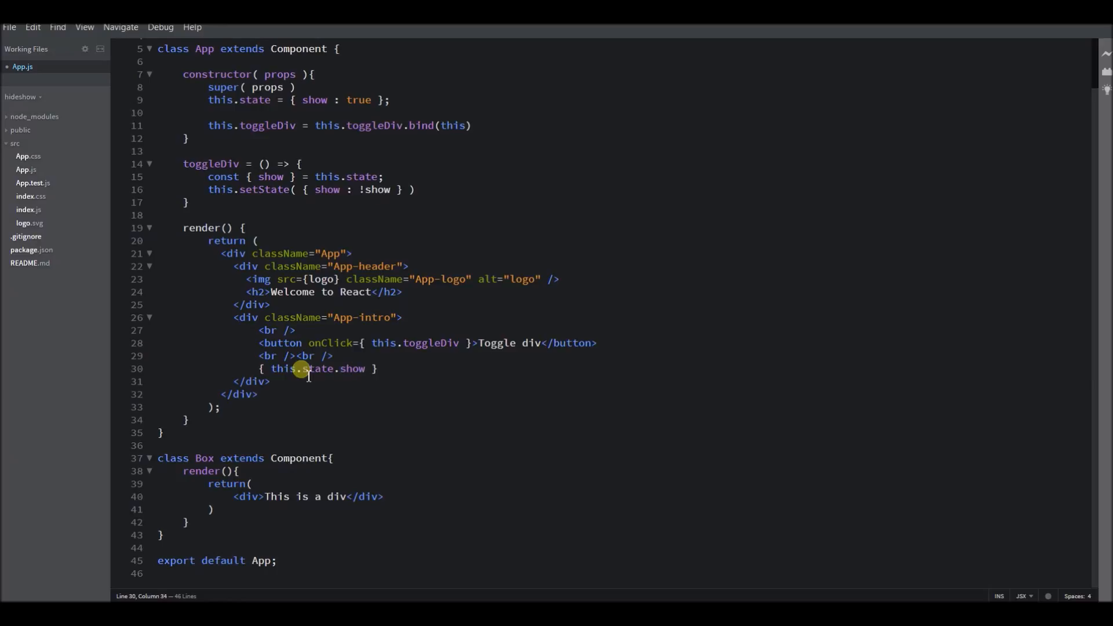
text(&&)
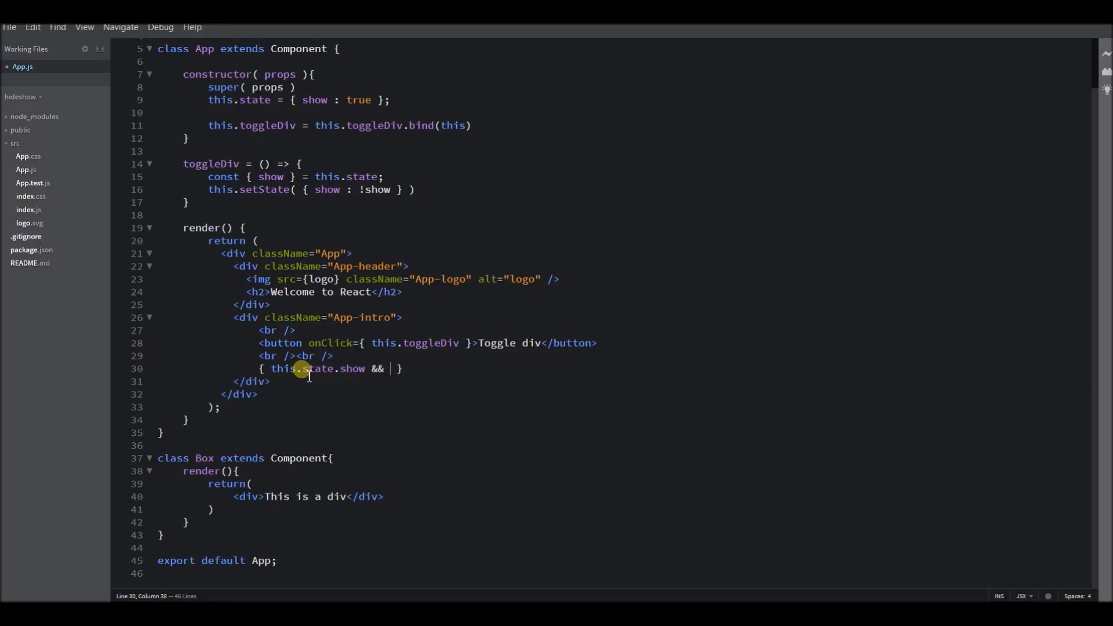
text(<)
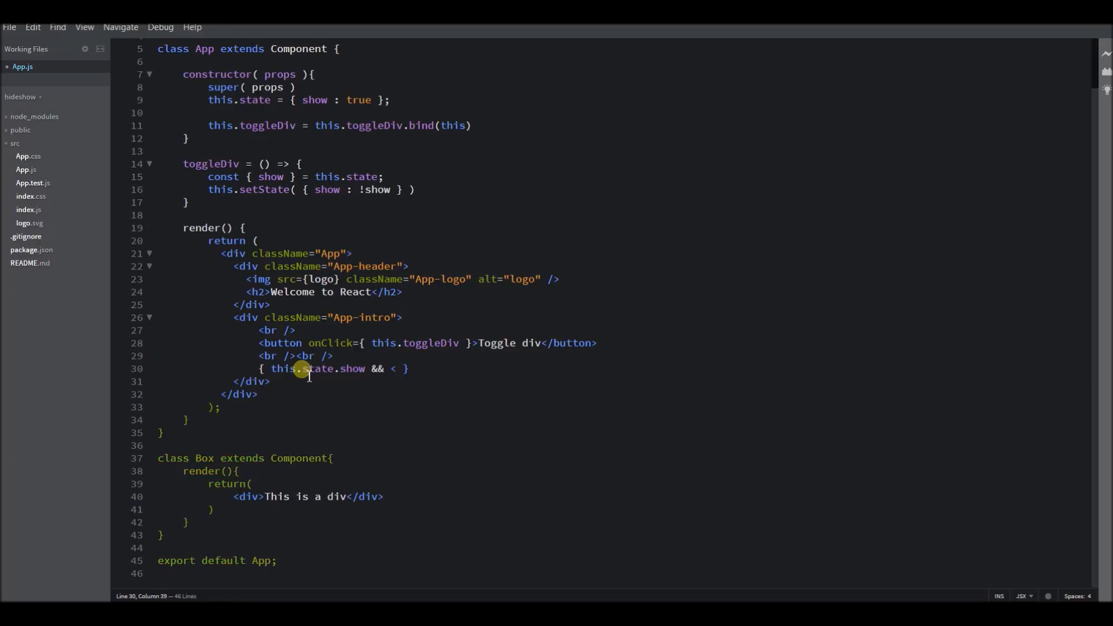
text(Box)
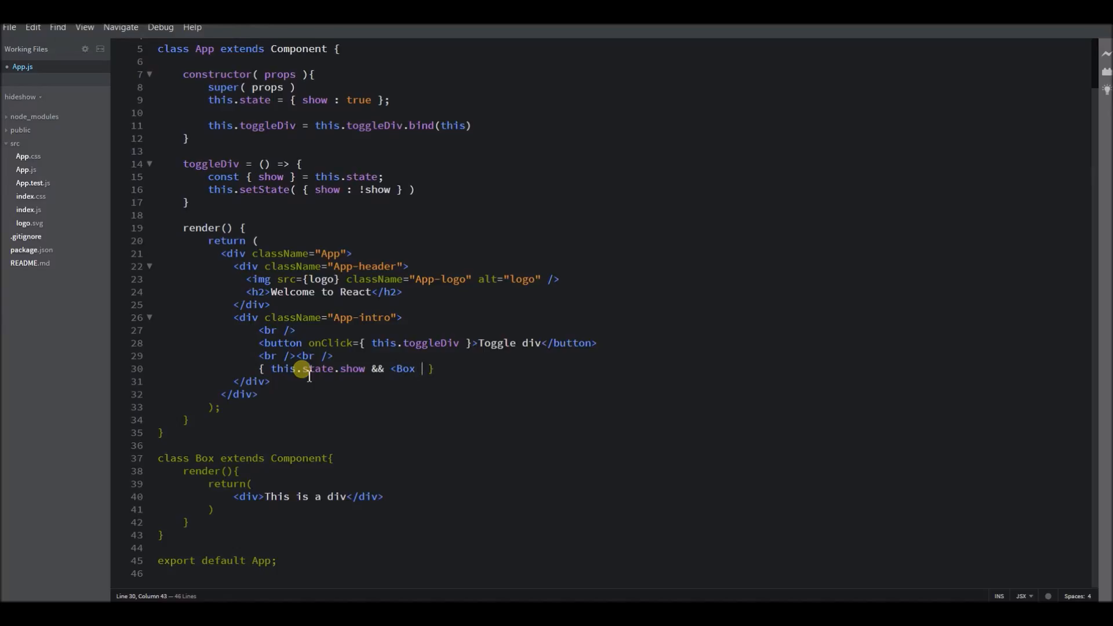
text(/>)
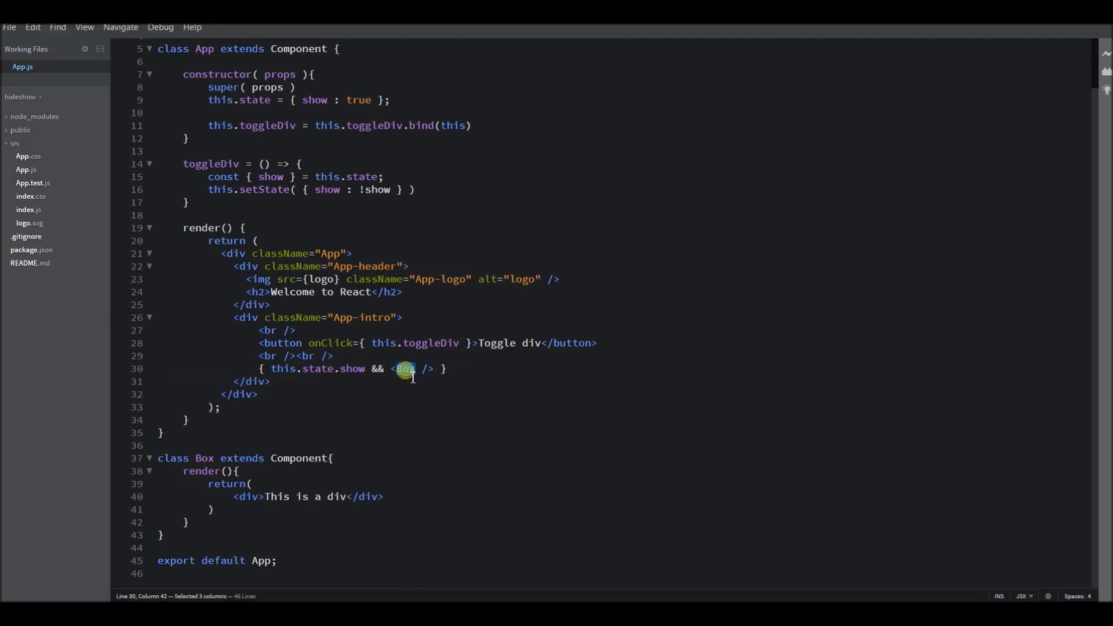
mouse_move(353, 402)
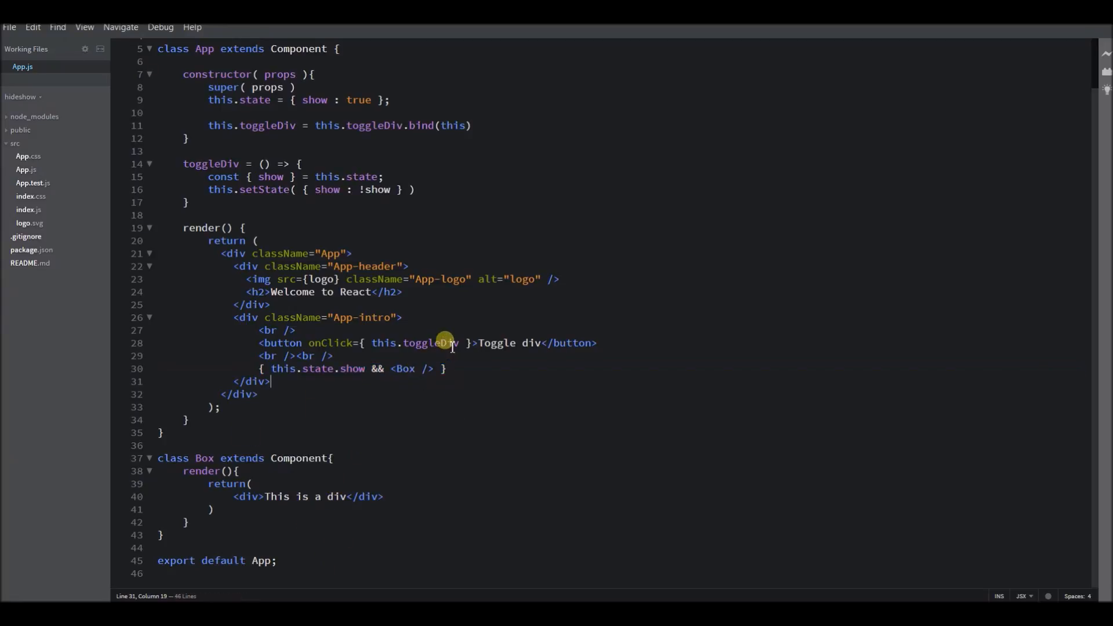
mouse_move(489, 343)
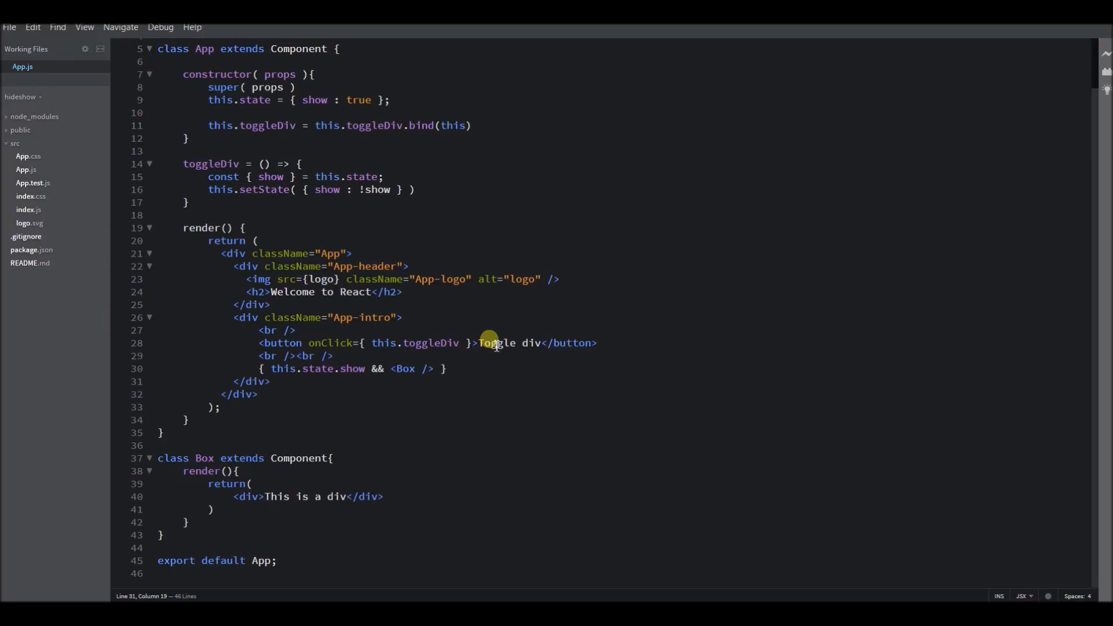
mouse_move(396, 343)
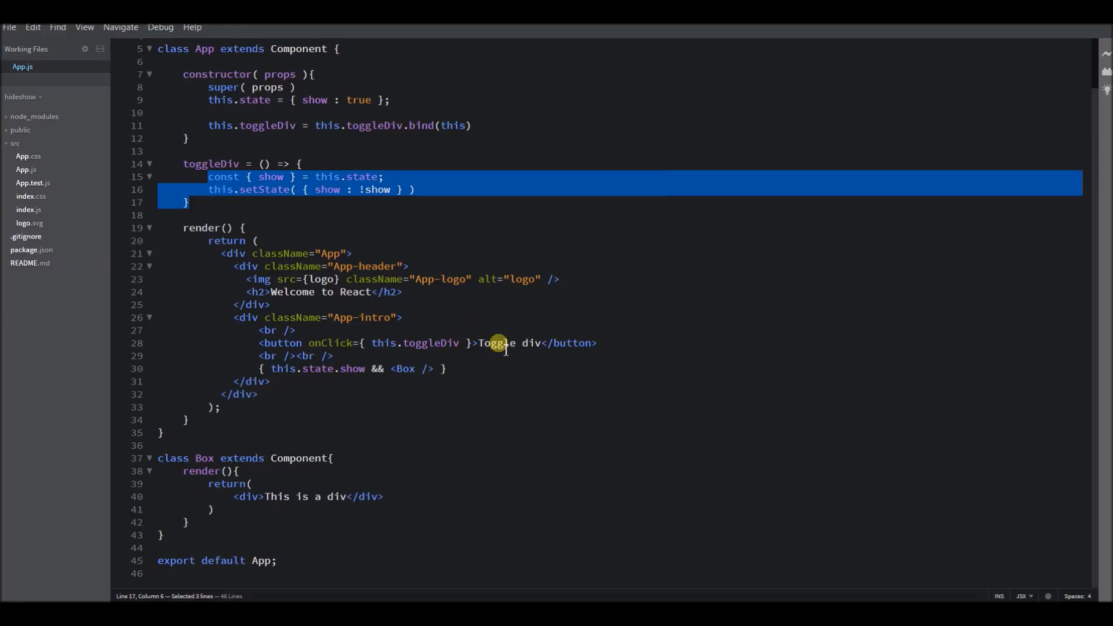
double_click(329, 344)
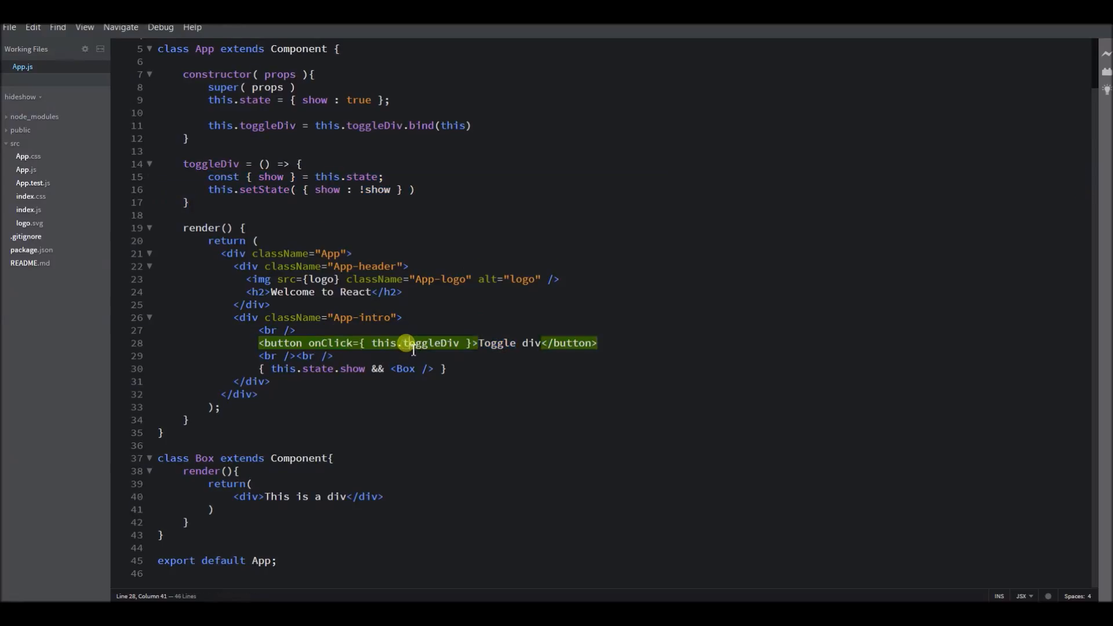
double_click(211, 163)
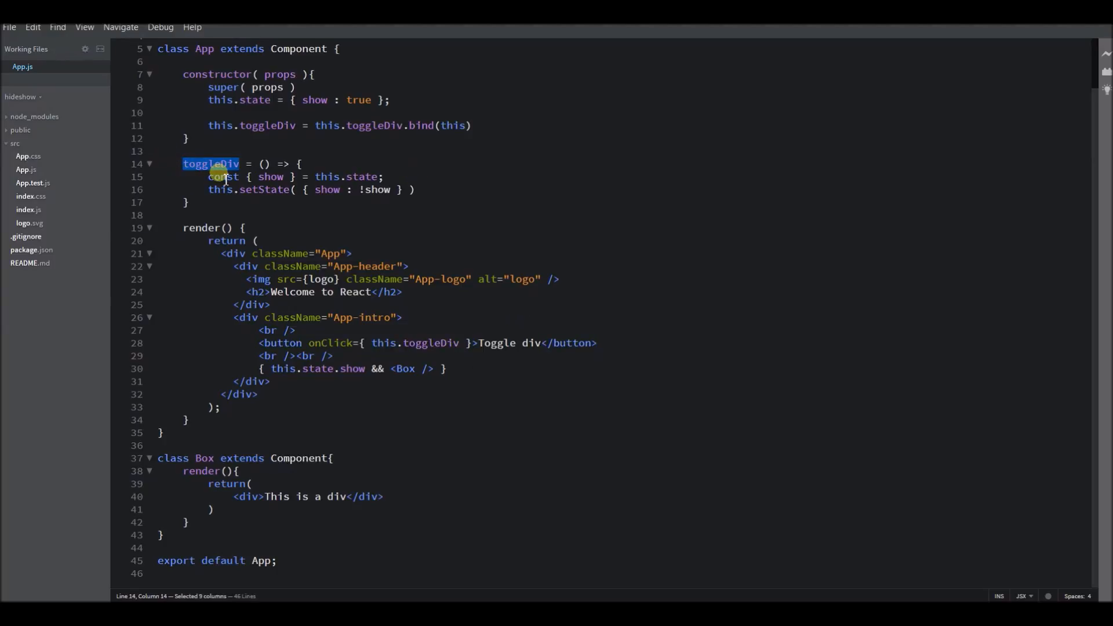
drag(213, 177, 402, 189)
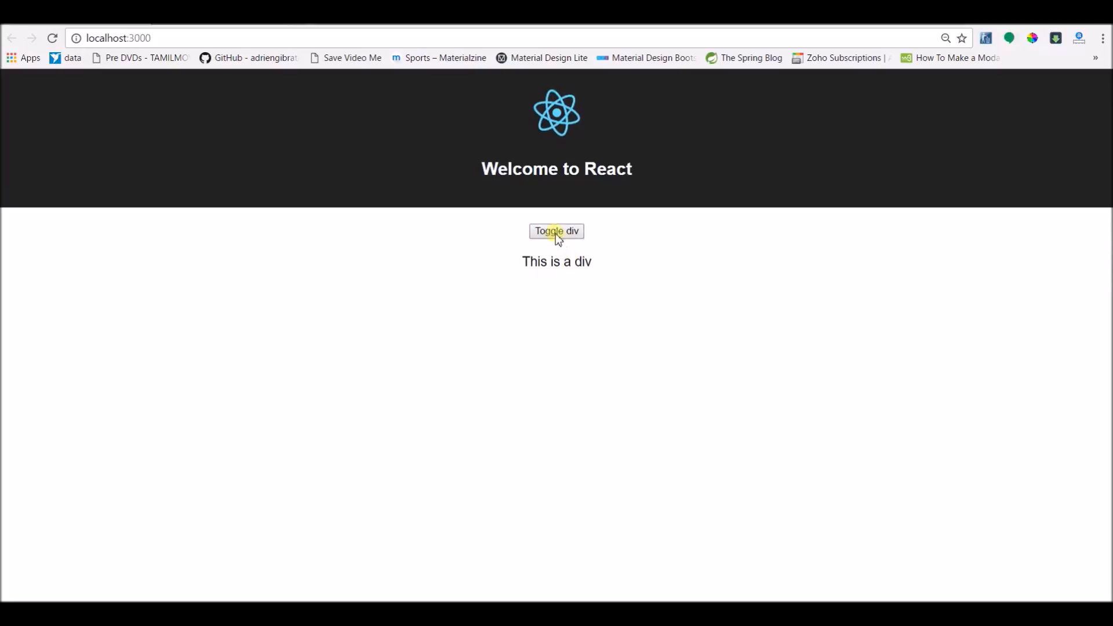
Toggle the div twice so the 'This is a div' text hides and reappears
click(556, 231)
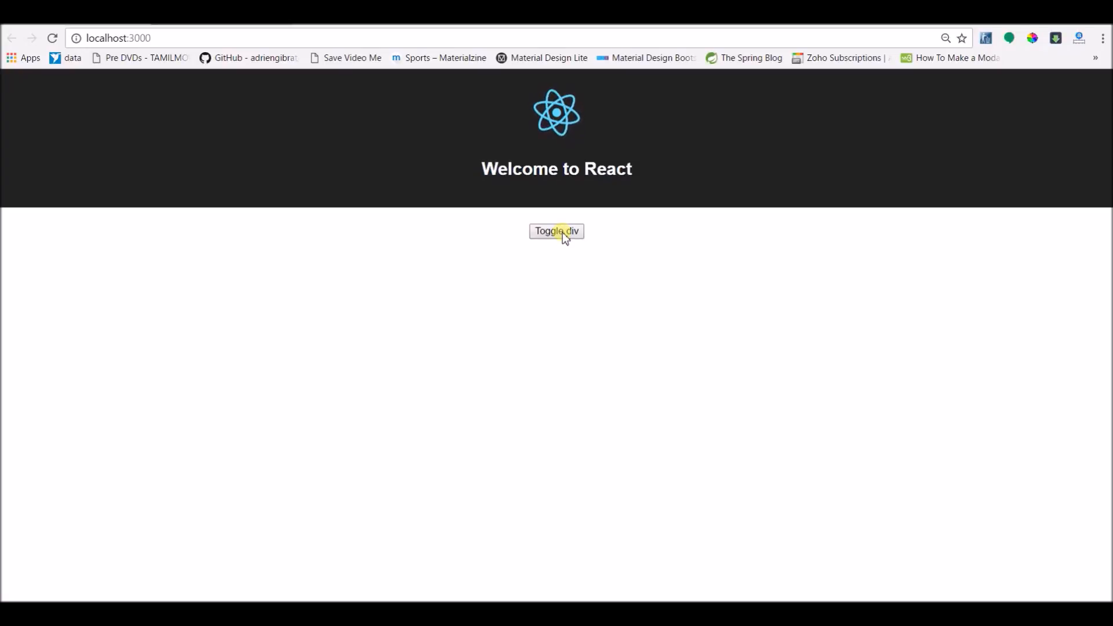
click(556, 230)
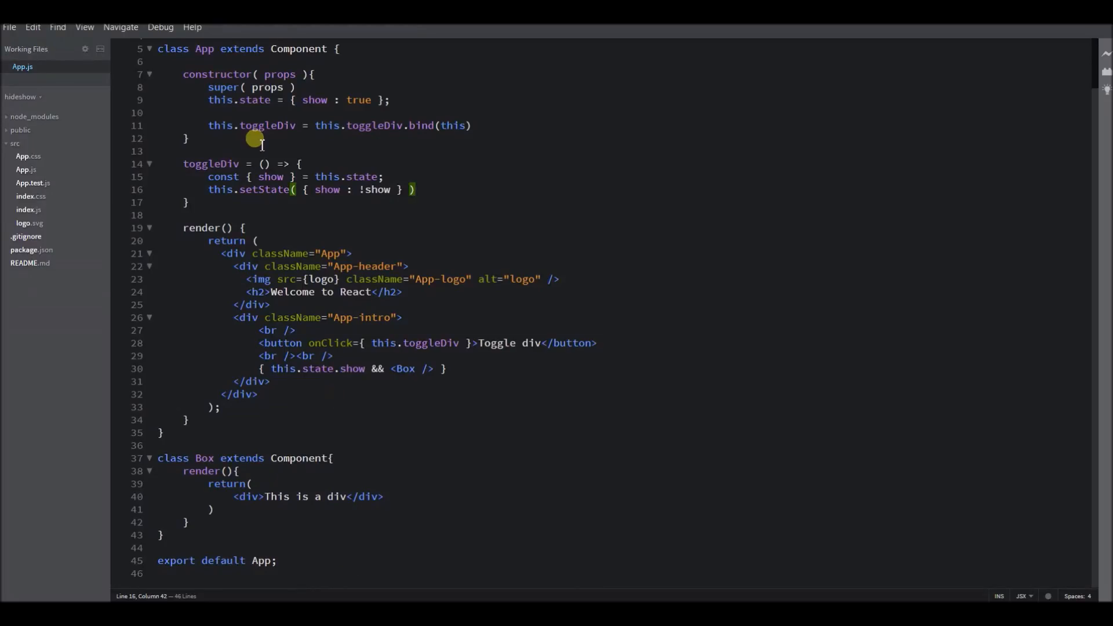
mouse_move(291, 572)
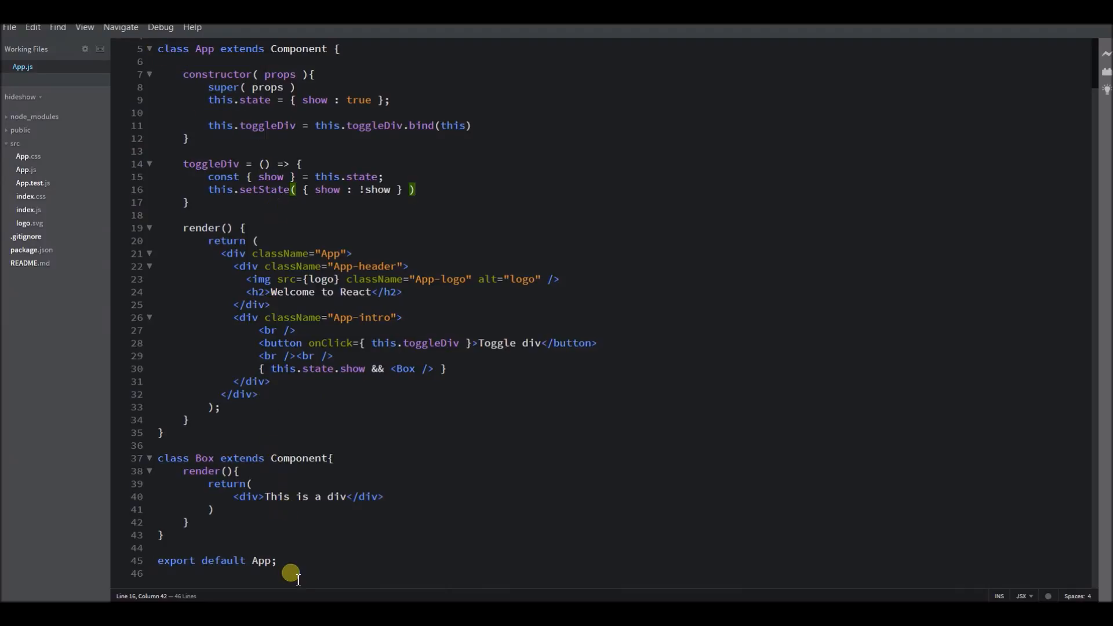